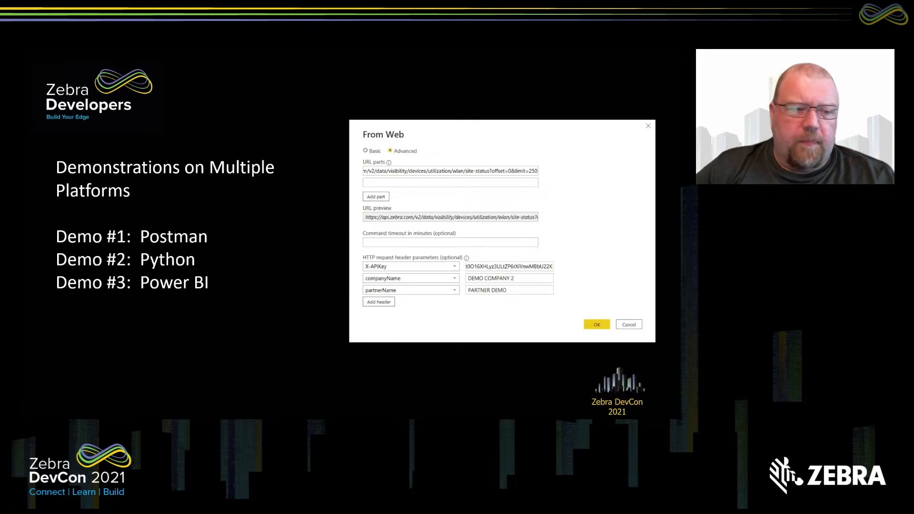
mouse_move(127, 314)
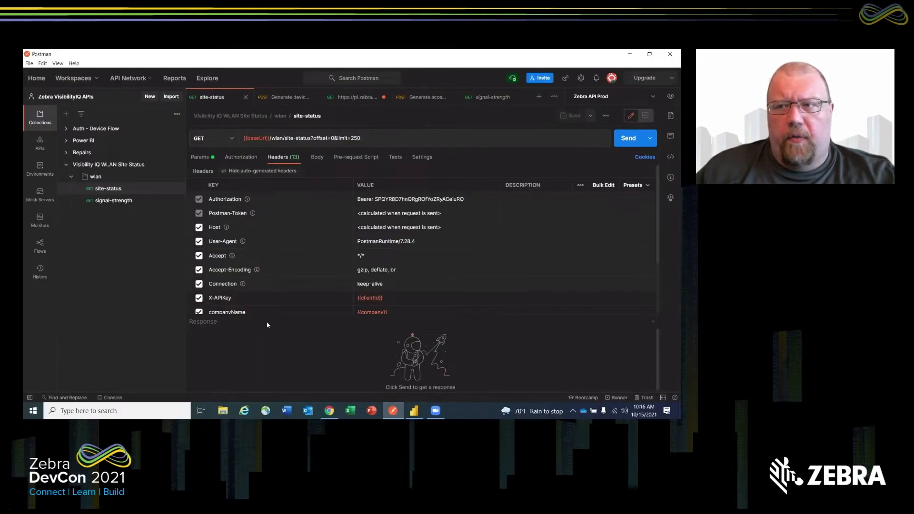
mouse_move(488, 340)
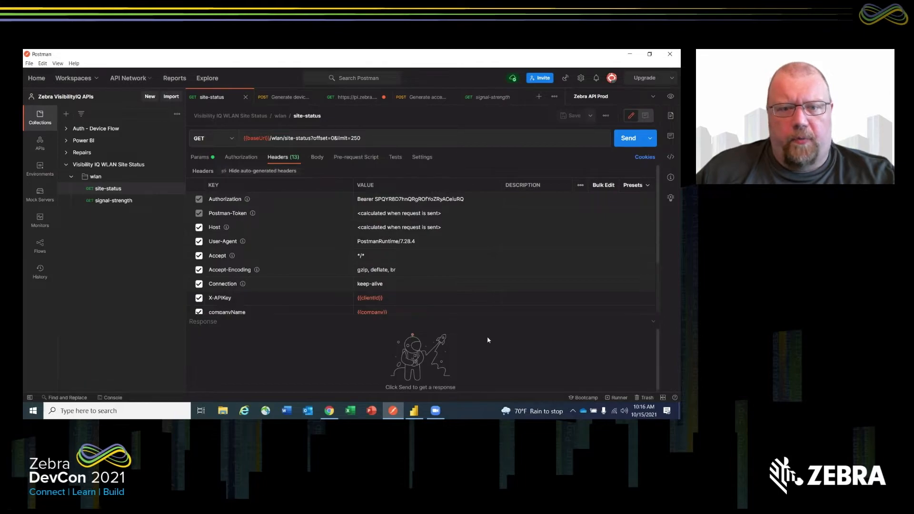
mouse_move(270, 352)
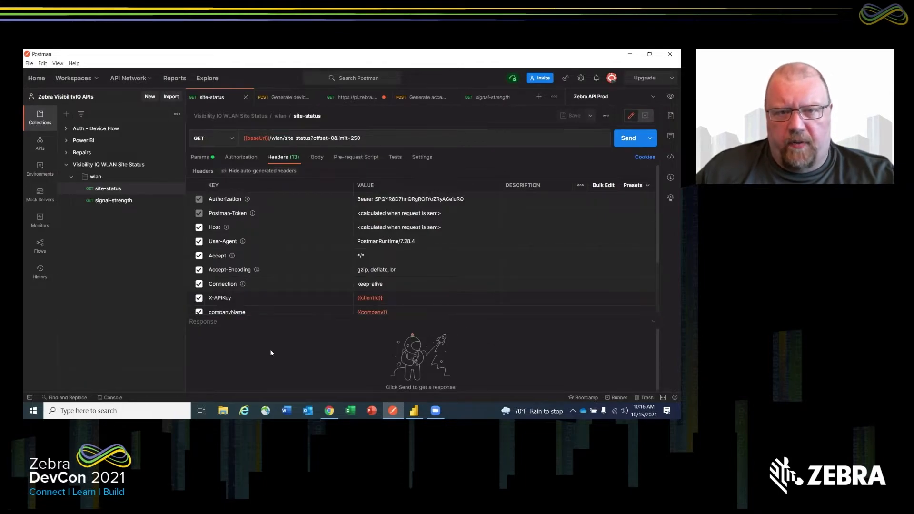
mouse_move(274, 335)
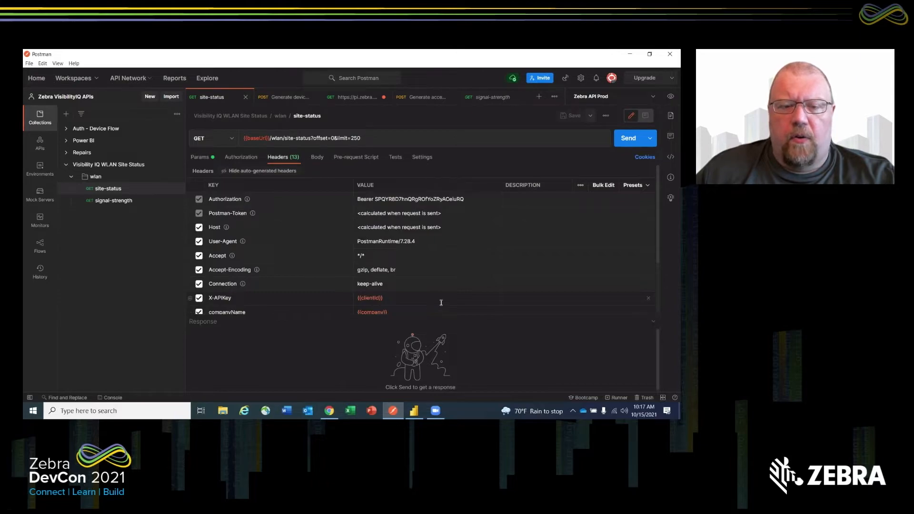
mouse_move(296, 348)
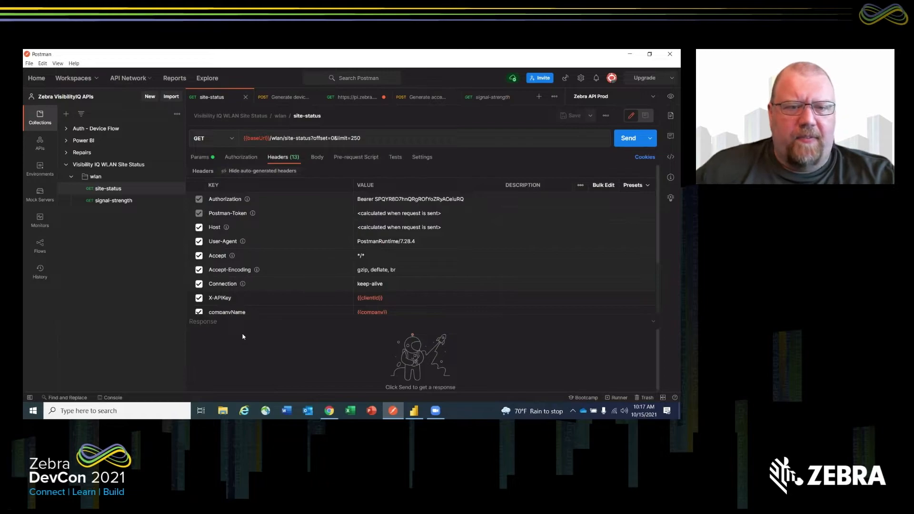
mouse_move(365, 364)
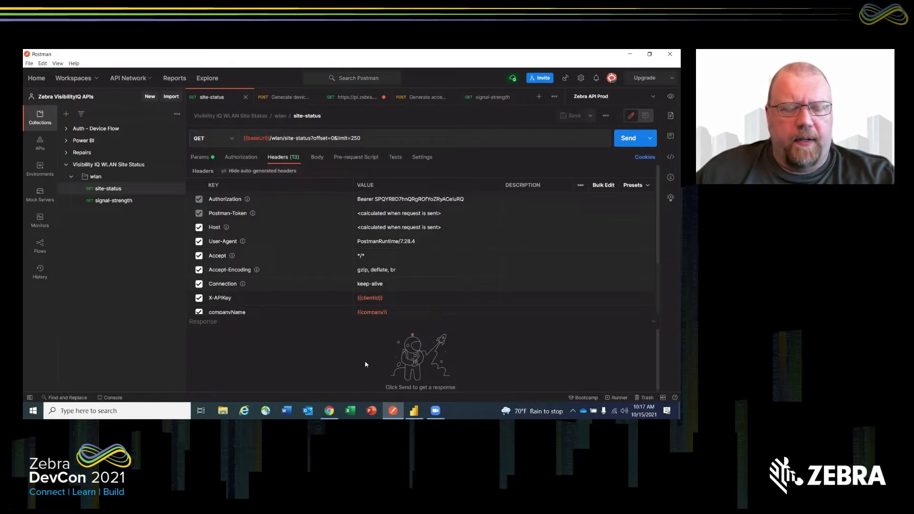
mouse_move(58, 219)
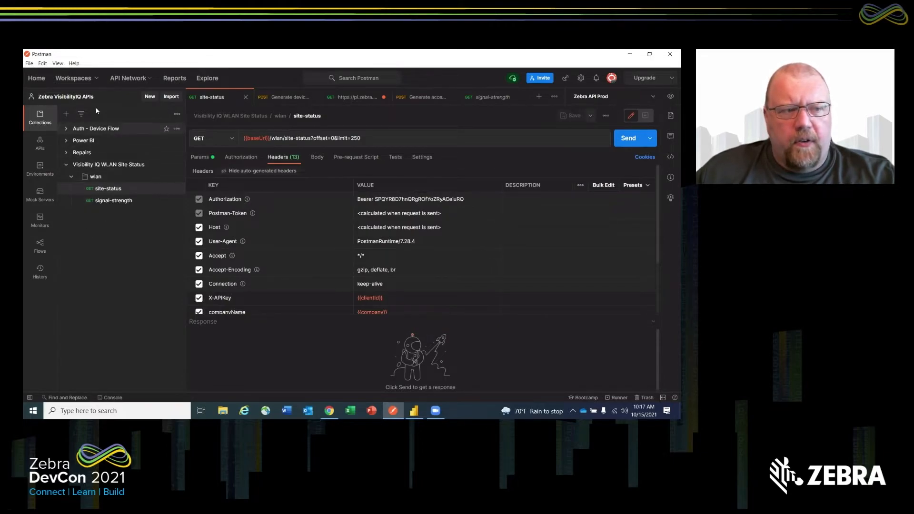
mouse_move(93, 253)
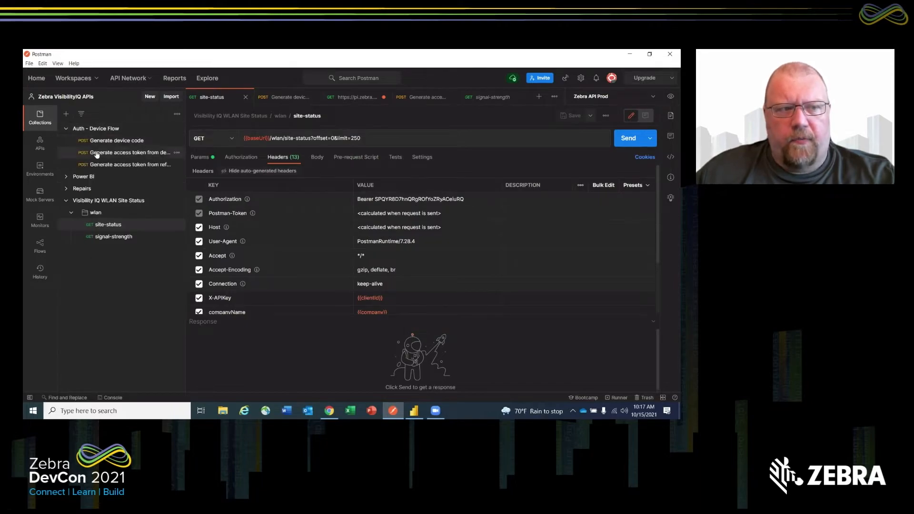
mouse_move(111, 143)
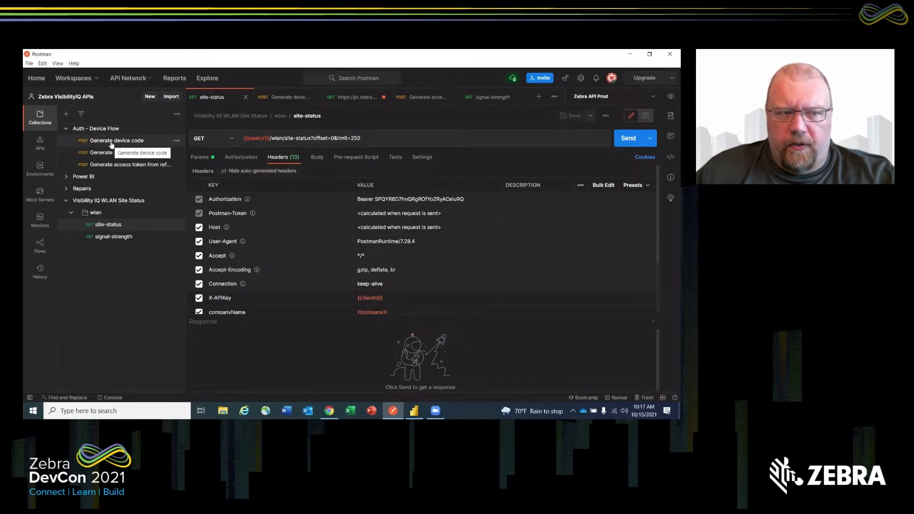
mouse_move(111, 159)
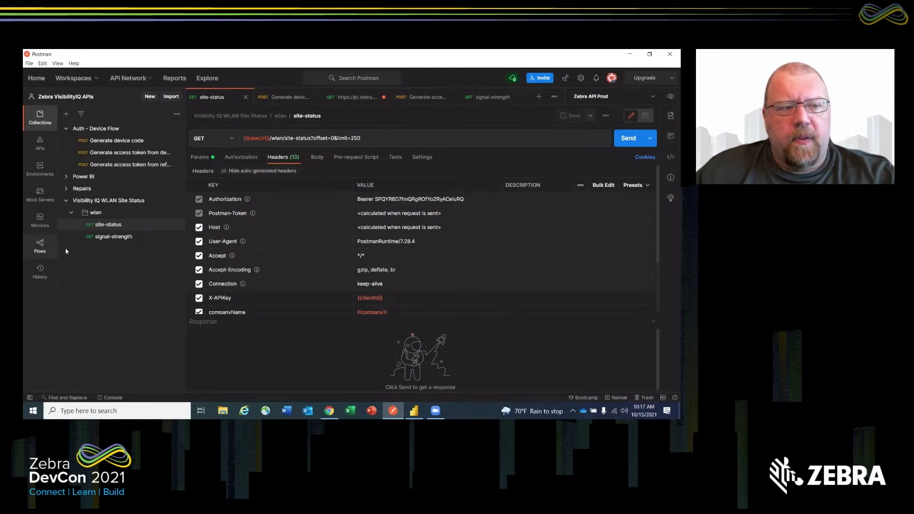
mouse_move(139, 272)
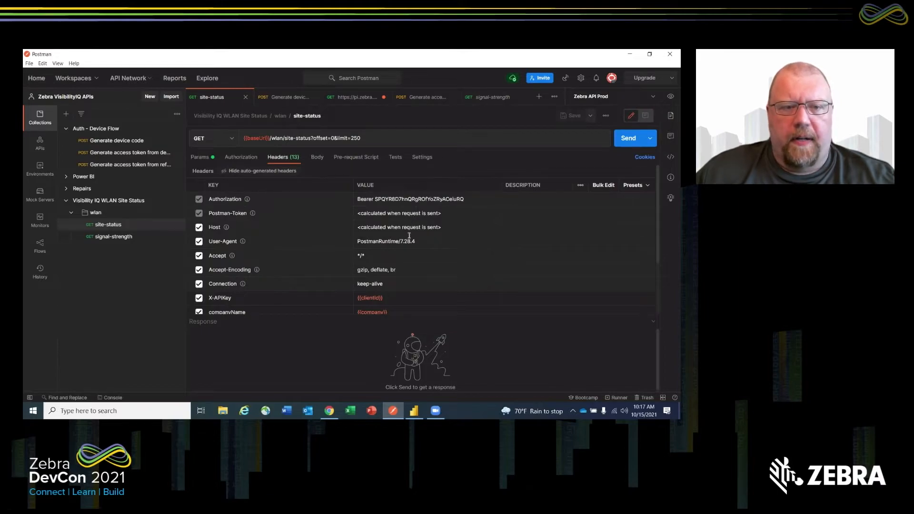
mouse_move(445, 196)
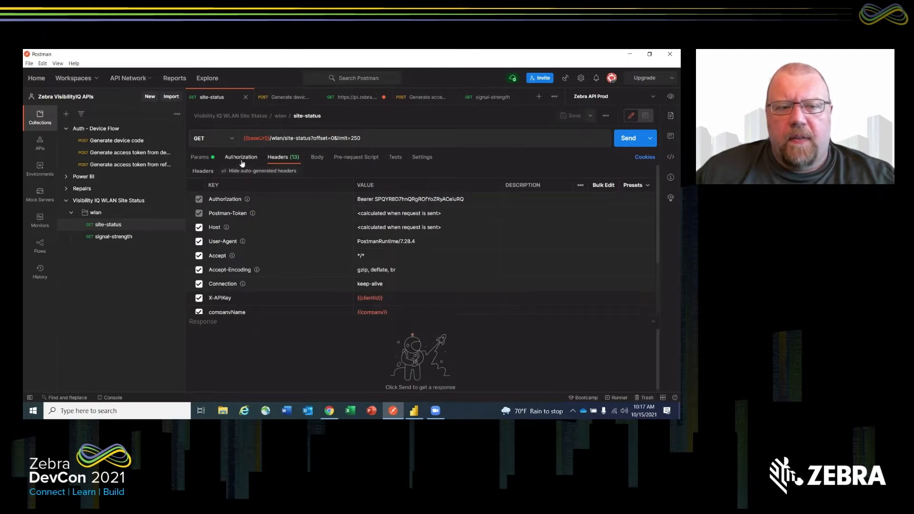
mouse_move(228, 183)
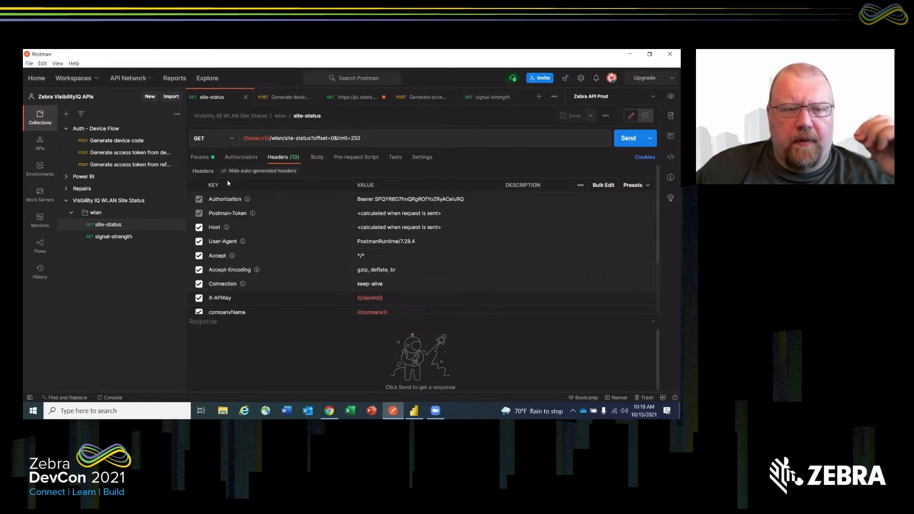
left_click(240, 156)
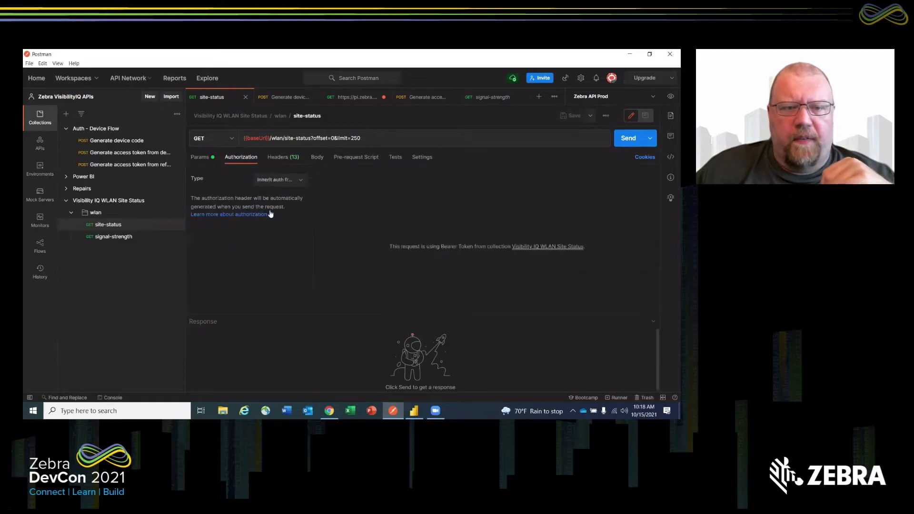
mouse_move(281, 197)
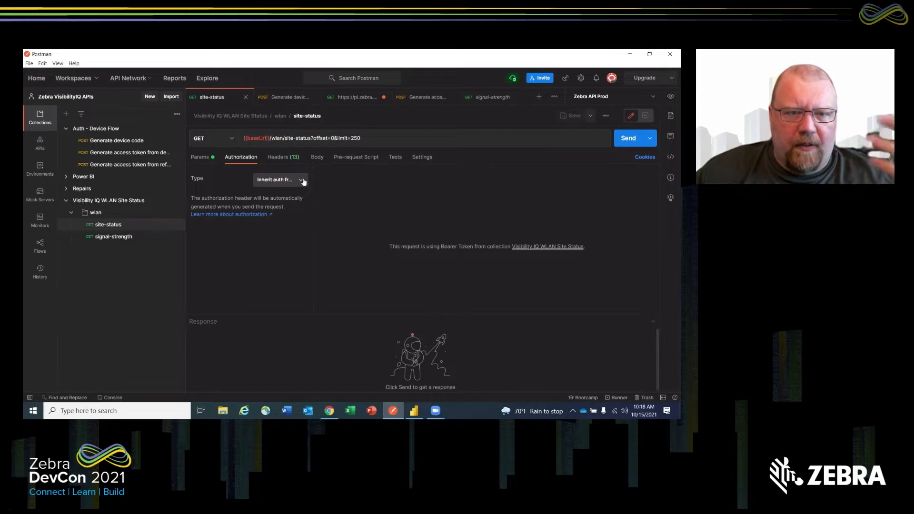
left_click(280, 180)
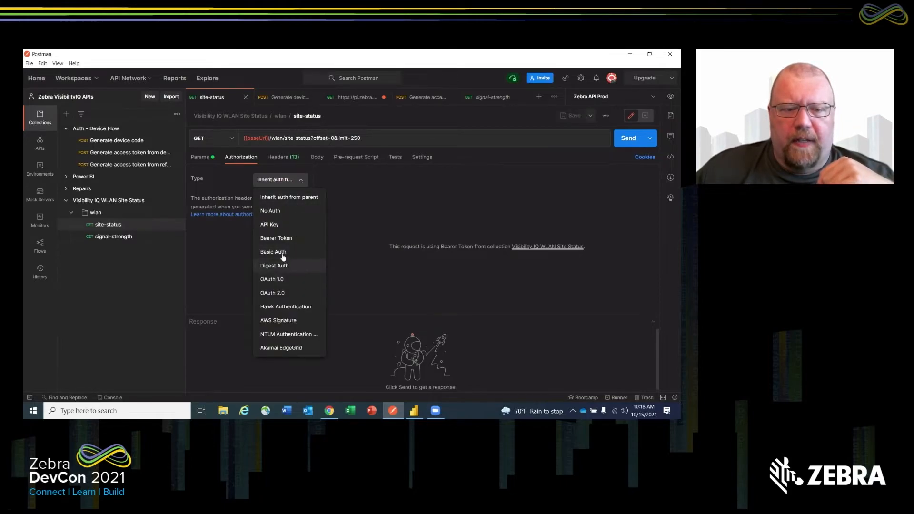
mouse_move(276, 238)
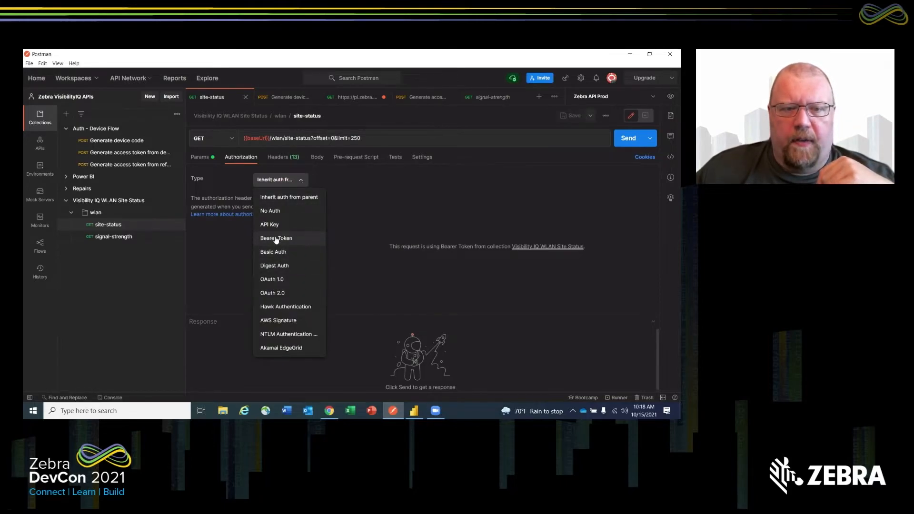
left_click(278, 156)
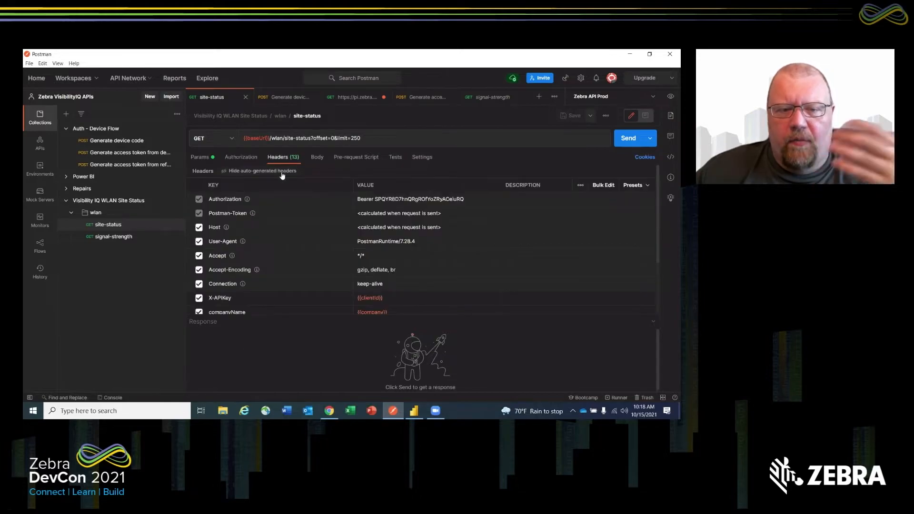
mouse_move(224, 199)
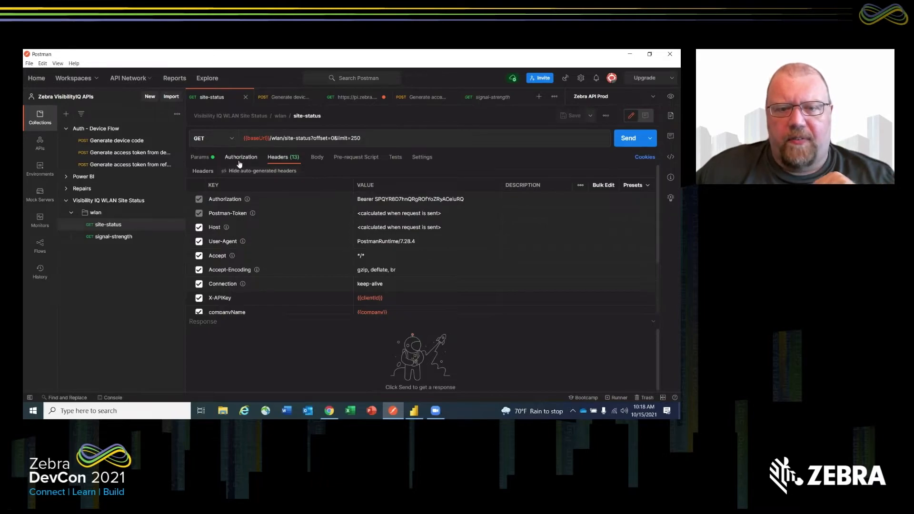
mouse_move(397, 209)
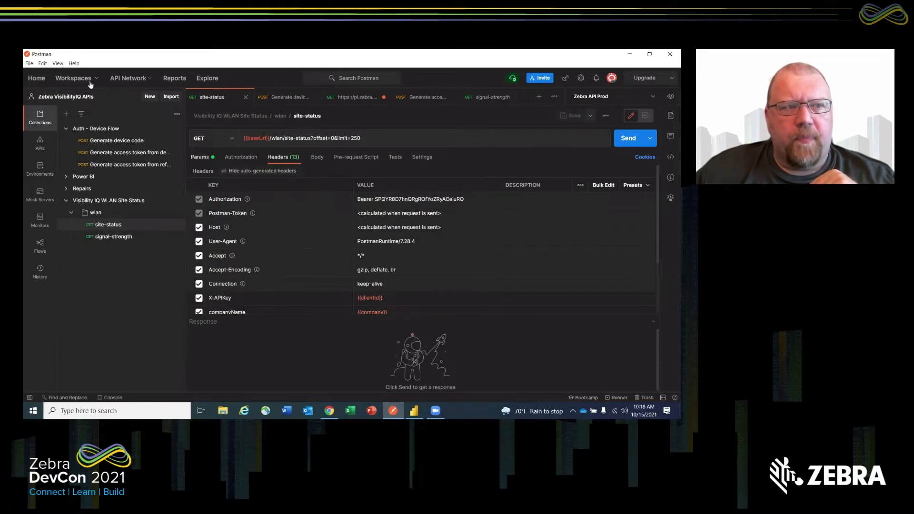
Switch Postman to the Zebra VisibilityIQ API Key Framework workspace and select the X-APIKey header.
left_click(74, 78)
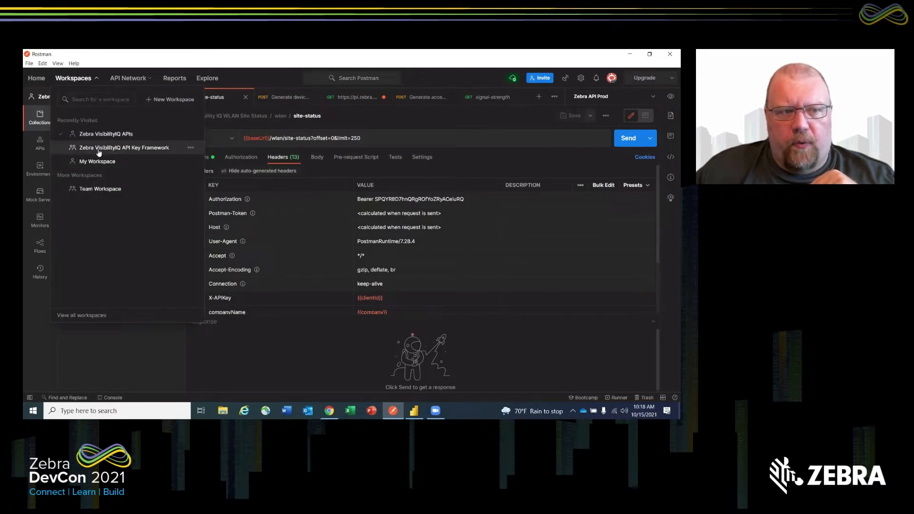
left_click(124, 147)
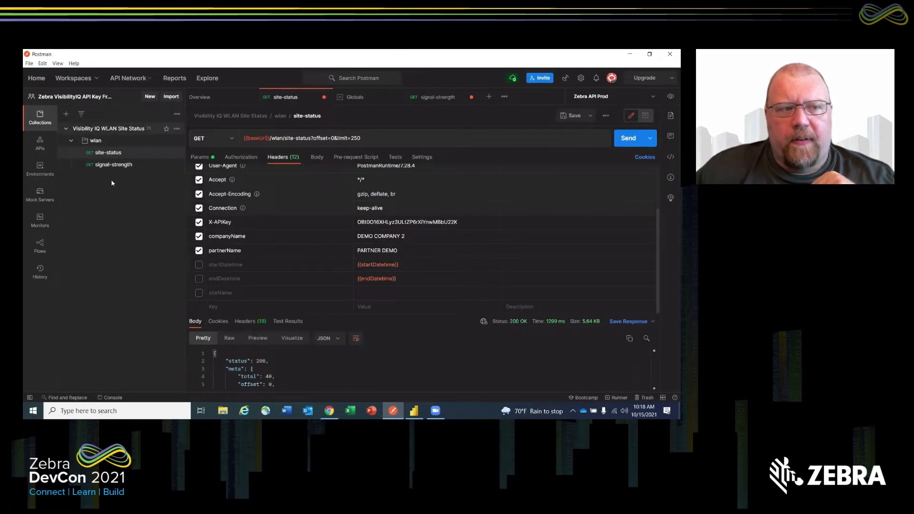
mouse_move(90, 218)
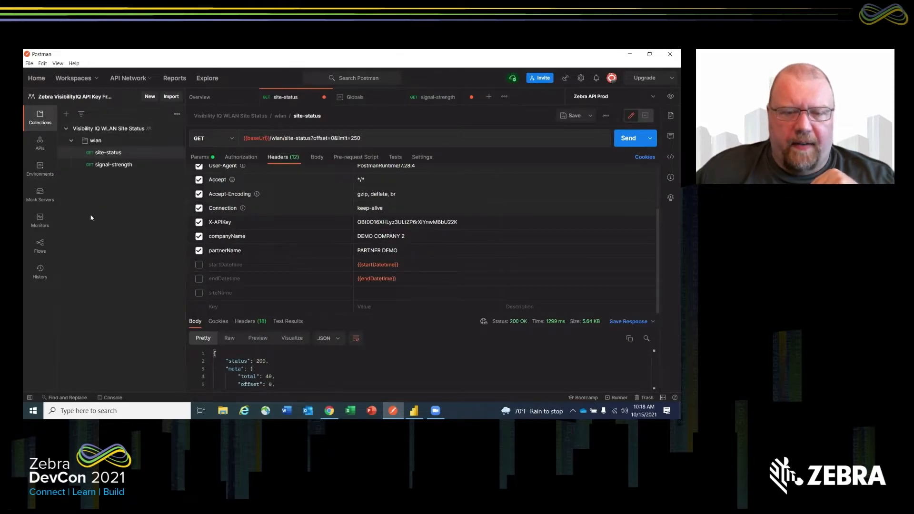
mouse_move(72, 221)
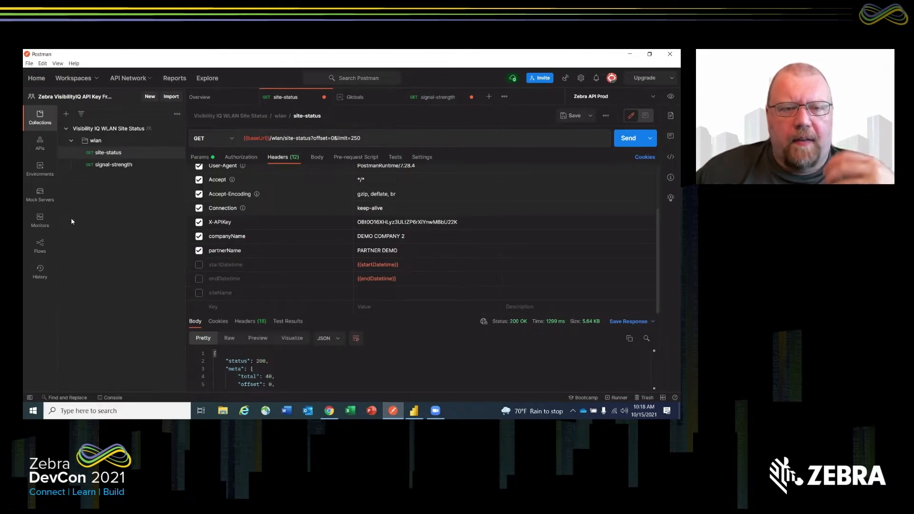
mouse_move(64, 215)
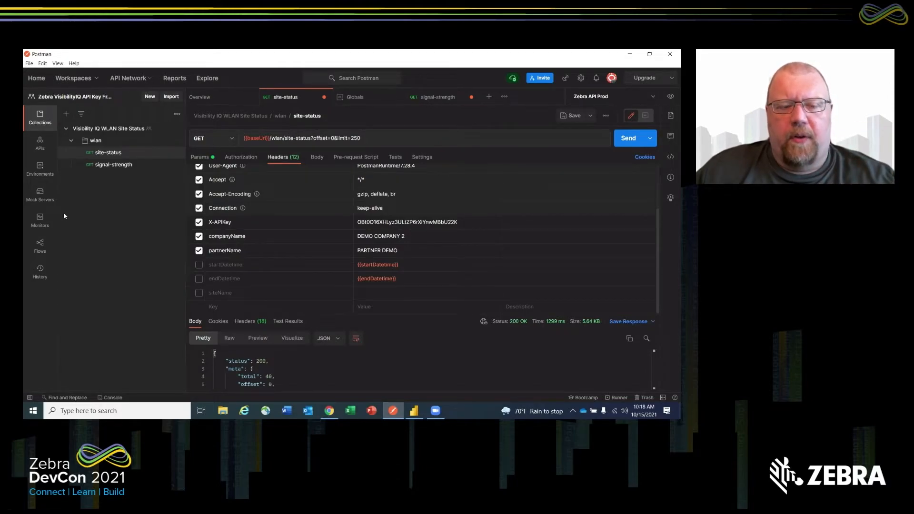
mouse_move(39, 220)
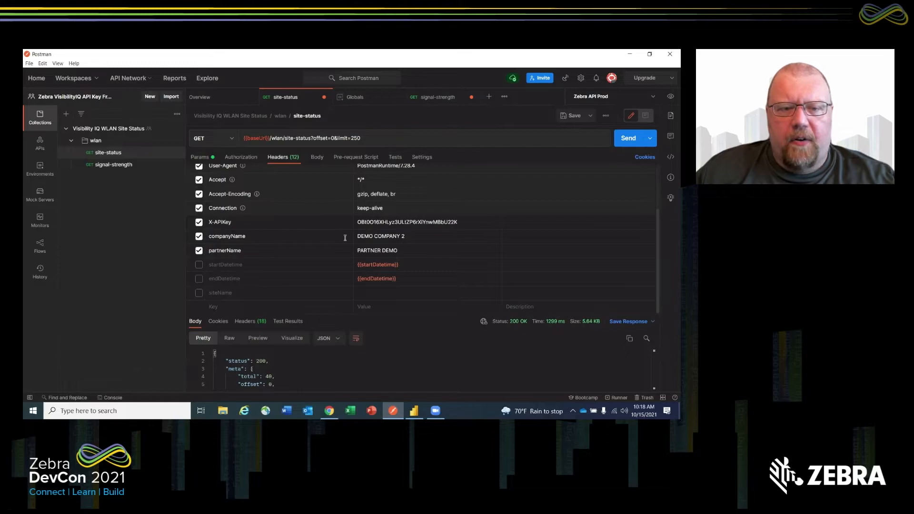
mouse_move(486, 223)
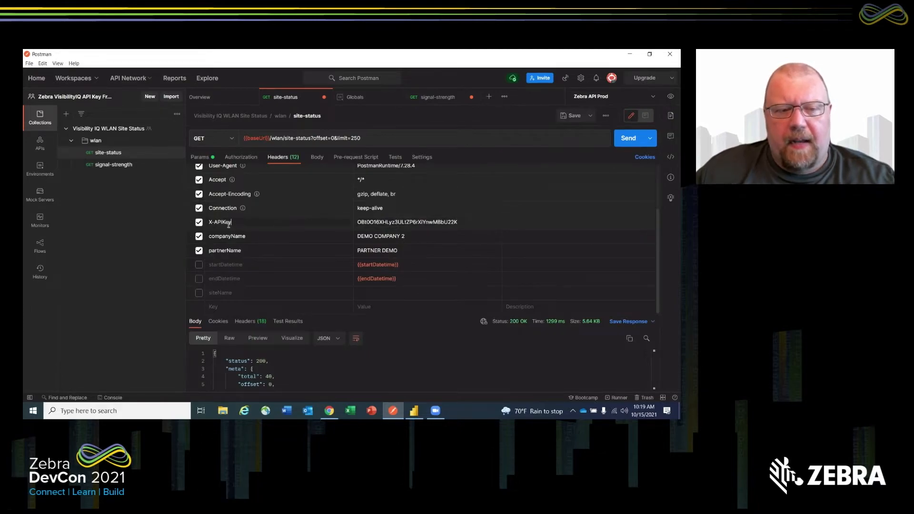
double_click(220, 221)
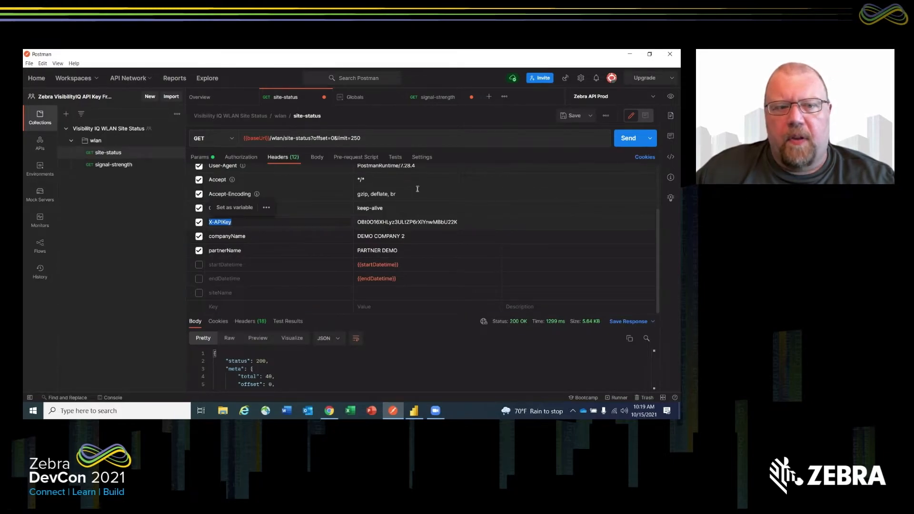
left_click(241, 156)
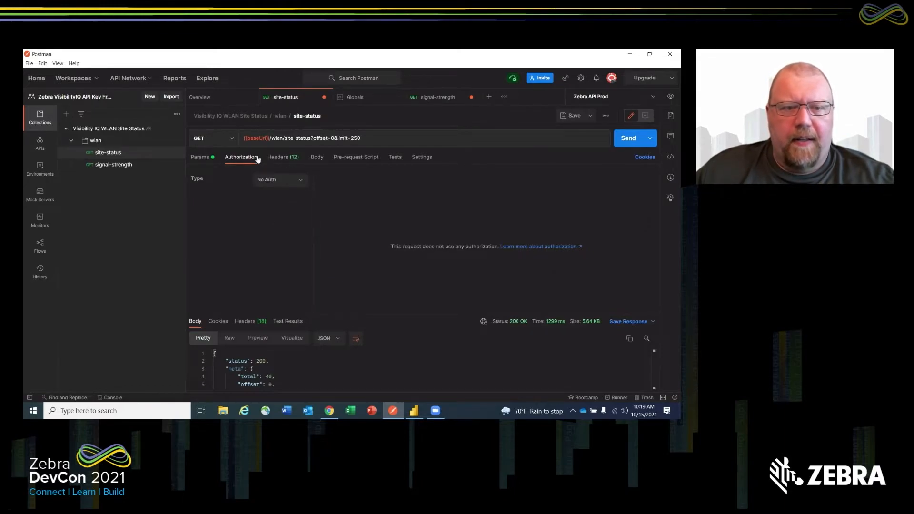
mouse_move(299, 182)
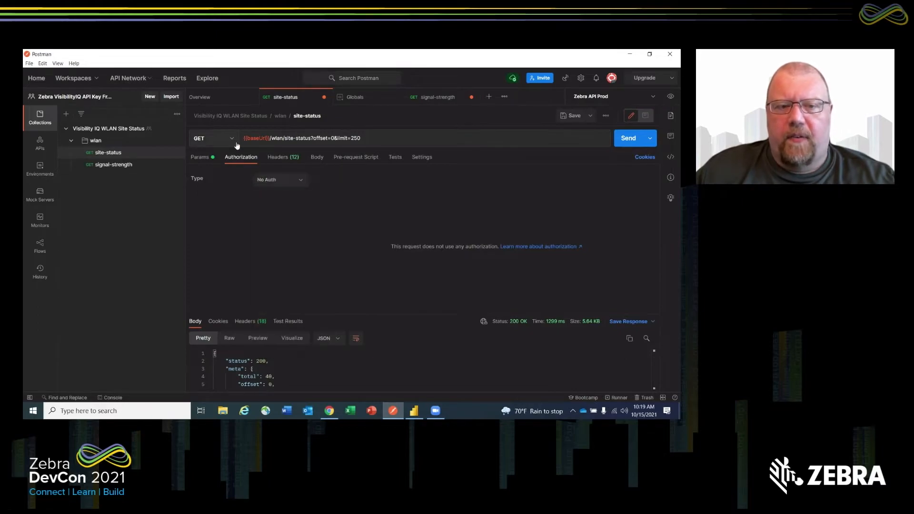
mouse_move(265, 241)
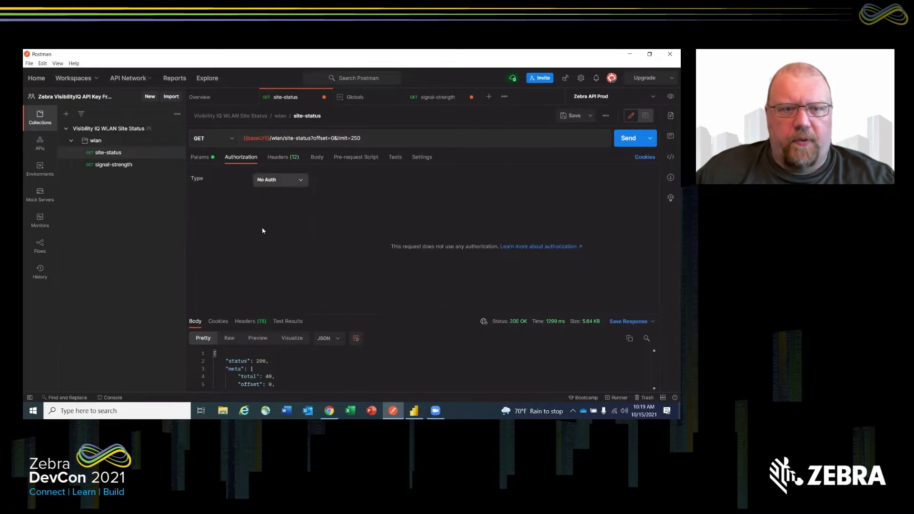
mouse_move(551, 200)
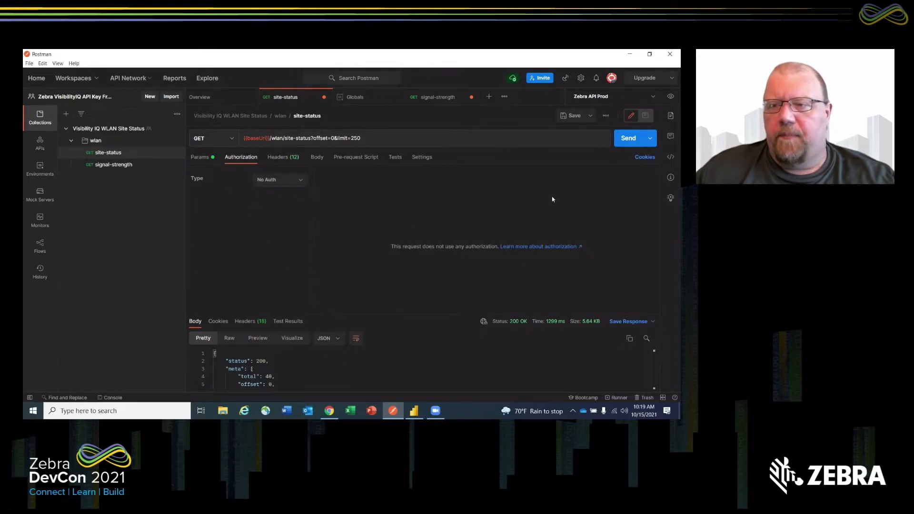
mouse_move(619, 150)
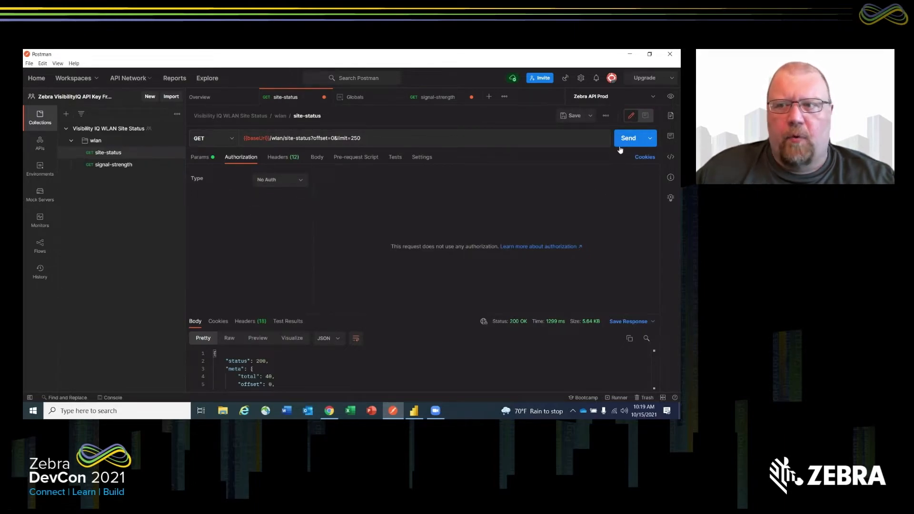
Re-send the site-status request (200 OK, 40 sites) and select the limit value 250.
left_click(628, 138)
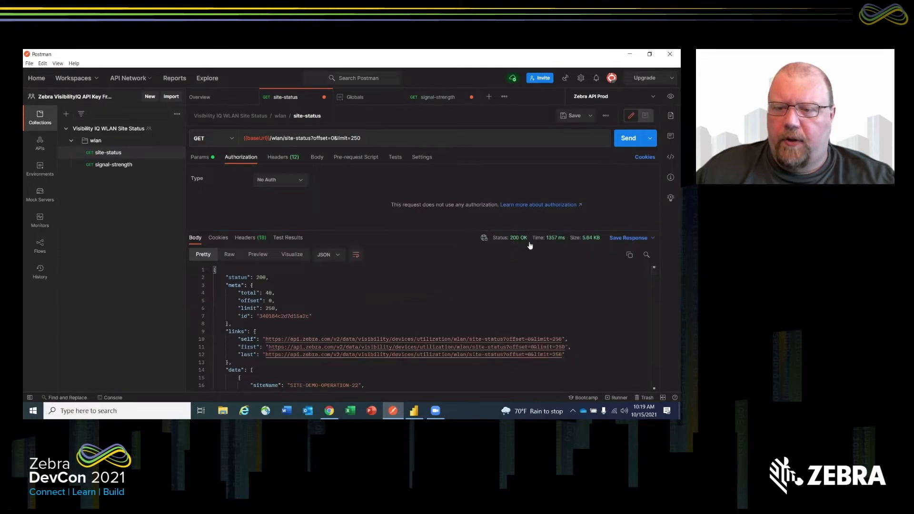
mouse_move(559, 244)
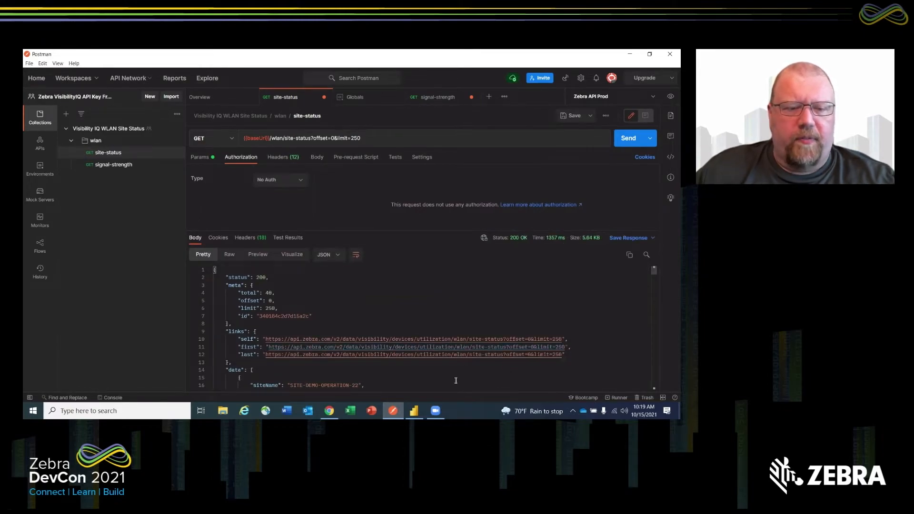
mouse_move(402, 200)
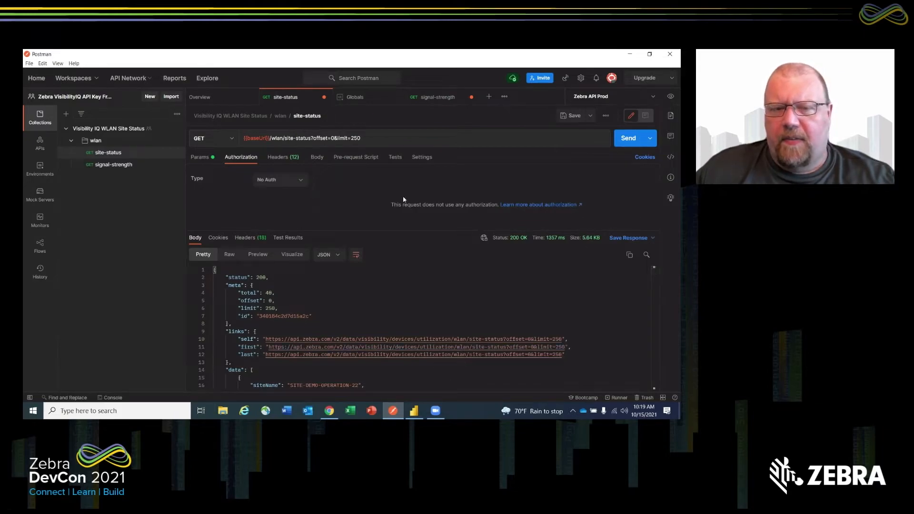
mouse_move(358, 127)
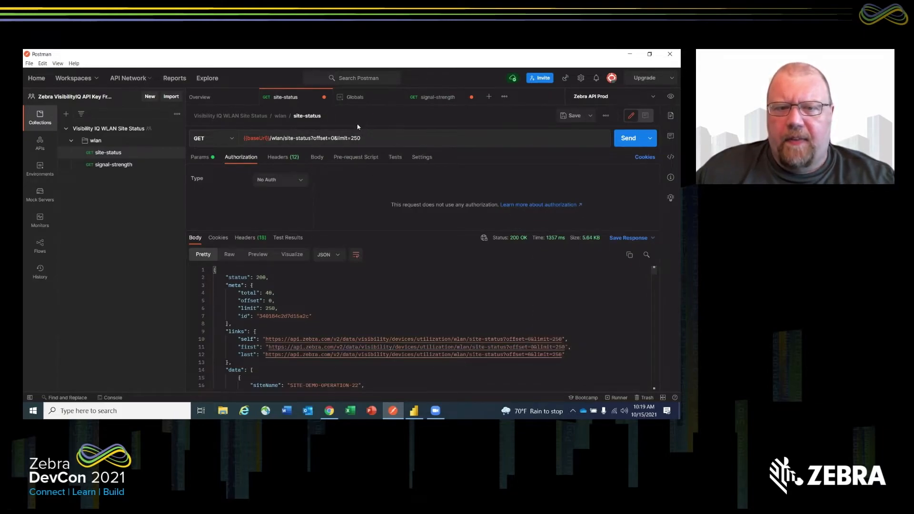
double_click(354, 138)
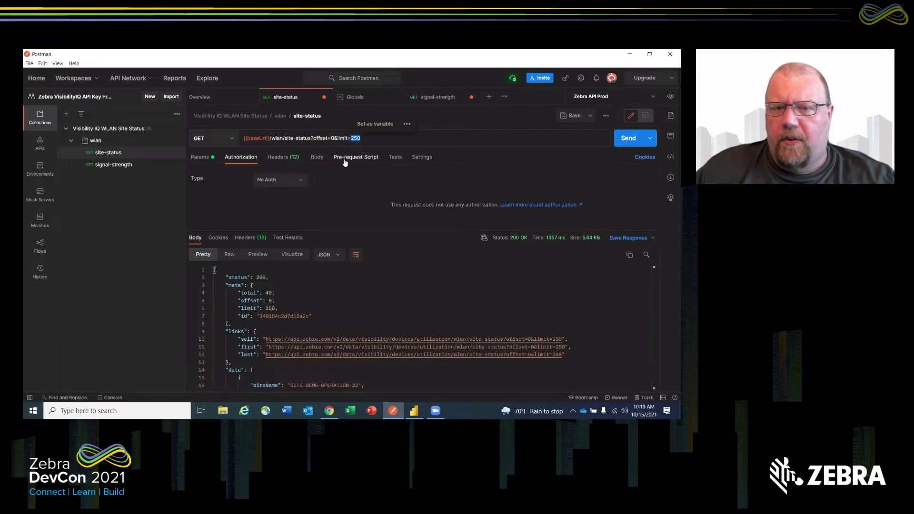
left_click(366, 138)
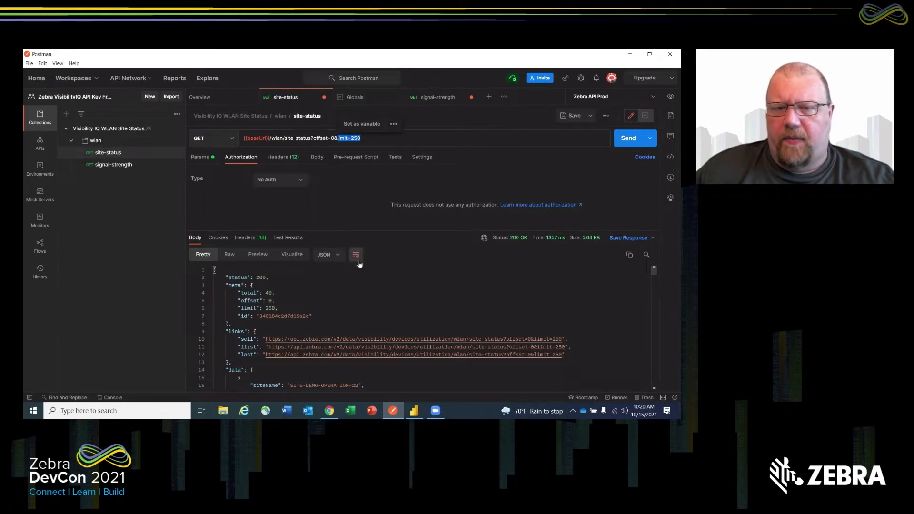
mouse_move(395, 347)
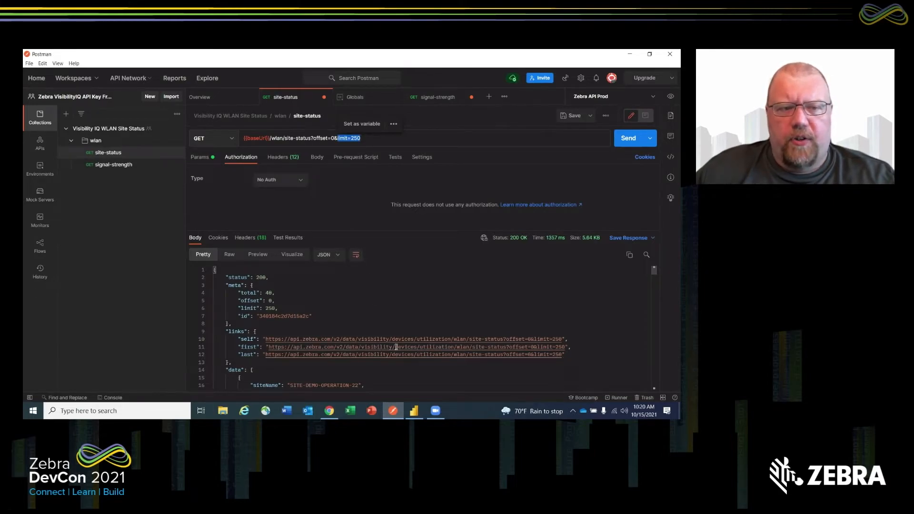
mouse_move(313, 347)
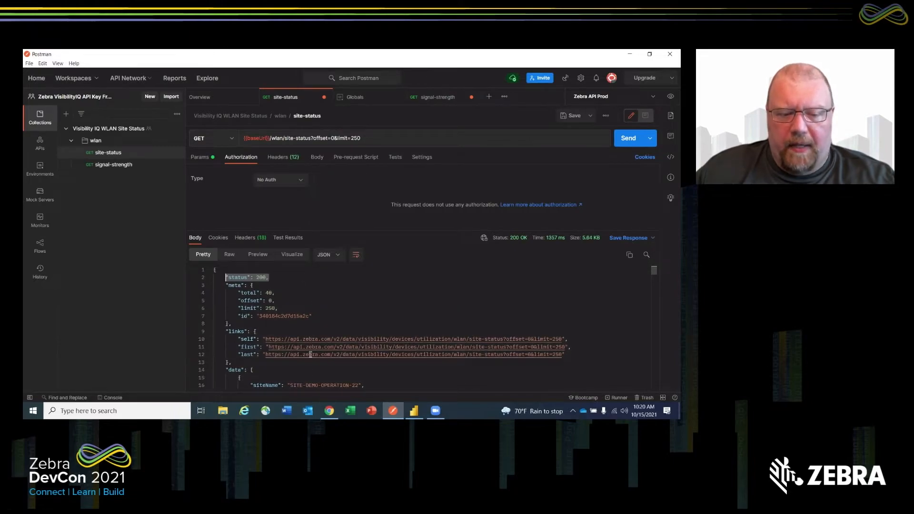
scroll("down", 3)
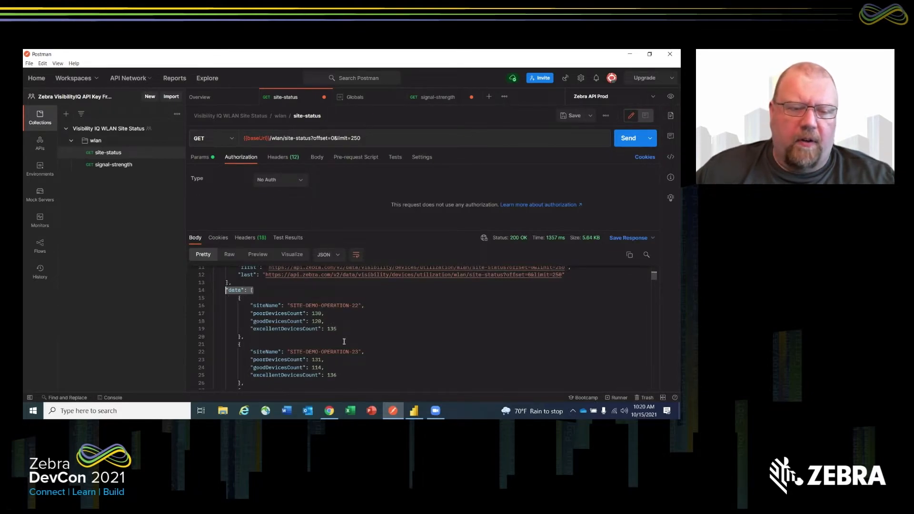
scroll("down", 3)
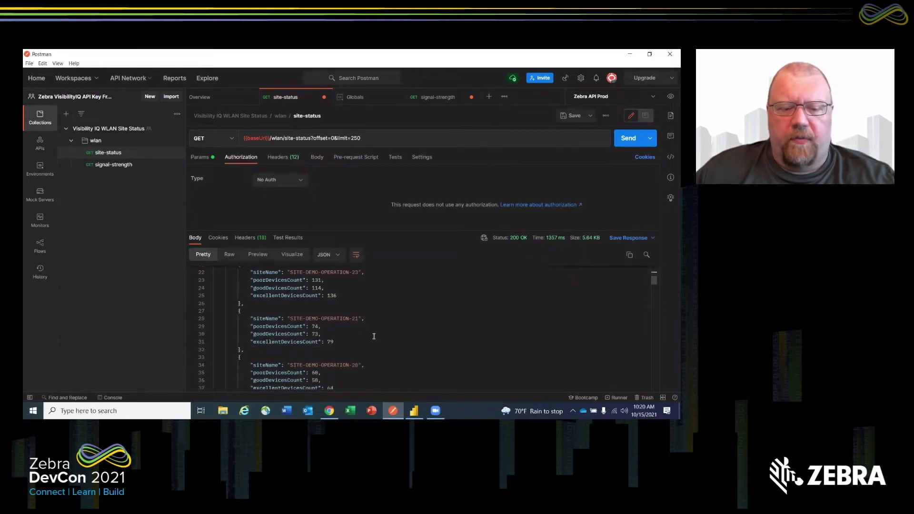
scroll("down", 3)
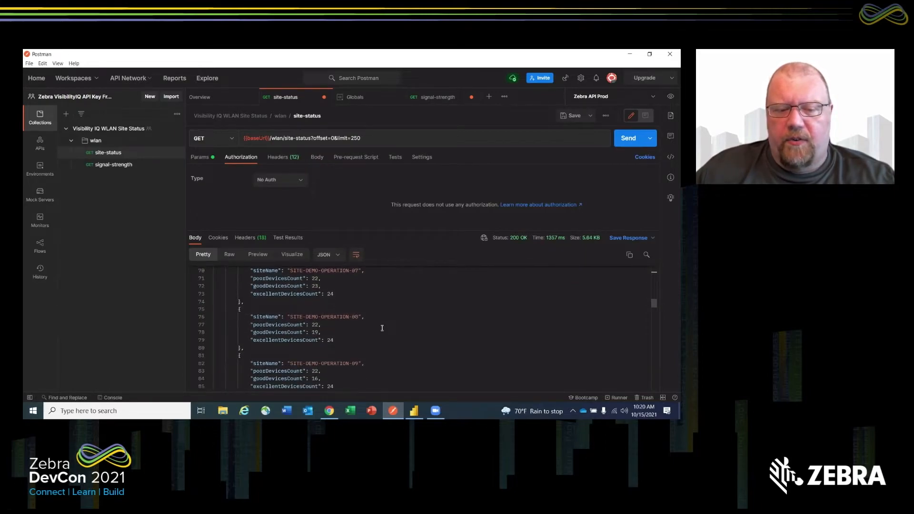
scroll("down", 3)
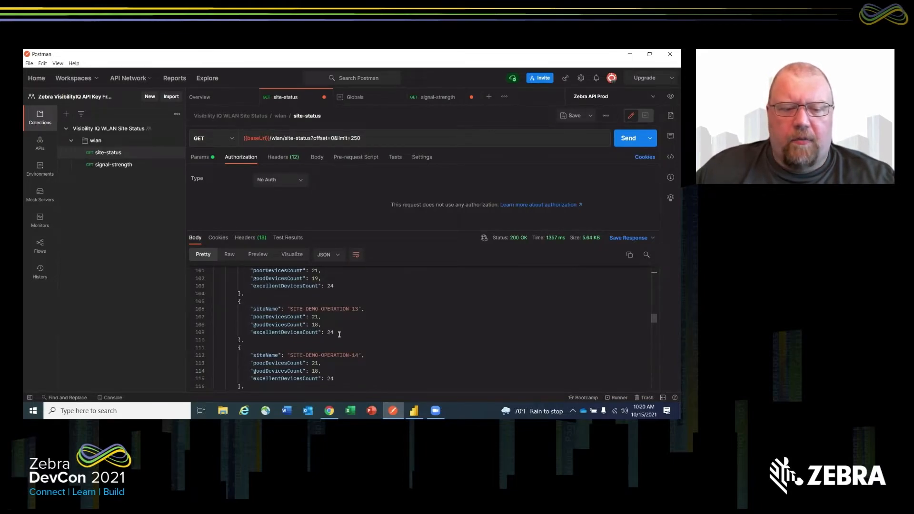
mouse_move(510, 284)
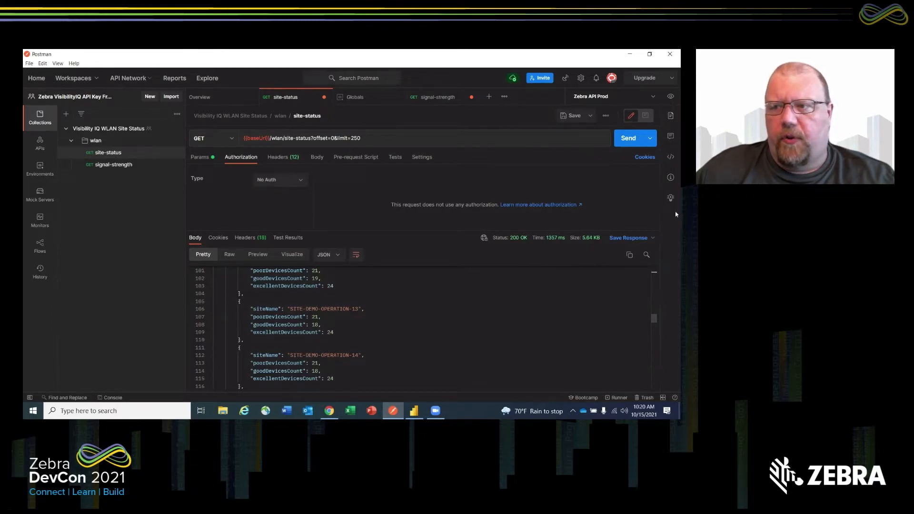
mouse_move(671, 158)
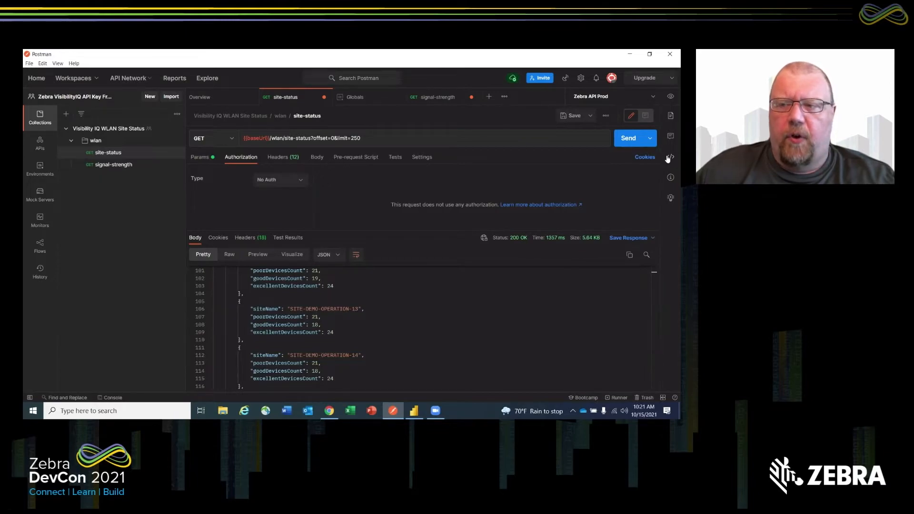
Generate a Python - Requests code snippet for the site-status request, then switch windows.
left_click(670, 157)
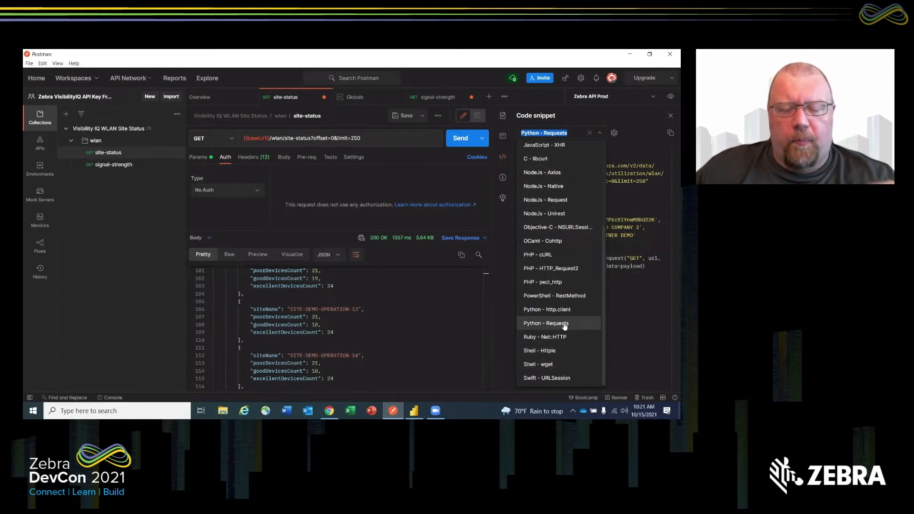
left_click(545, 322)
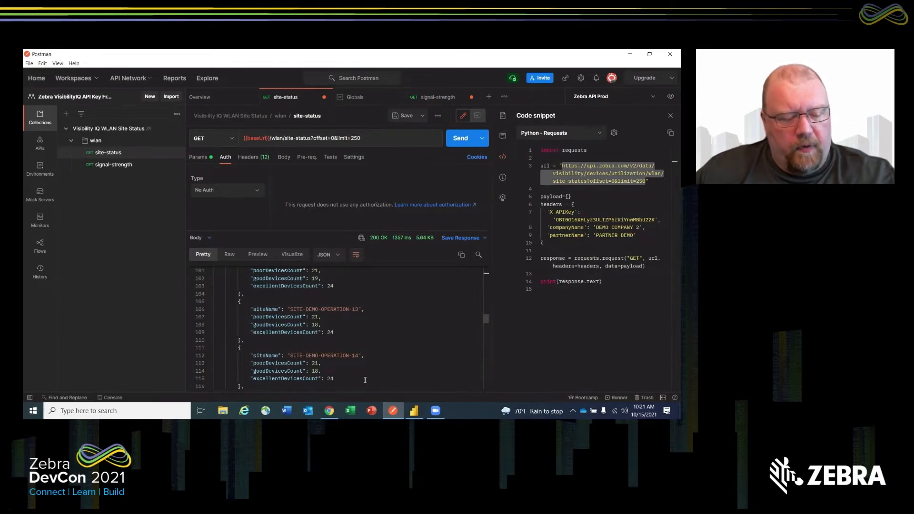
key("alt+tab")
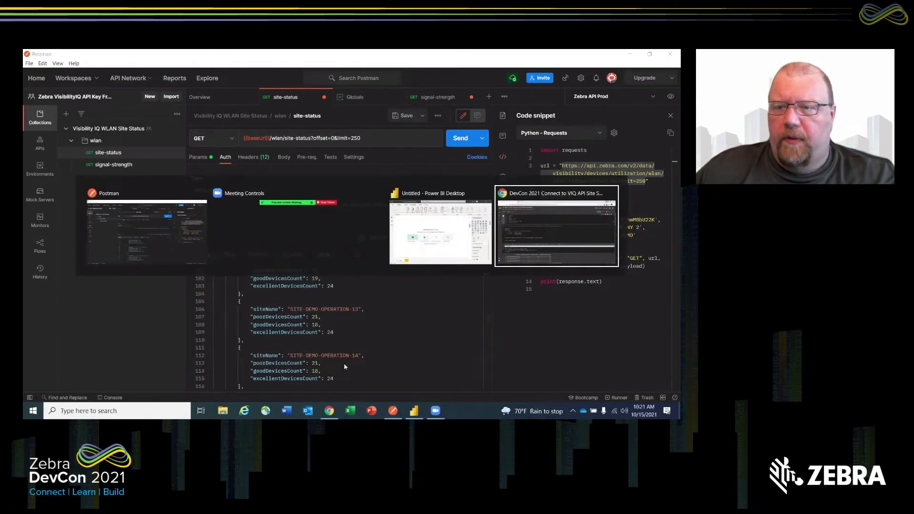
In the Colab notebook, highlight the library imports and scroll to the request response.
left_click(555, 228)
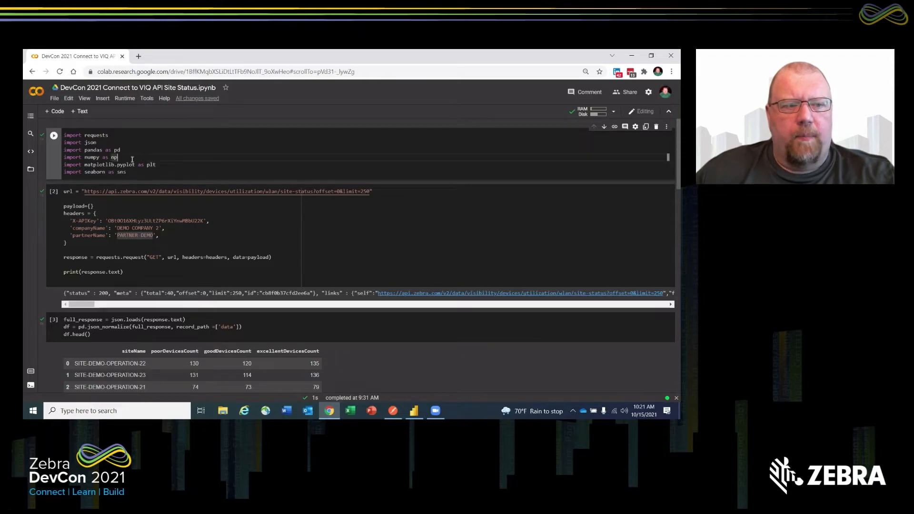
mouse_move(177, 183)
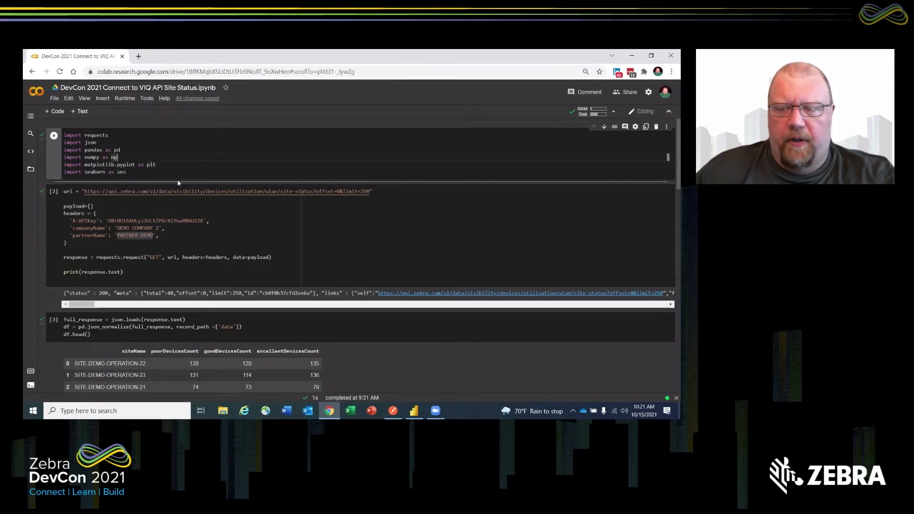
mouse_move(205, 177)
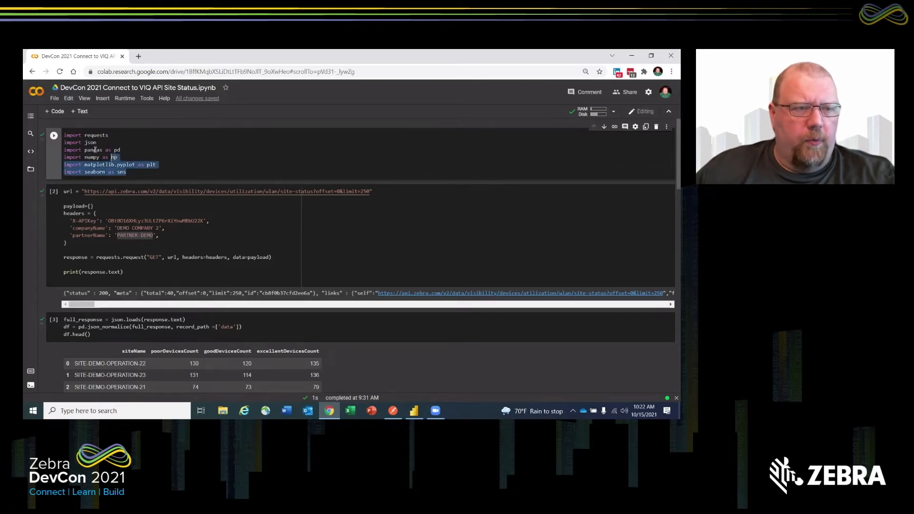
left_click(127, 172)
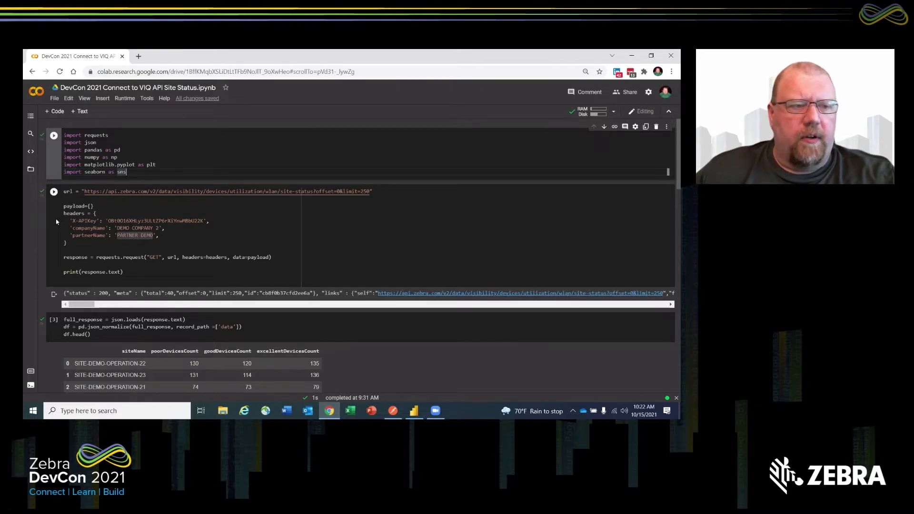
mouse_move(133, 275)
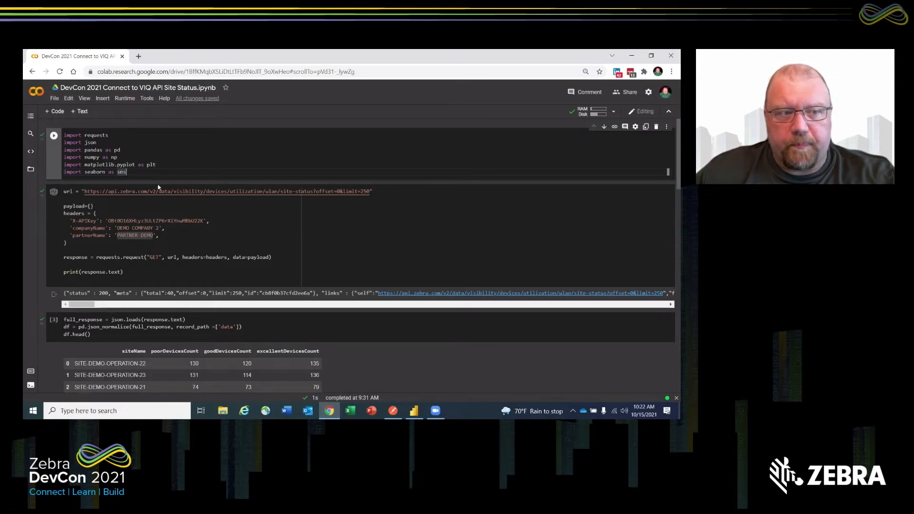
mouse_move(148, 150)
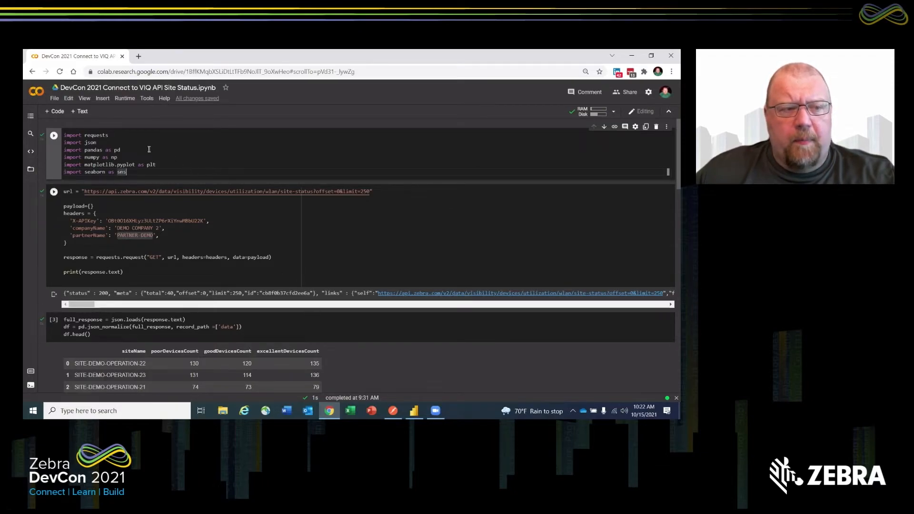
double_click(86, 134)
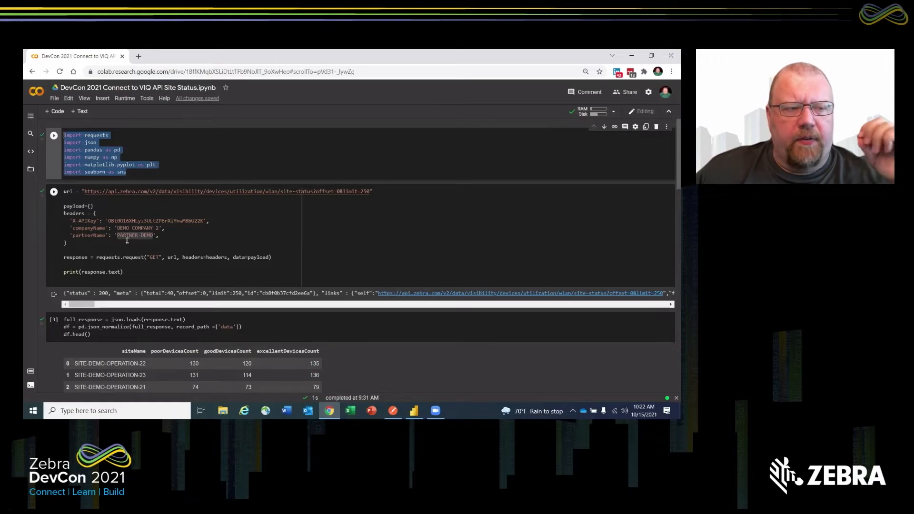
mouse_move(126, 244)
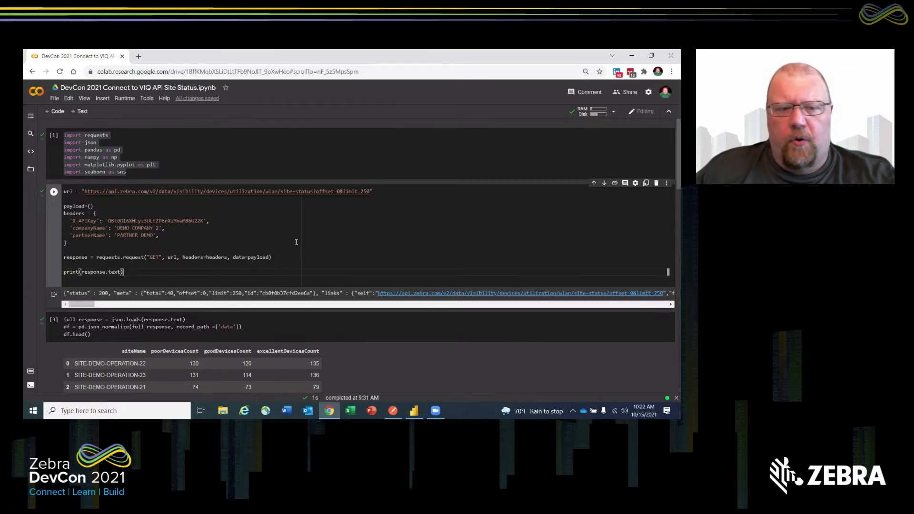
mouse_move(196, 257)
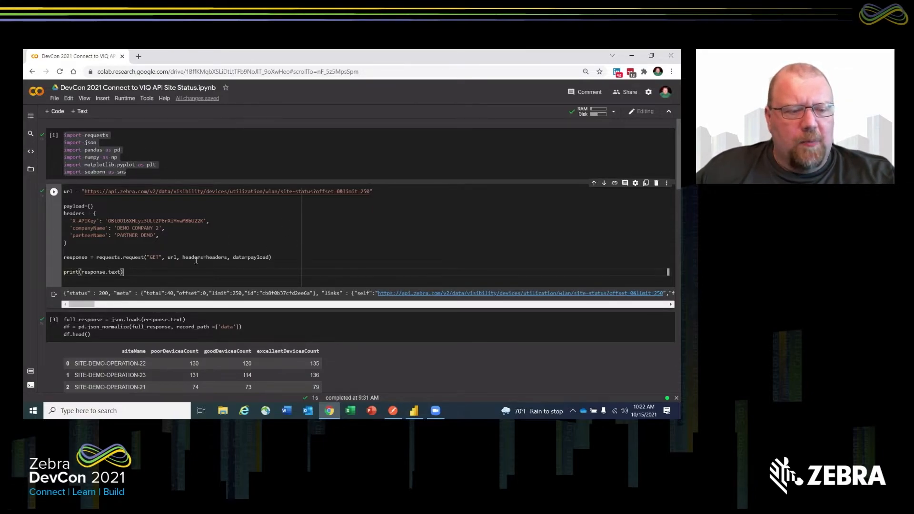
scroll("down", 3)
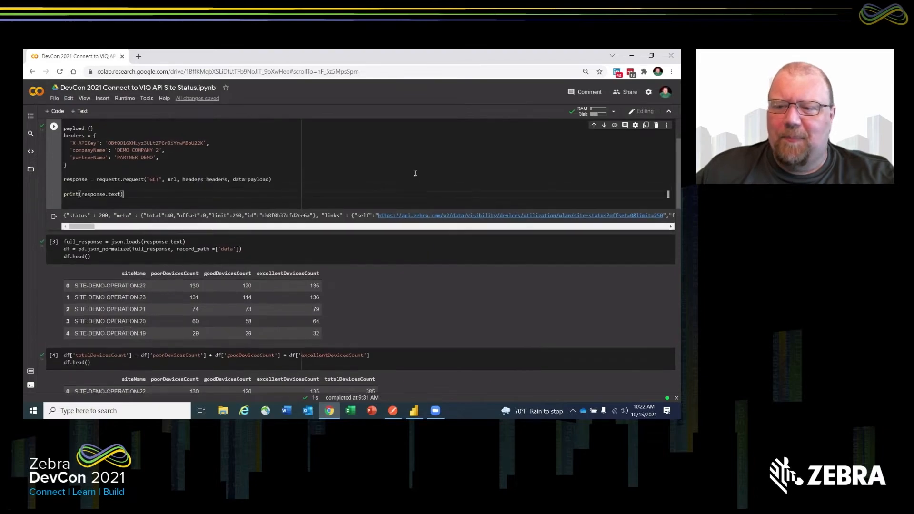
scroll("up", 3)
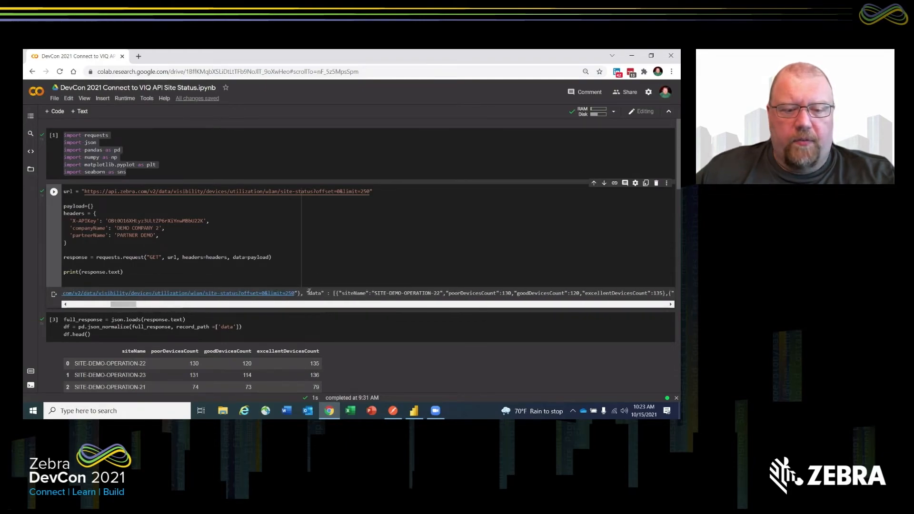
double_click(315, 292)
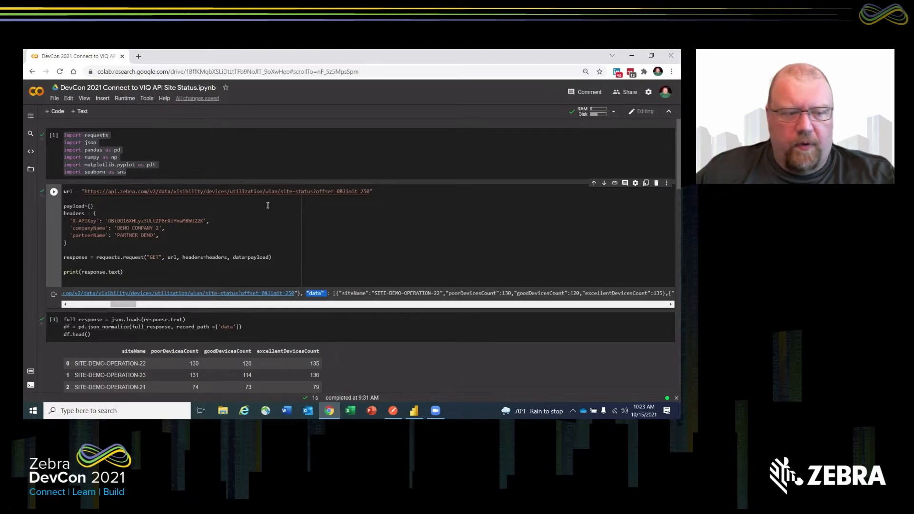
scroll("down", 3)
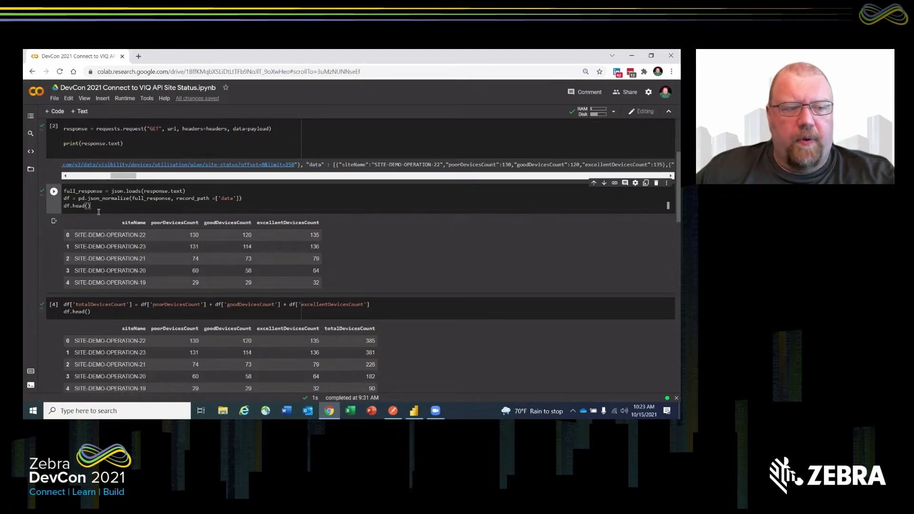
scroll("up", 3)
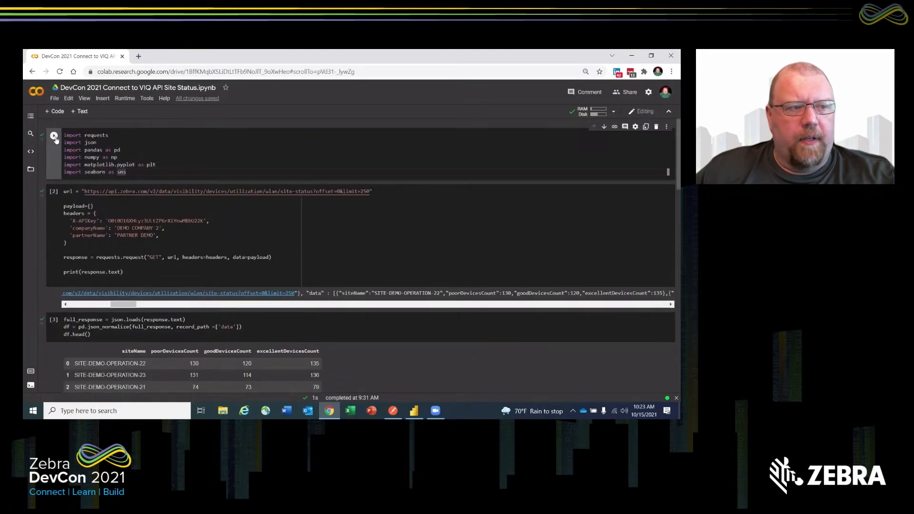
Rerun the imports, site-status request and json_normalize cells in Colab.
left_click(52, 191)
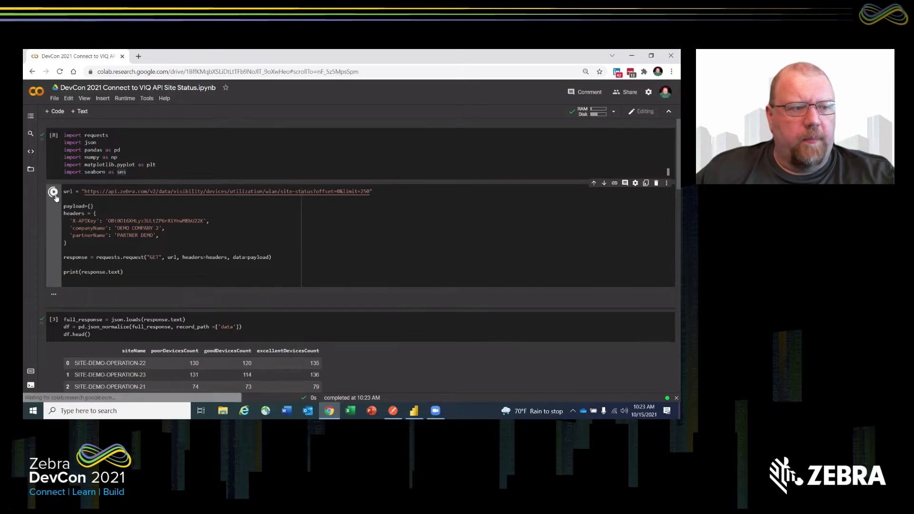
left_click(53, 192)
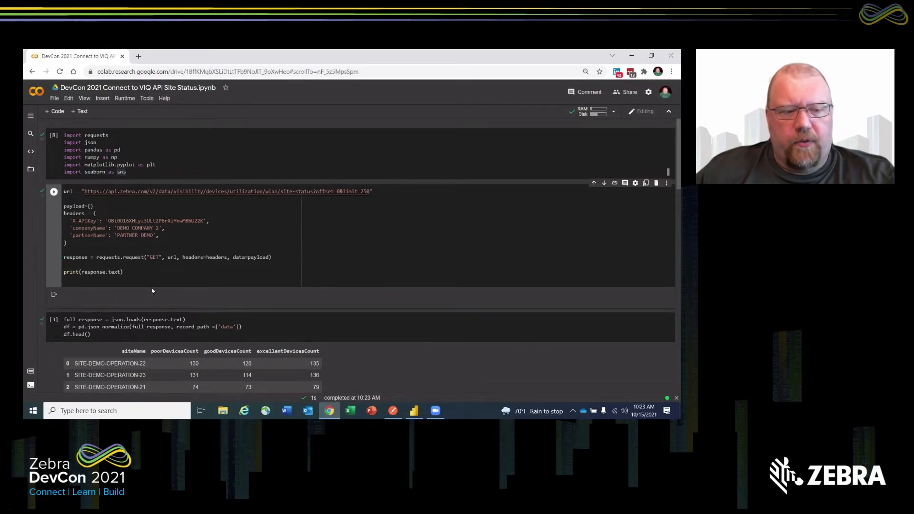
left_click(52, 191)
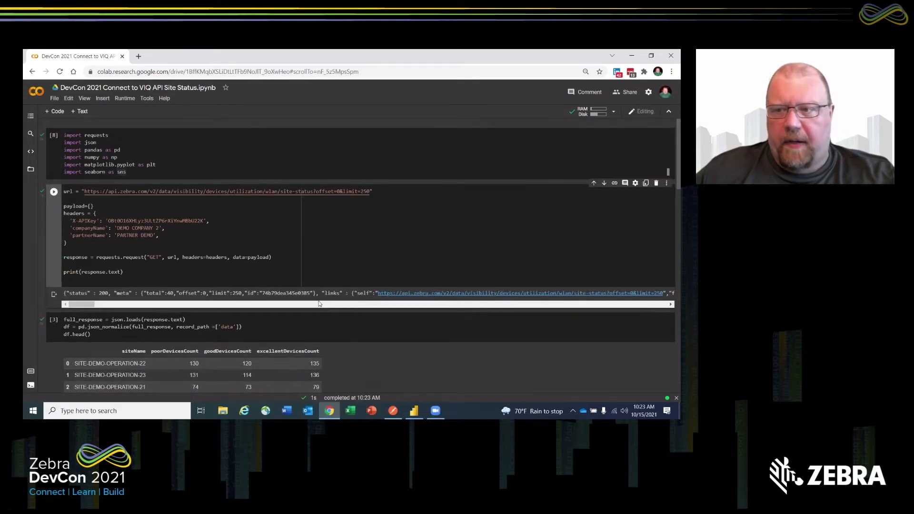
scroll("down", 3)
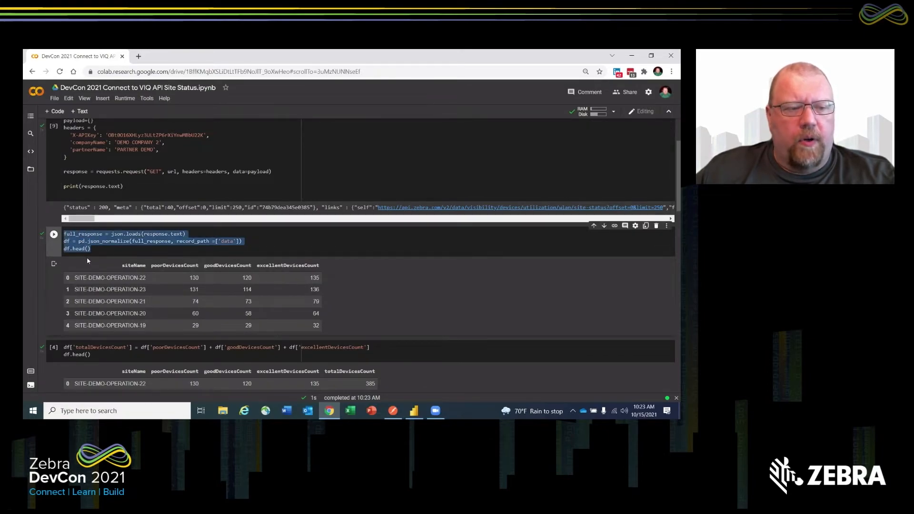
mouse_move(102, 277)
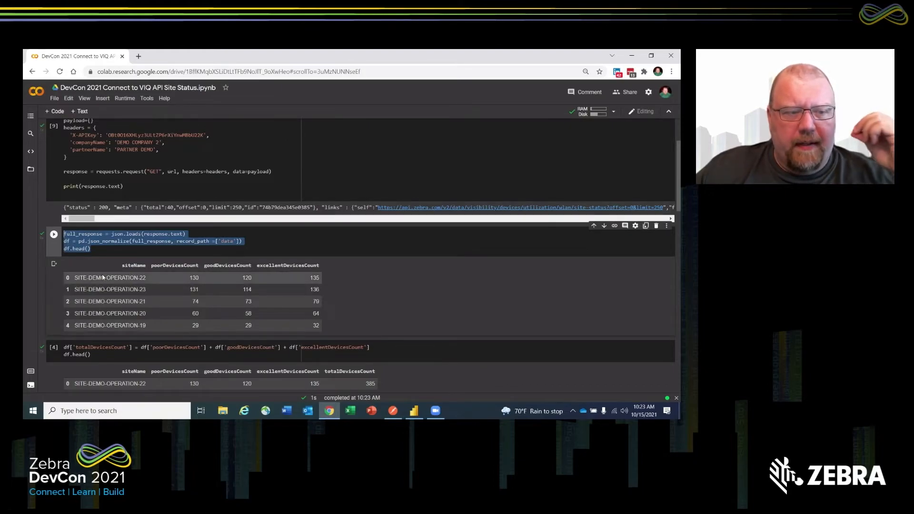
left_click(108, 249)
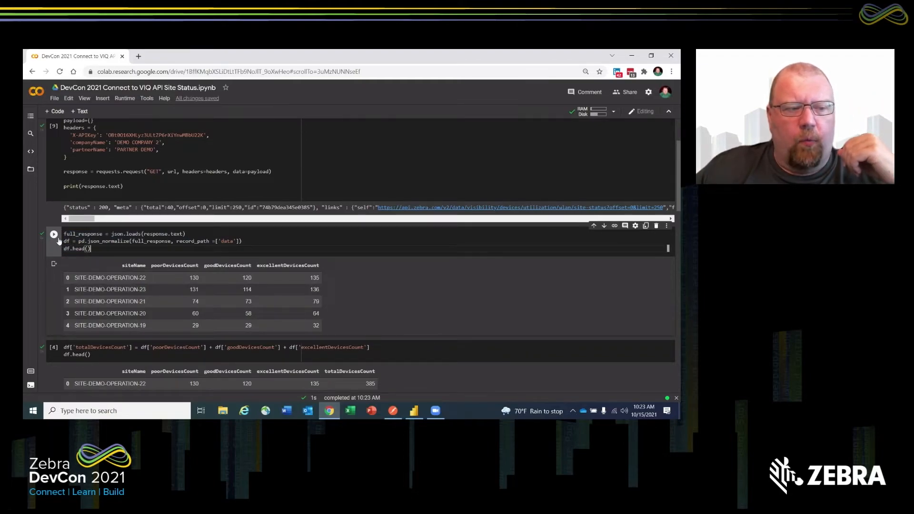
mouse_move(54, 234)
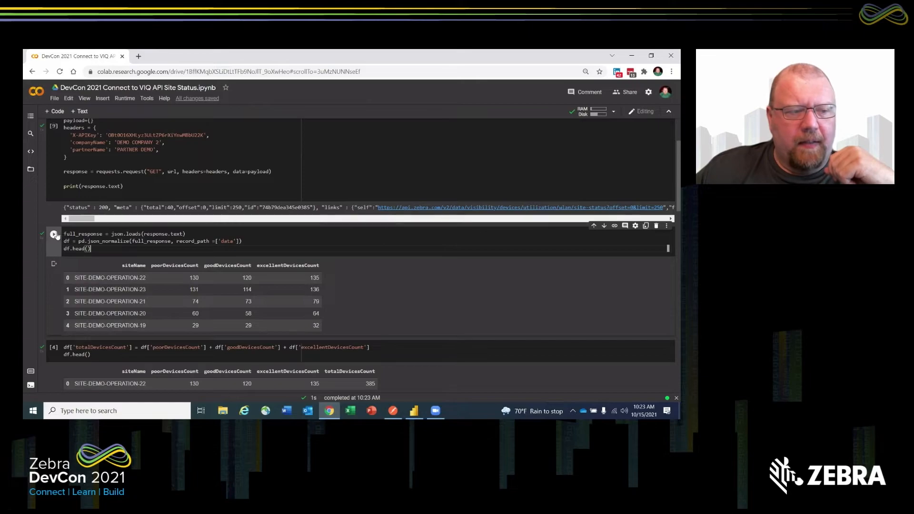
mouse_move(54, 234)
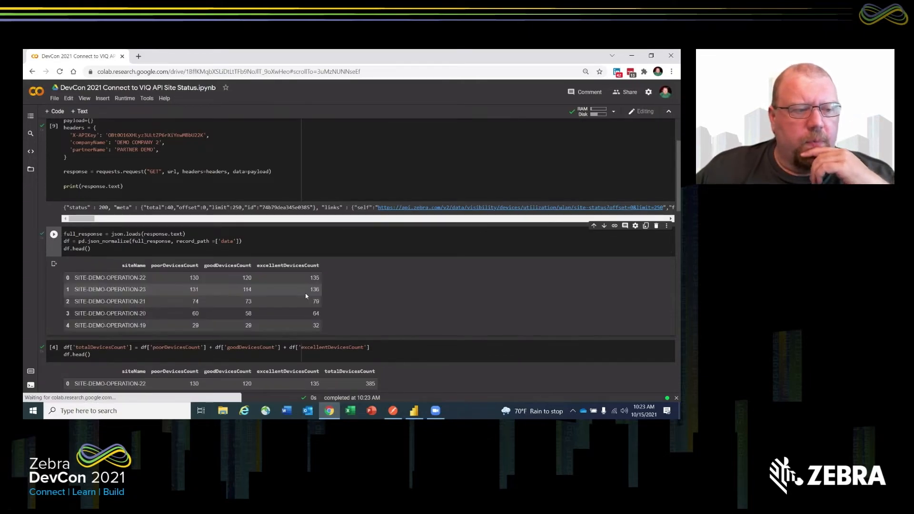
scroll("down", 3)
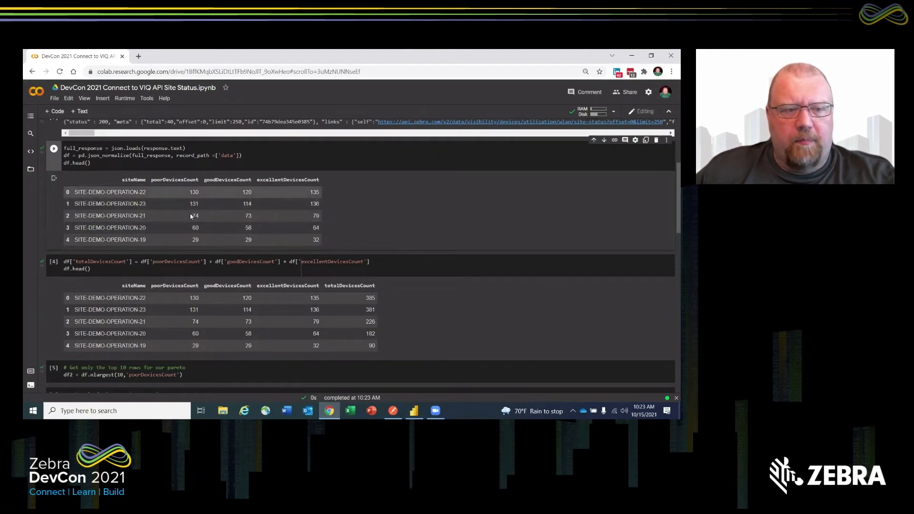
mouse_move(268, 198)
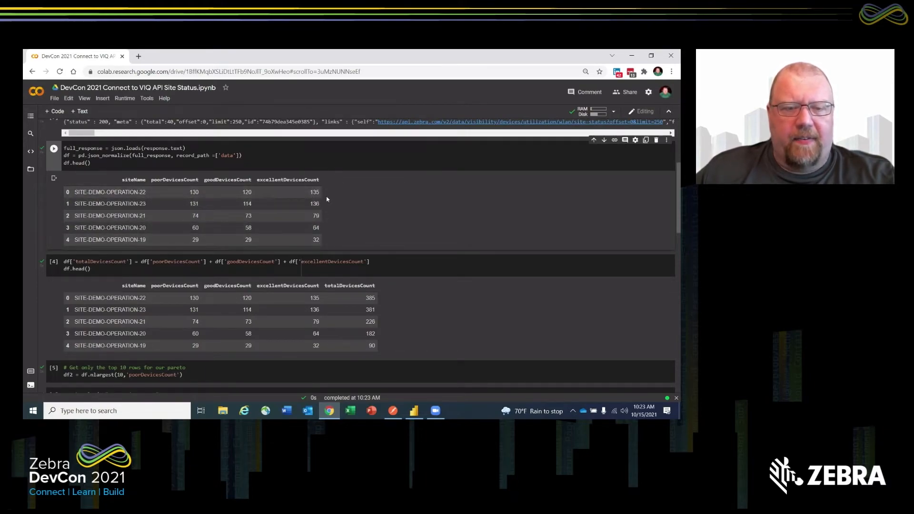
mouse_move(299, 228)
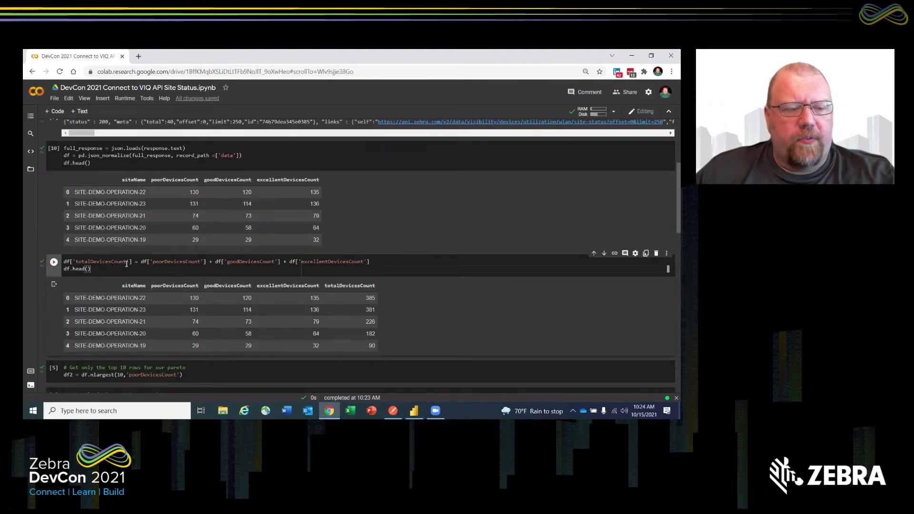
Select the totalDevicesCount column name and rerun the cells down to the top-10 bar chart.
double_click(103, 262)
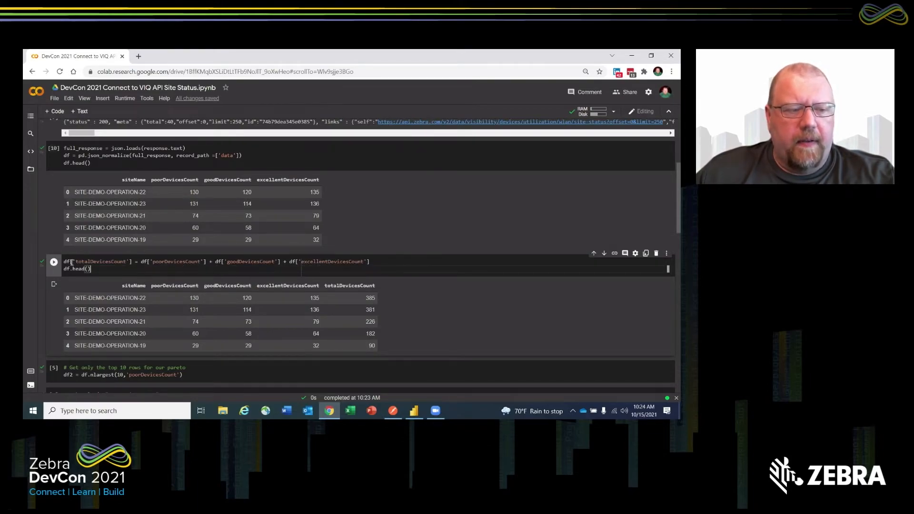
scroll("down", 3)
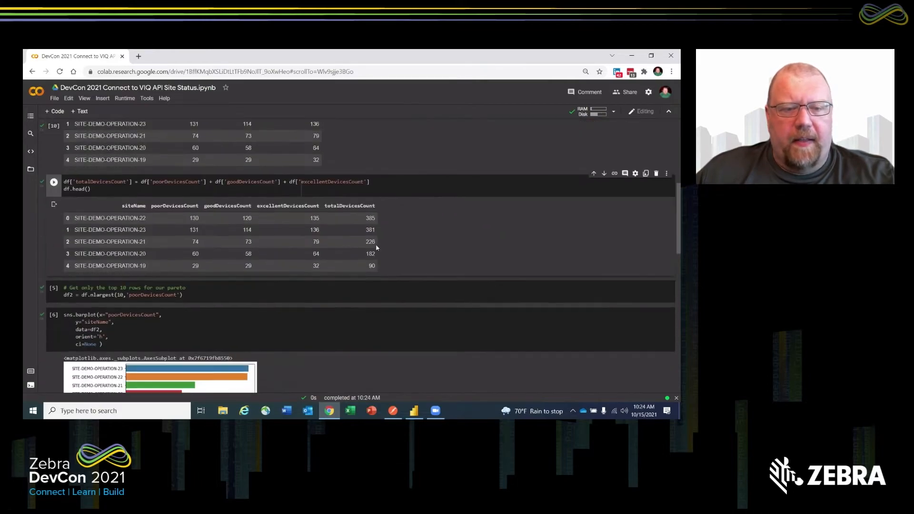
scroll("down", 3)
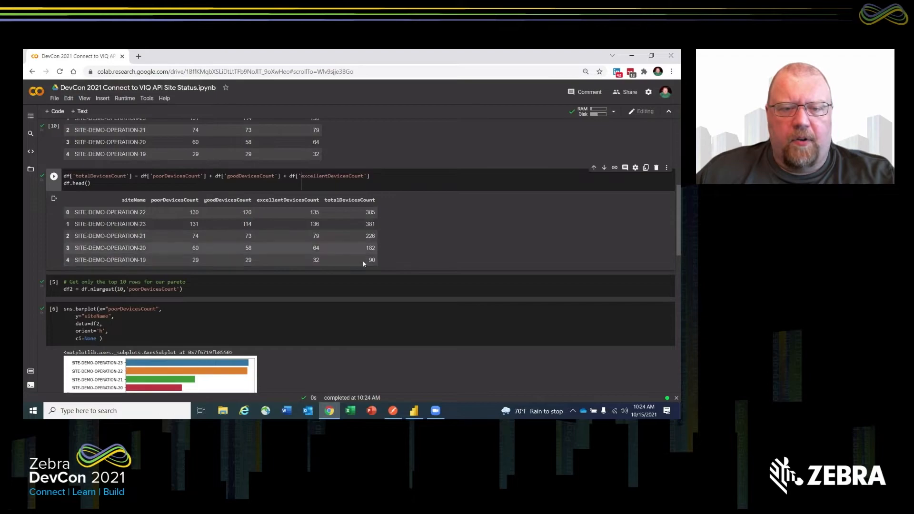
mouse_move(203, 219)
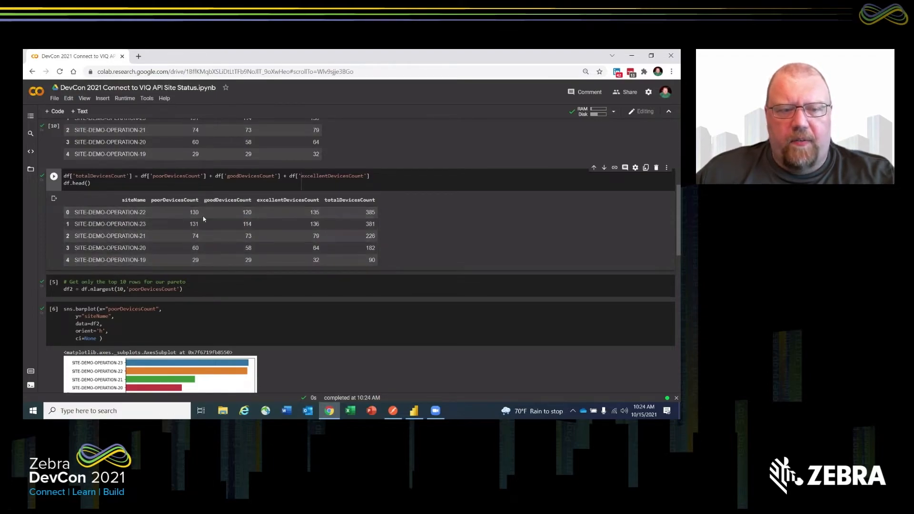
mouse_move(319, 239)
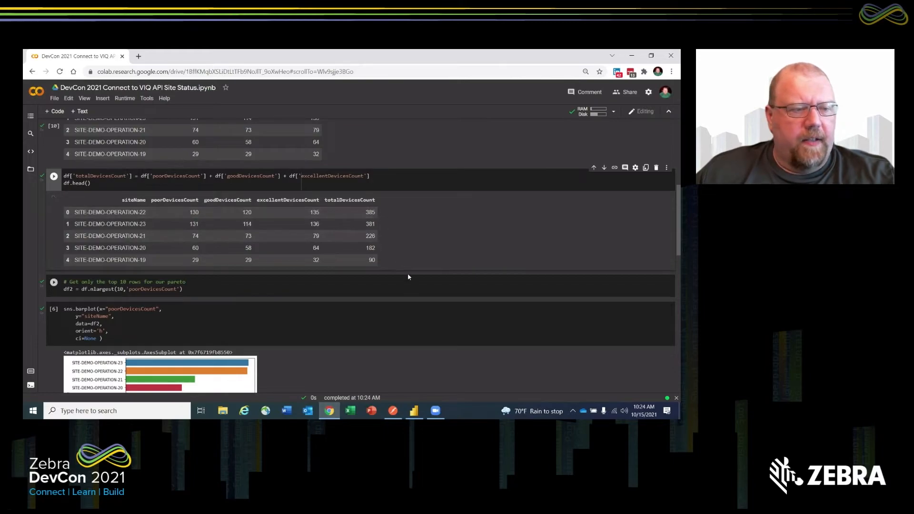
left_click(52, 281)
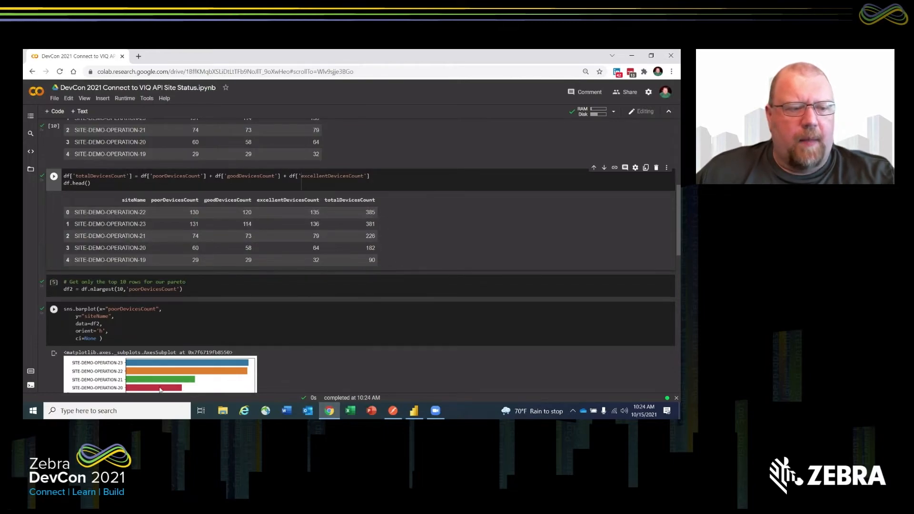
scroll("up", 3)
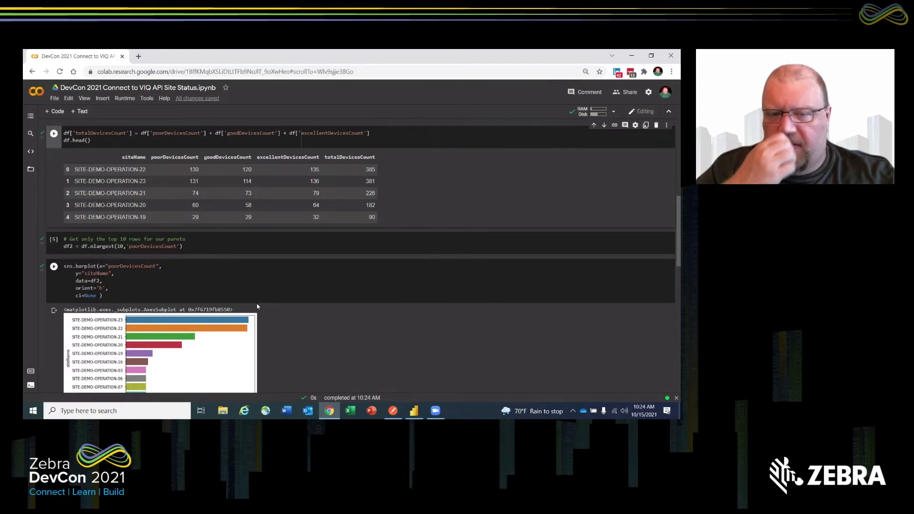
mouse_move(243, 311)
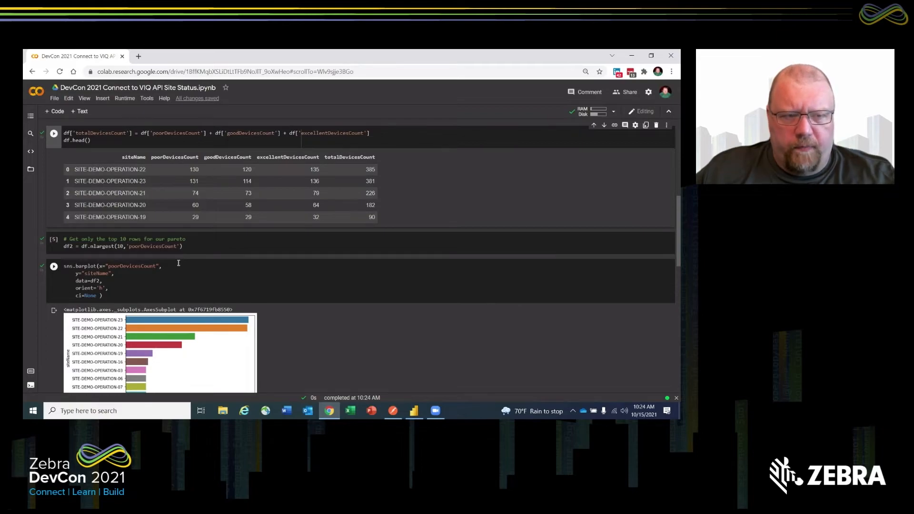
mouse_move(183, 263)
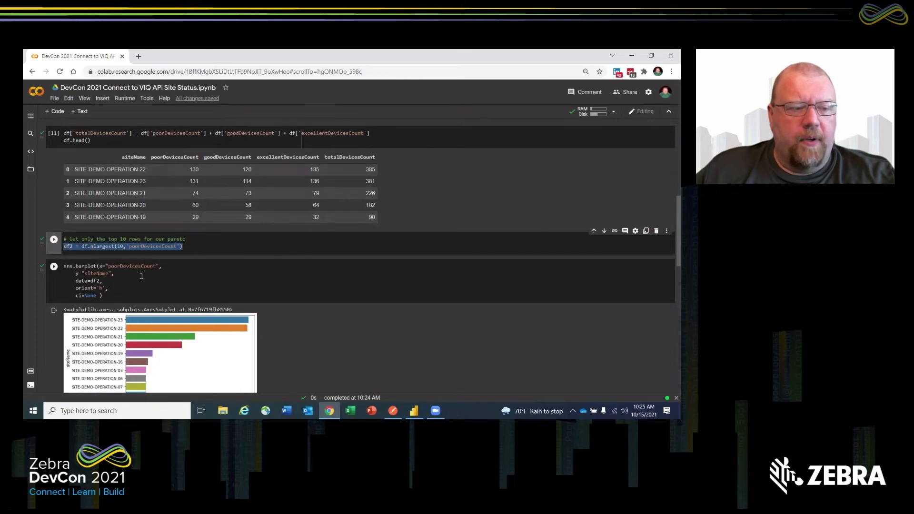
Set the top-10 cell to df2 = df.nlargest(10, 'poorDevicesCount') and review it above the barplot.
left_click(53, 266)
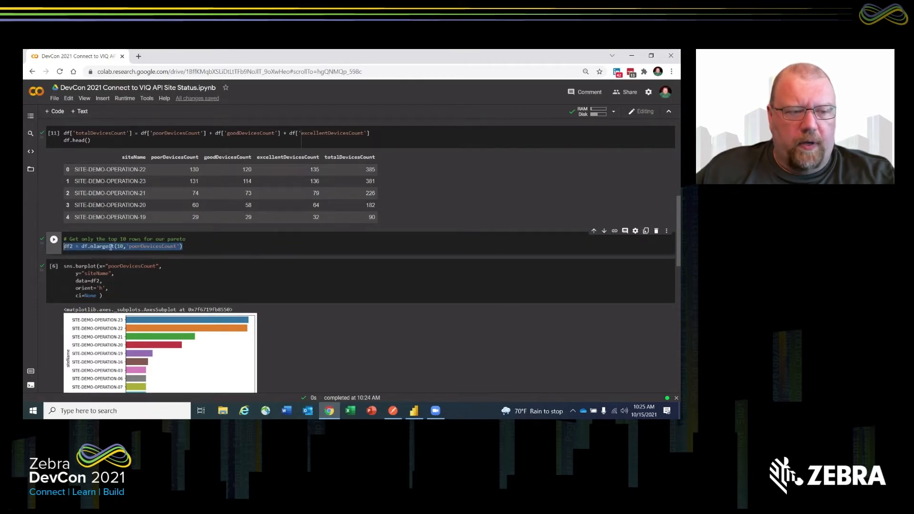
left_click(117, 246)
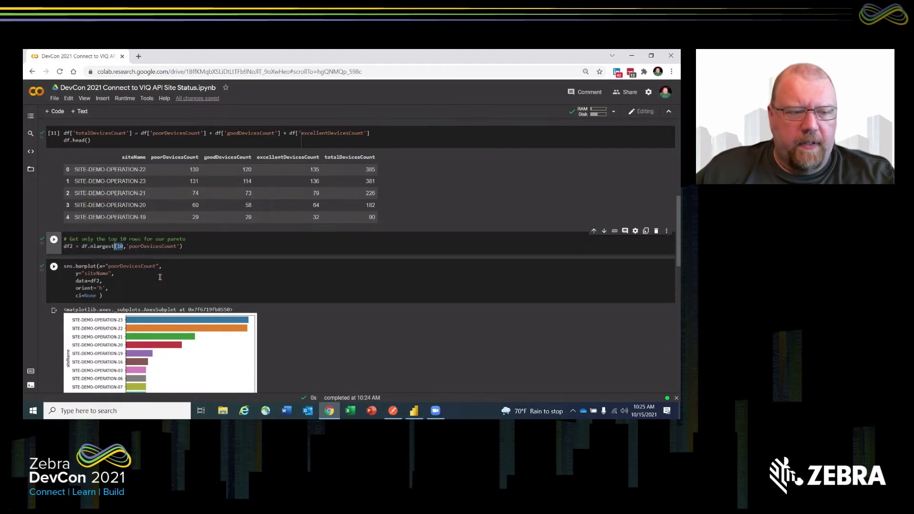
left_click(53, 266)
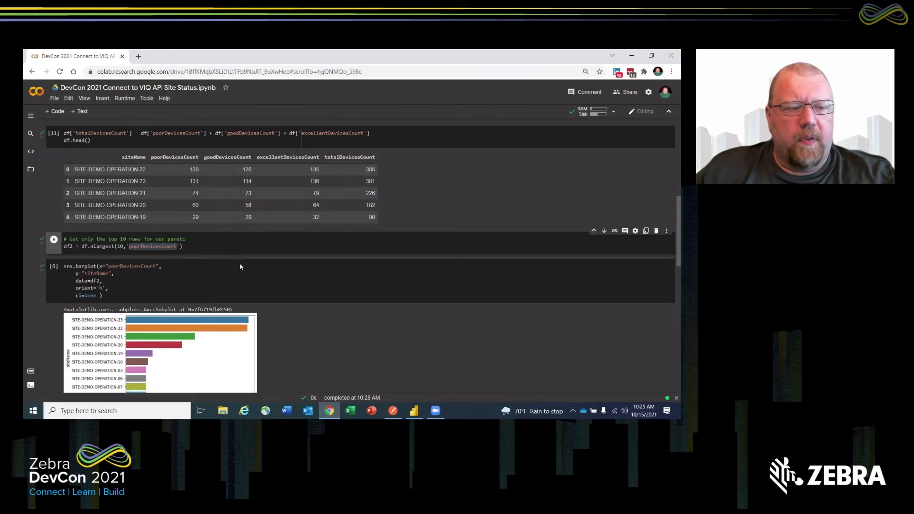
scroll("down", 3)
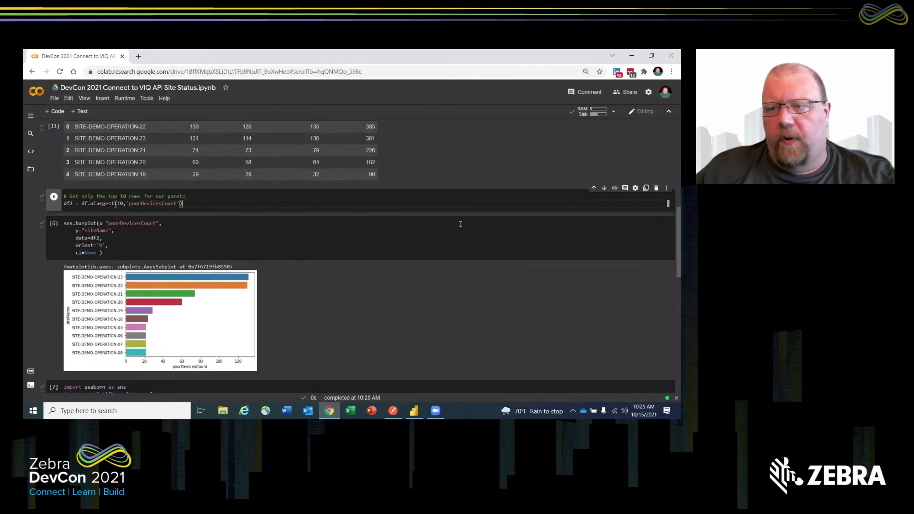
Add a cell running df2.head(), then change it to df2 to list all ten sites.
left_click(53, 197)
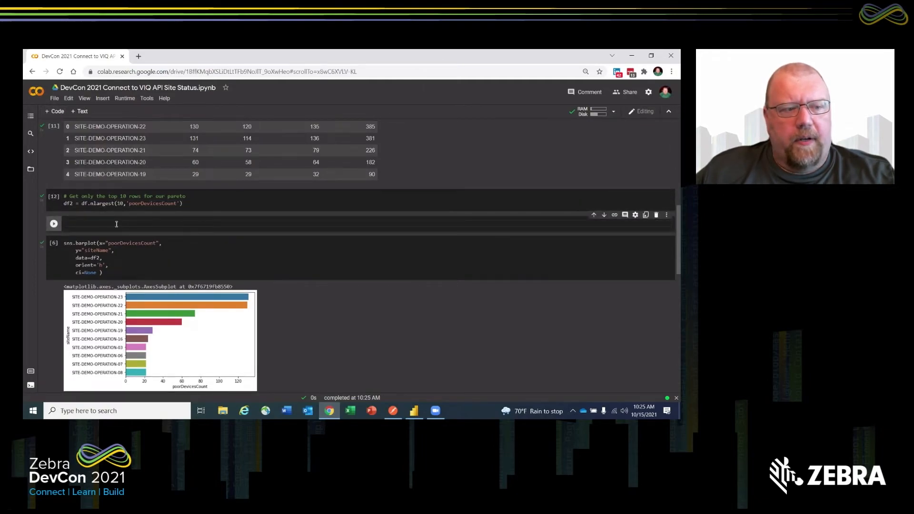
type("df2.hea")
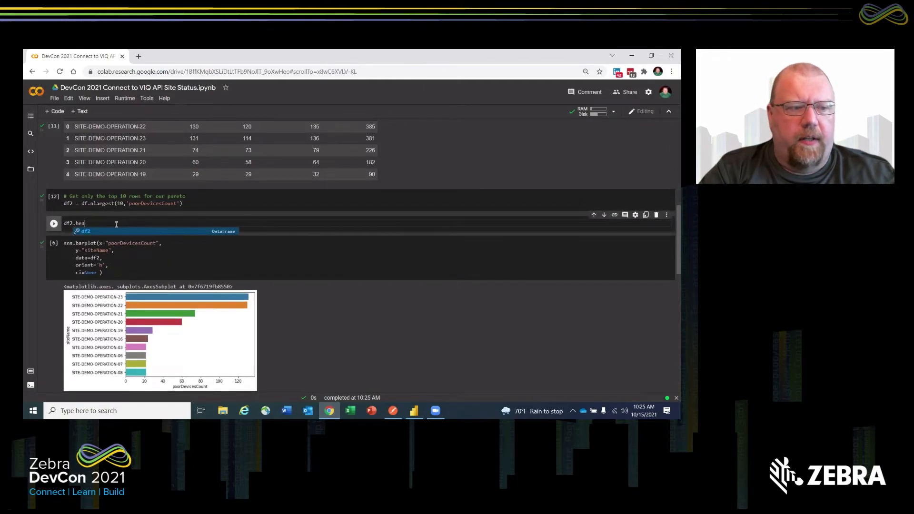
type("()")
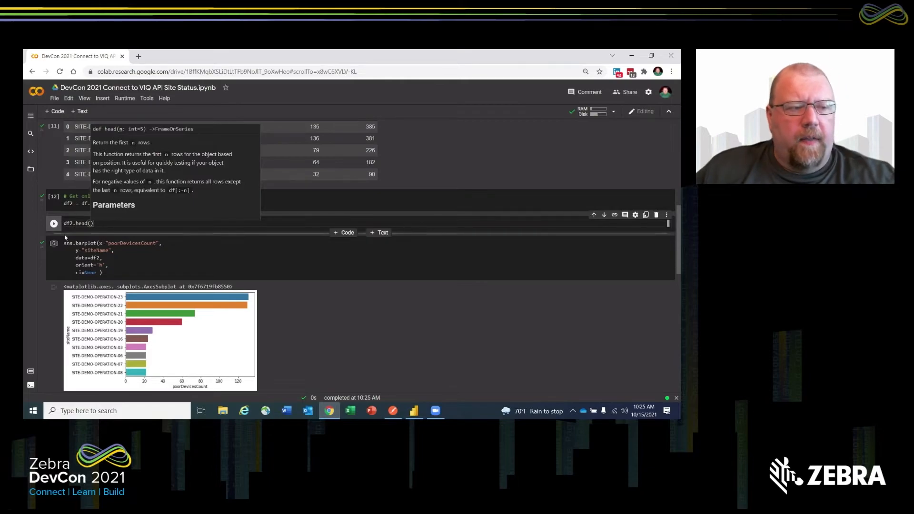
left_click(52, 223)
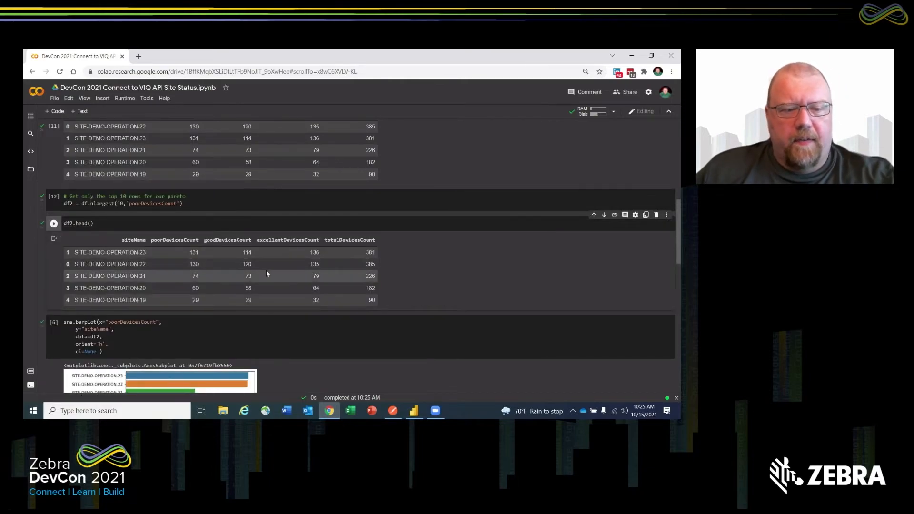
scroll("down", 3)
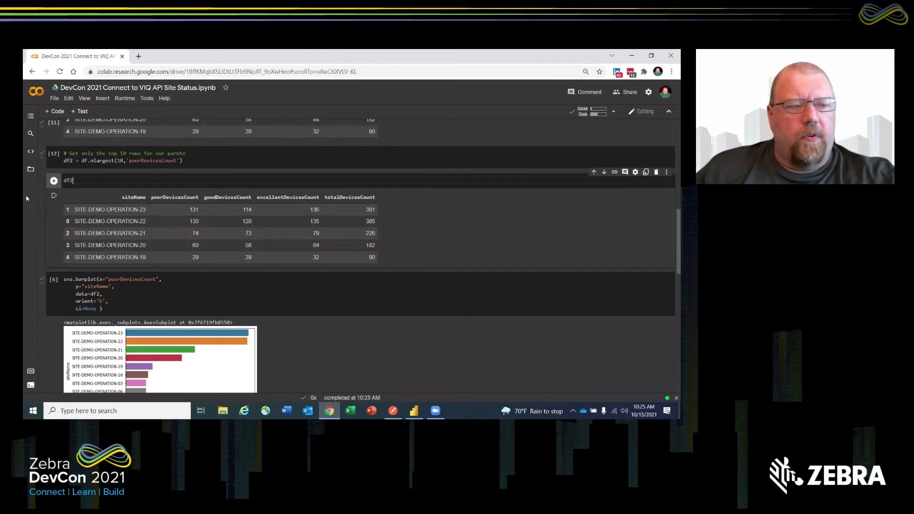
left_click(52, 181)
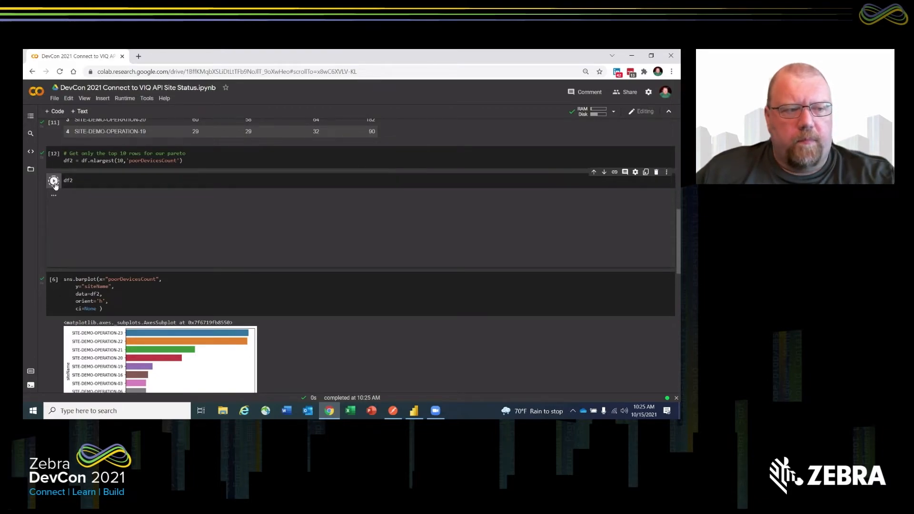
left_click(52, 181)
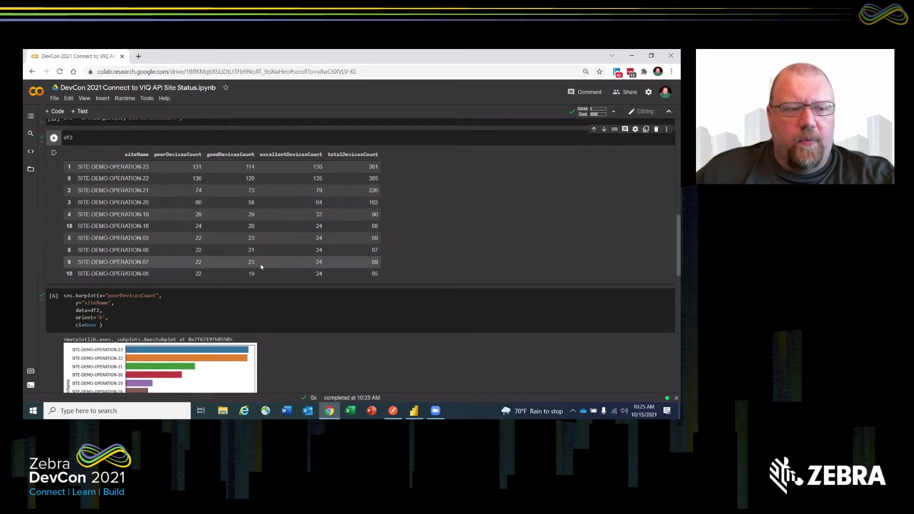
mouse_move(356, 268)
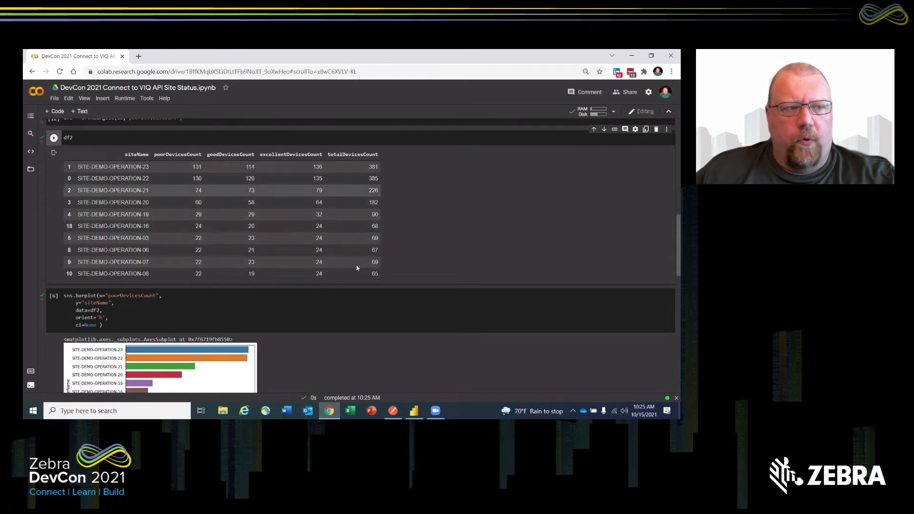
scroll("down", 3)
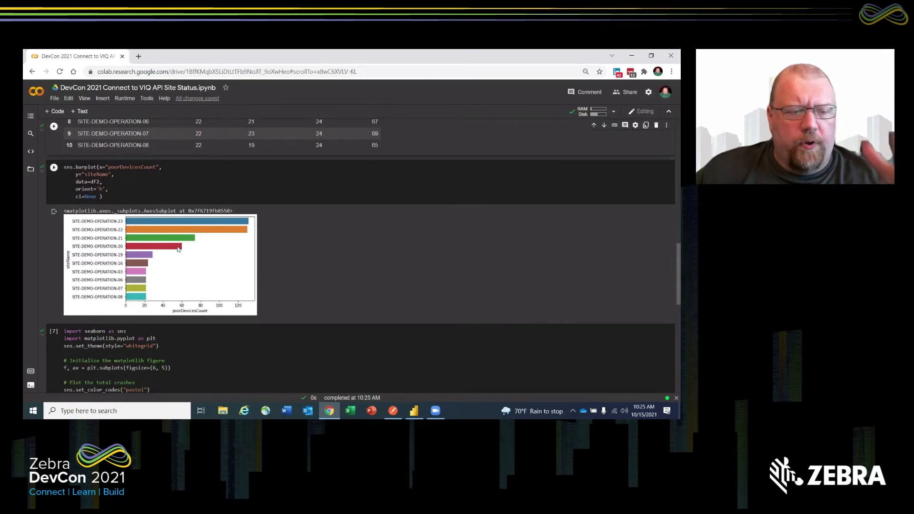
mouse_move(146, 261)
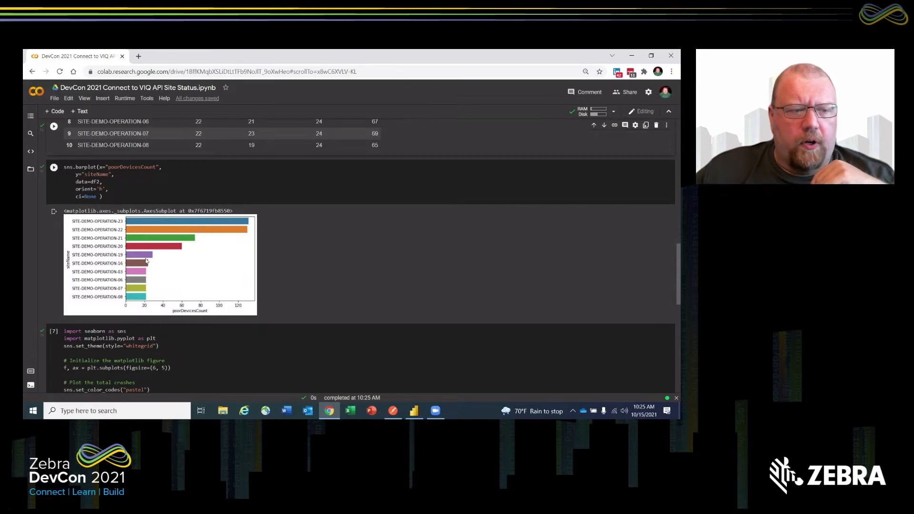
mouse_move(110, 229)
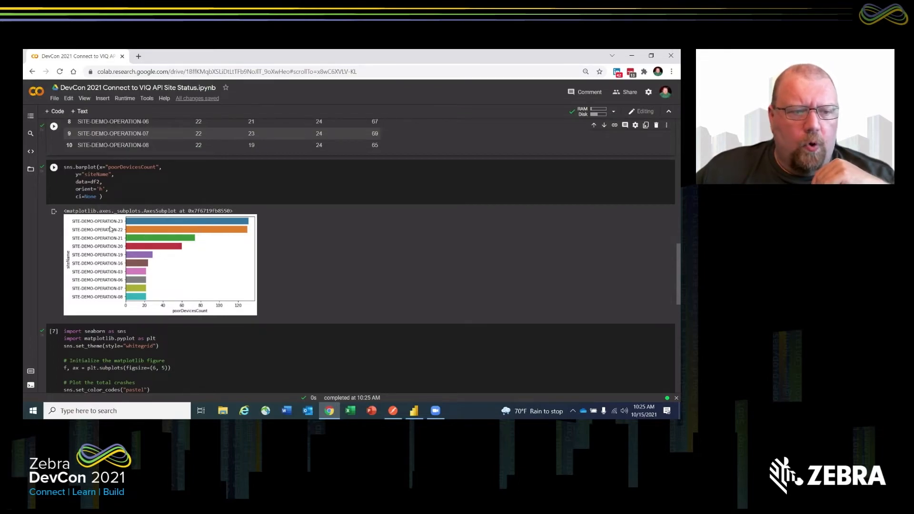
mouse_move(111, 192)
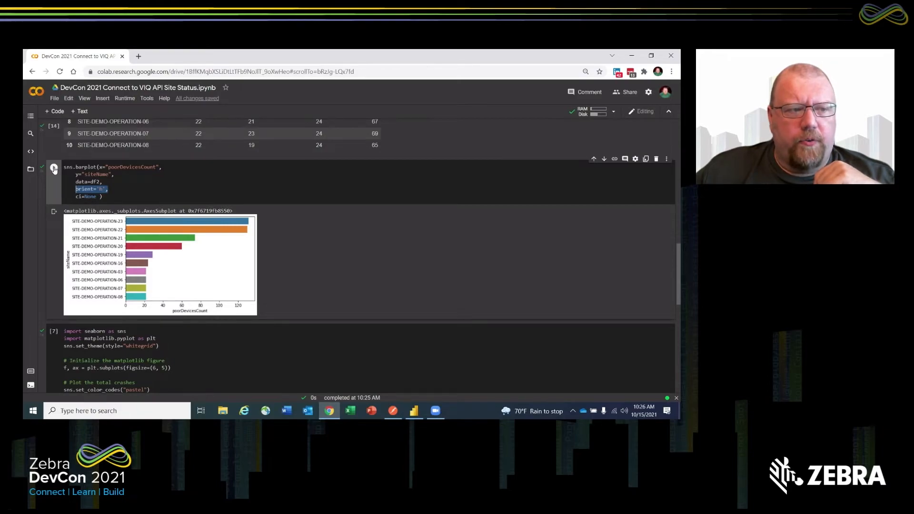
mouse_move(53, 169)
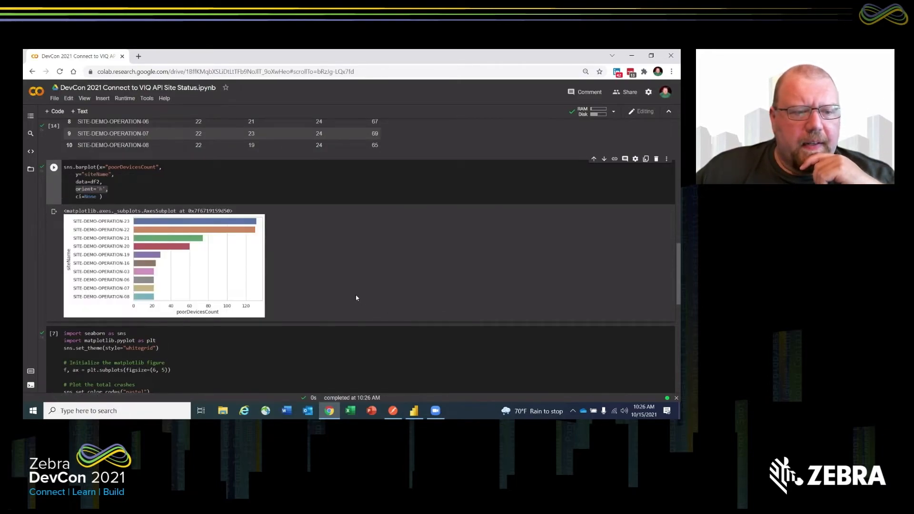
mouse_move(326, 296)
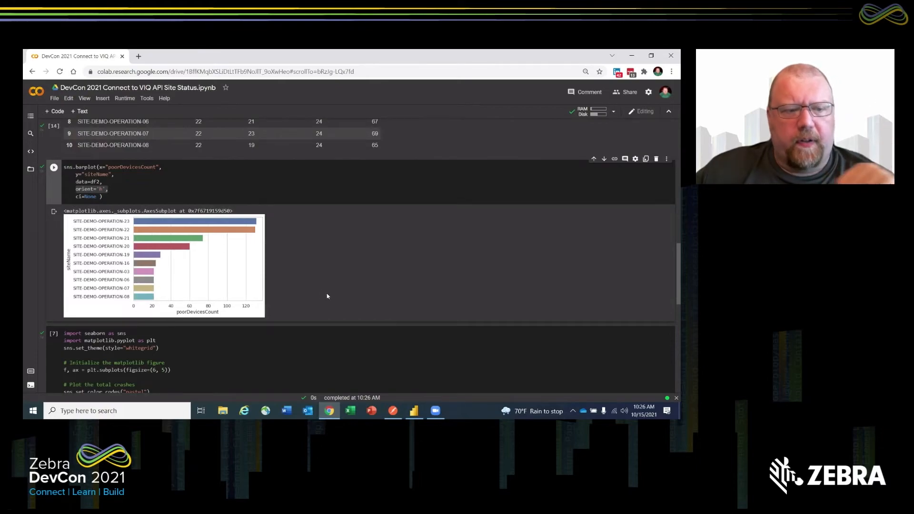
mouse_move(278, 273)
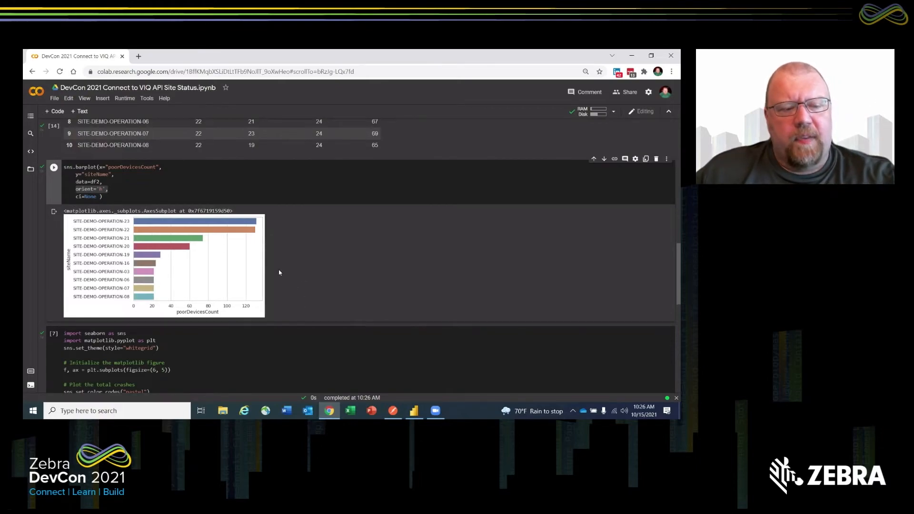
mouse_move(252, 290)
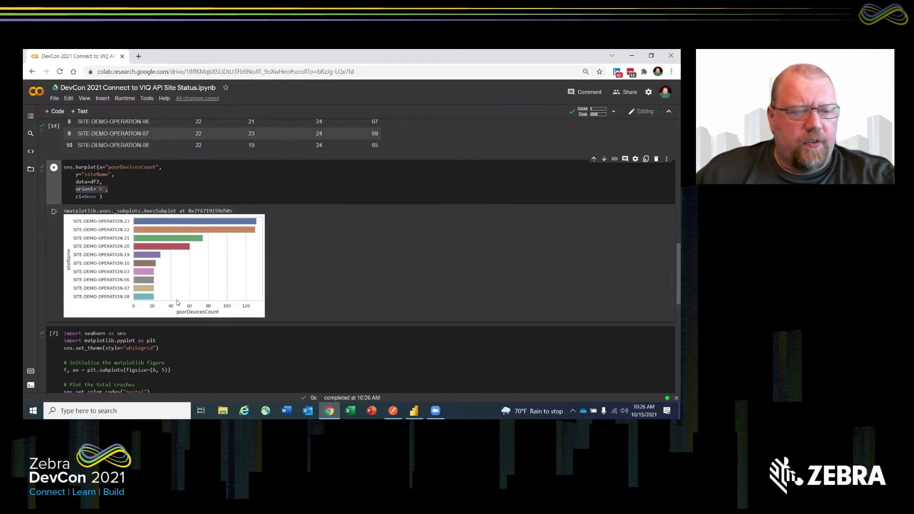
mouse_move(240, 265)
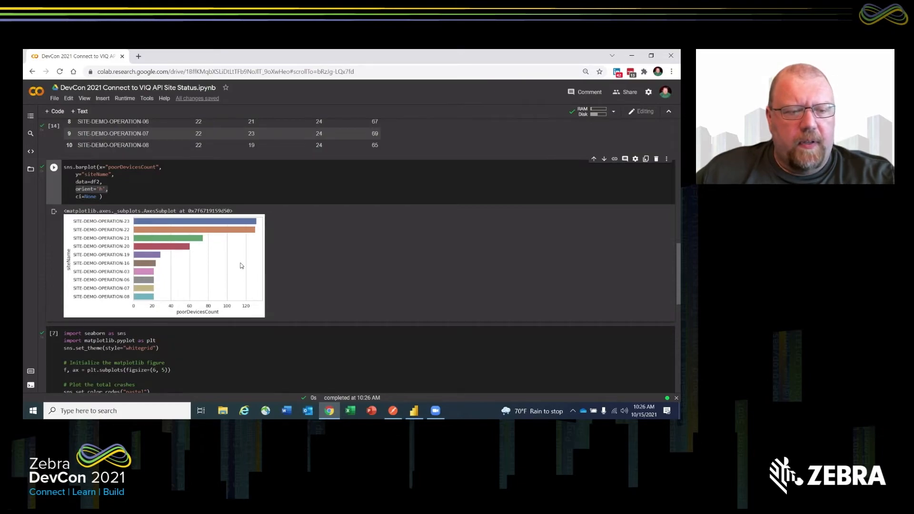
Scroll past the whitegrid poor-device bar chart to the stacked chart cell.
scroll("down", 3)
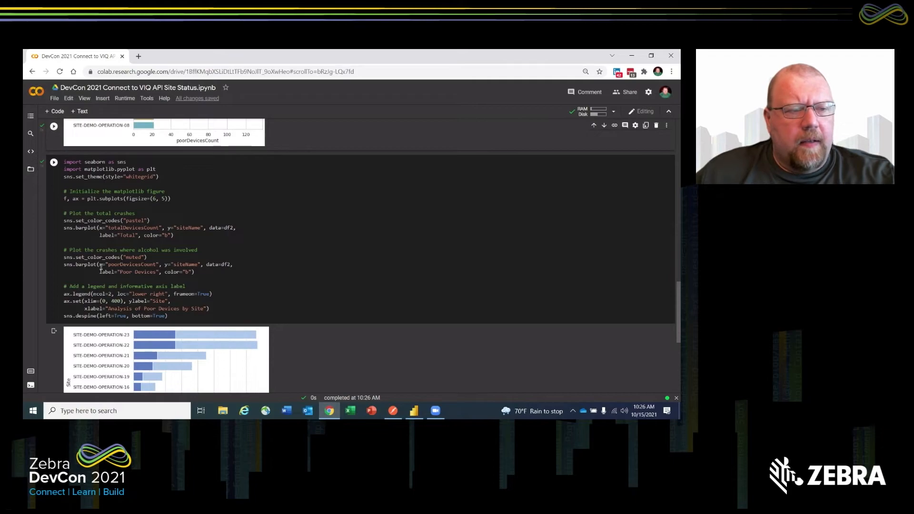
Run the seaborn stacked Total vs Poor Devices chart cell.
scroll("down", 3)
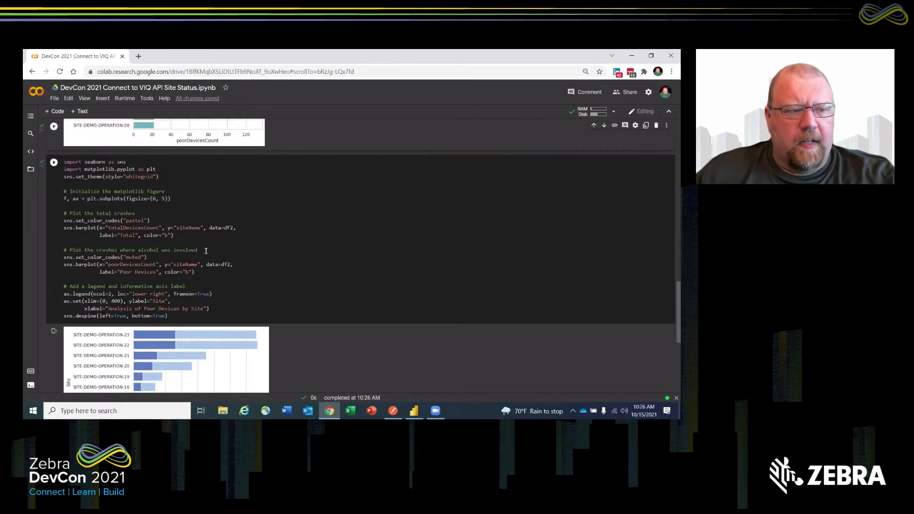
left_click(53, 162)
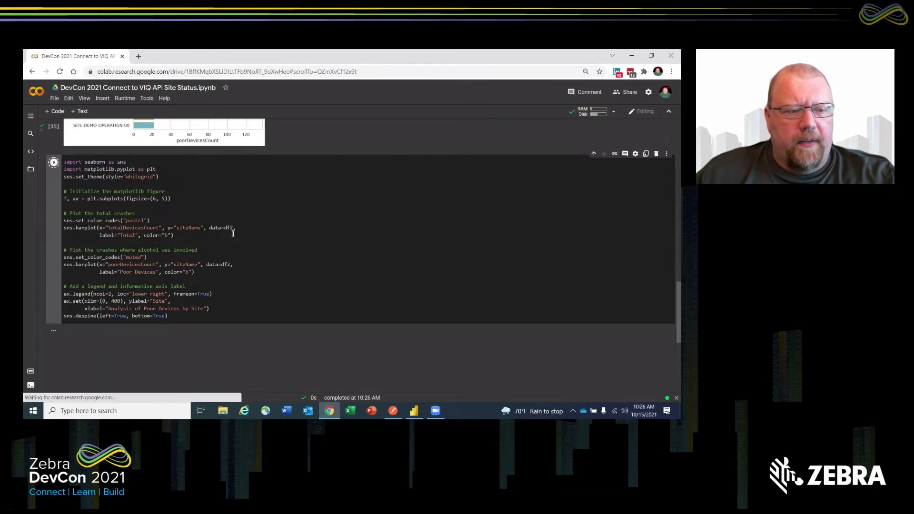
left_click(53, 163)
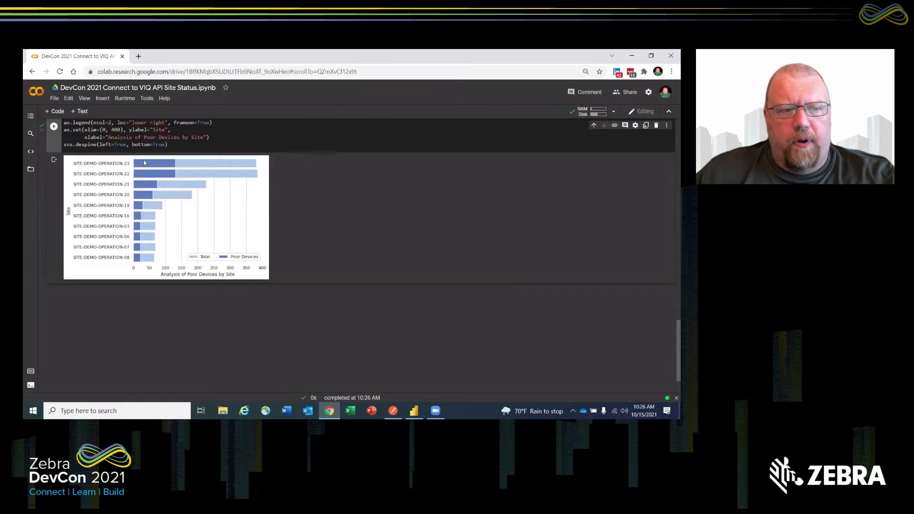
mouse_move(259, 220)
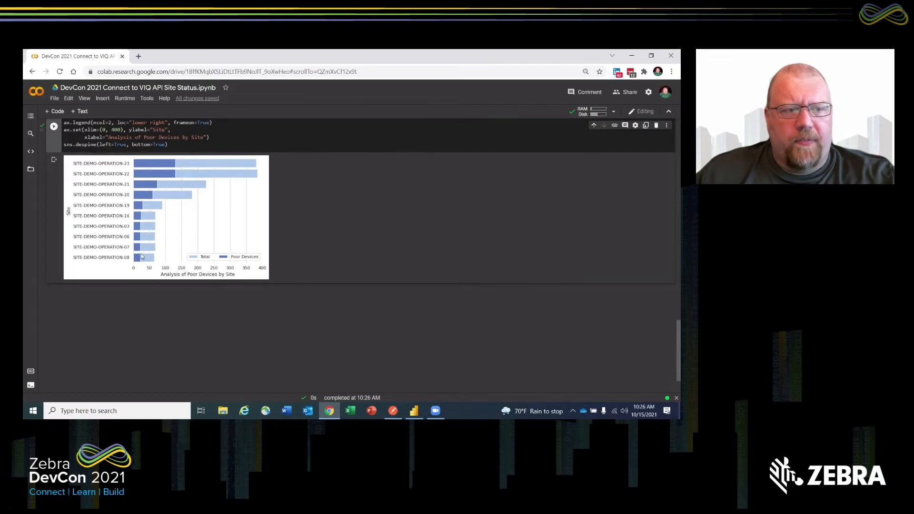
mouse_move(132, 280)
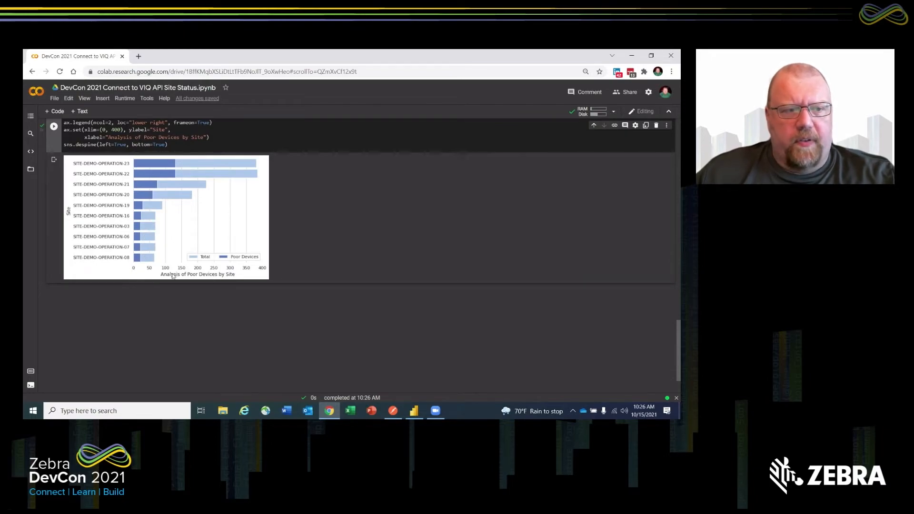
mouse_move(180, 302)
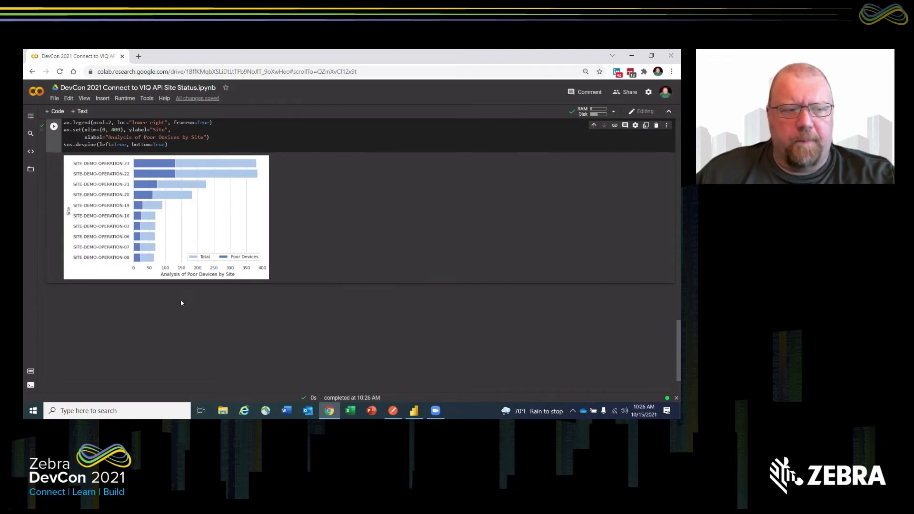
mouse_move(177, 302)
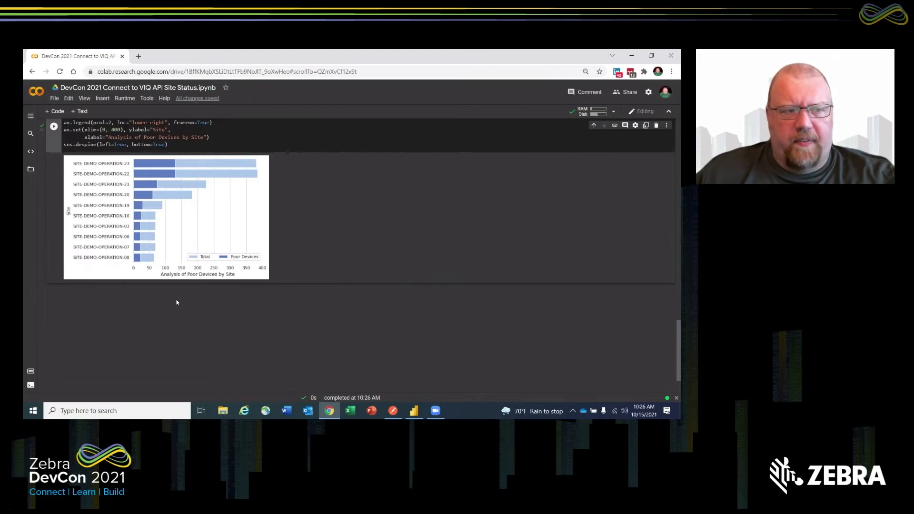
mouse_move(169, 306)
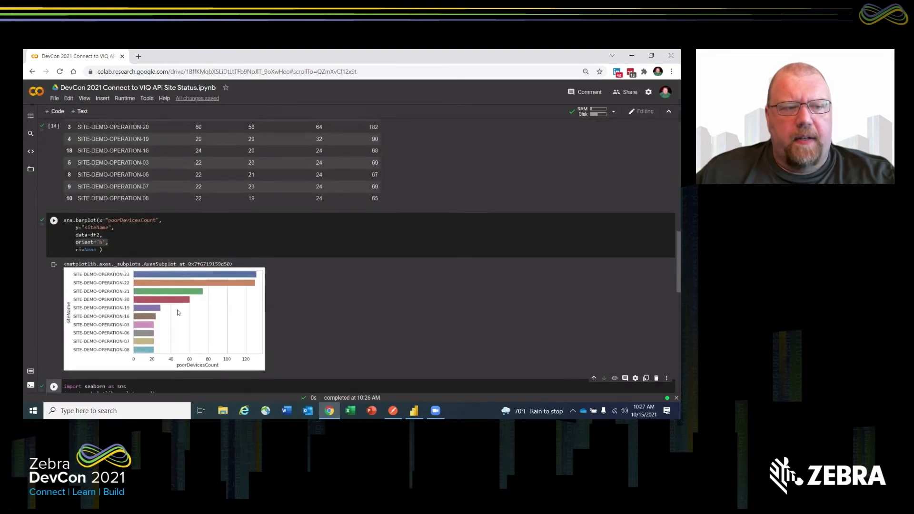
scroll("up", 3)
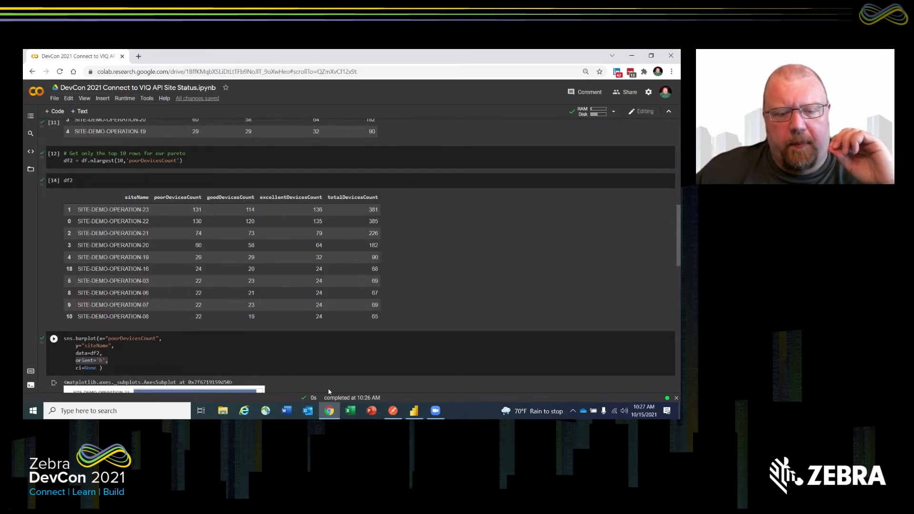
left_click(413, 411)
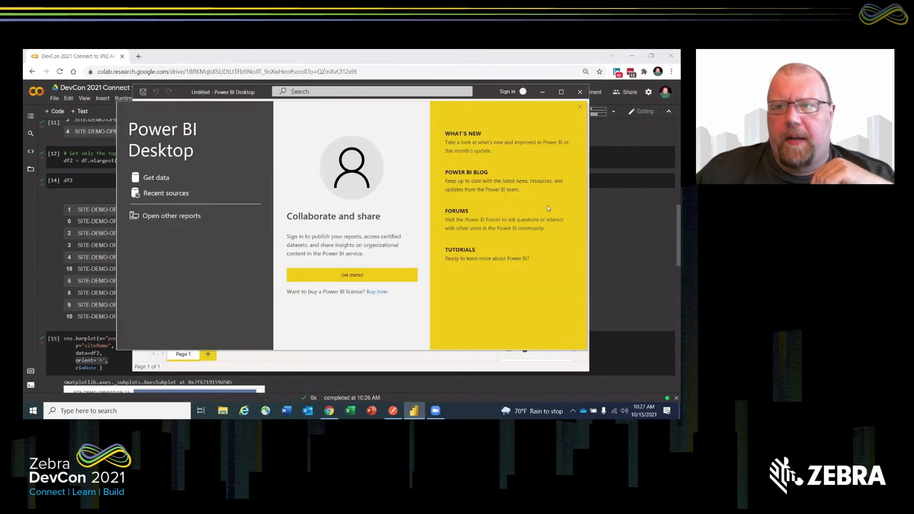
mouse_move(574, 117)
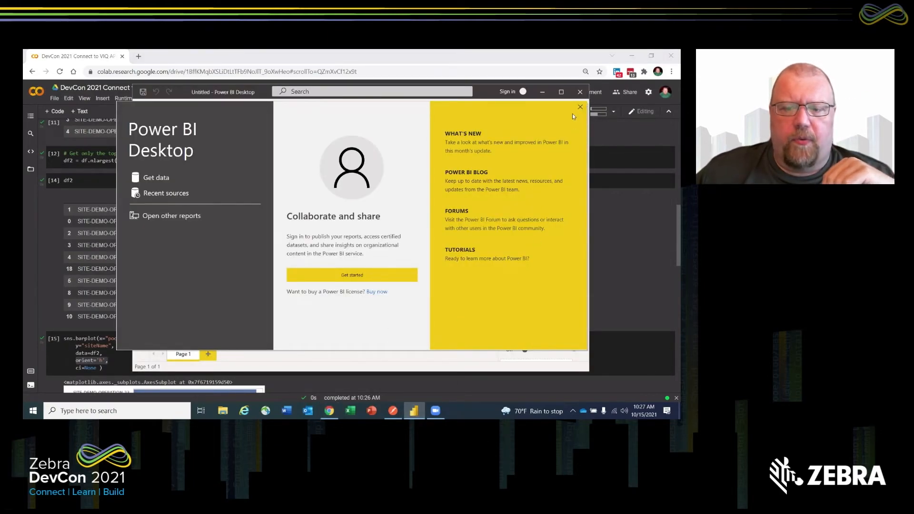
Dismiss the Power BI Desktop start screen to reveal the blank report canvas.
left_click(580, 107)
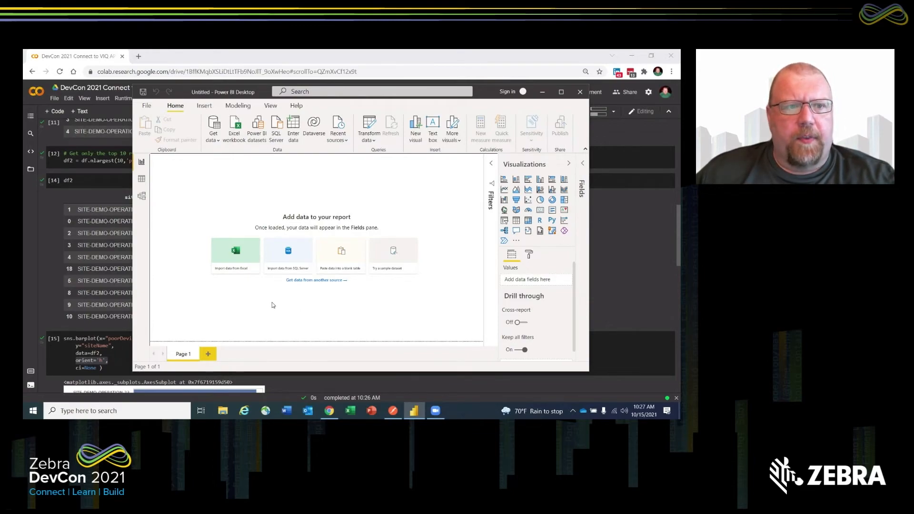
mouse_move(274, 313)
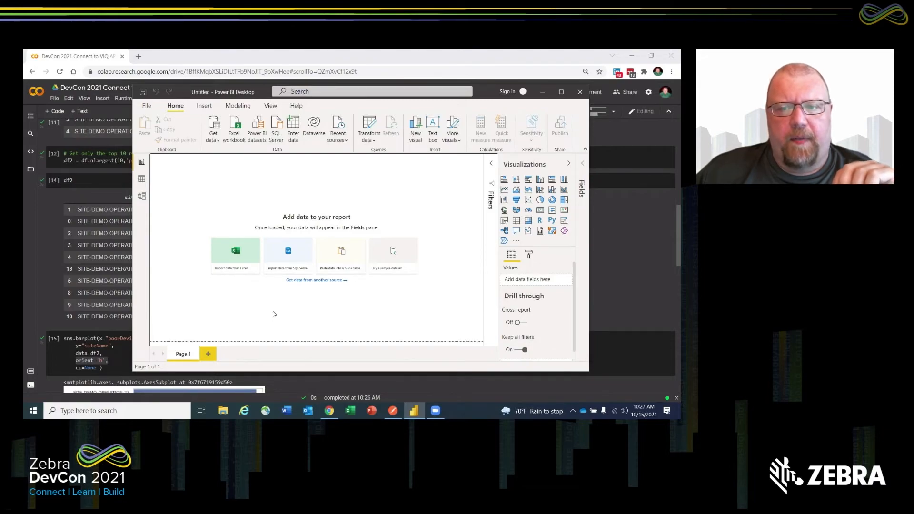
mouse_move(177, 204)
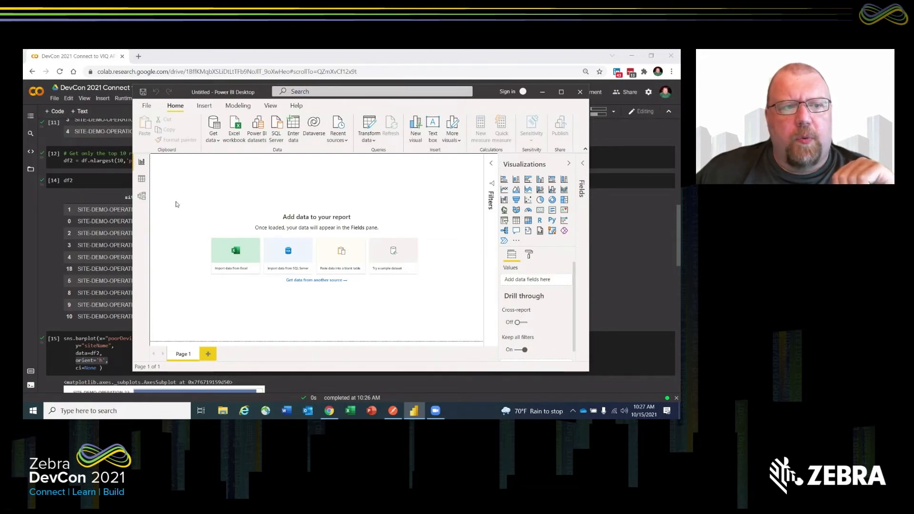
Choose Web from File > Get data to start a From Web connection.
left_click(146, 105)
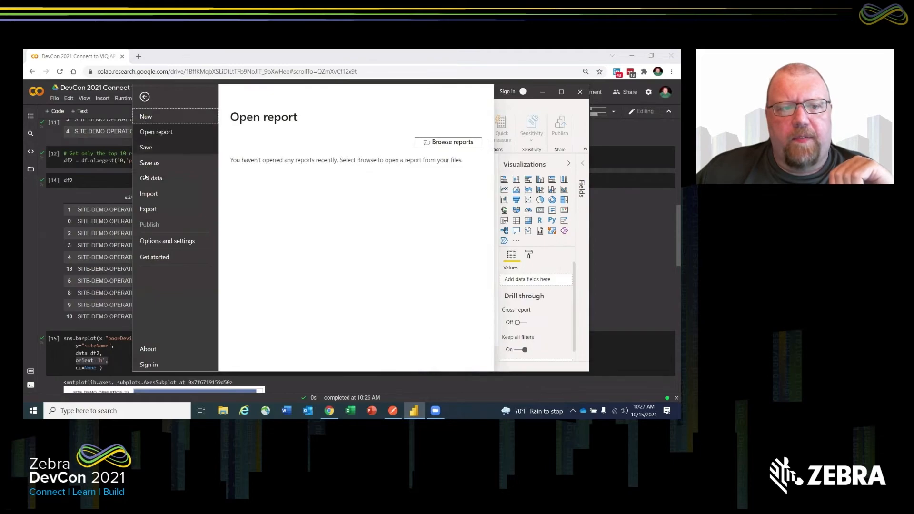
left_click(151, 178)
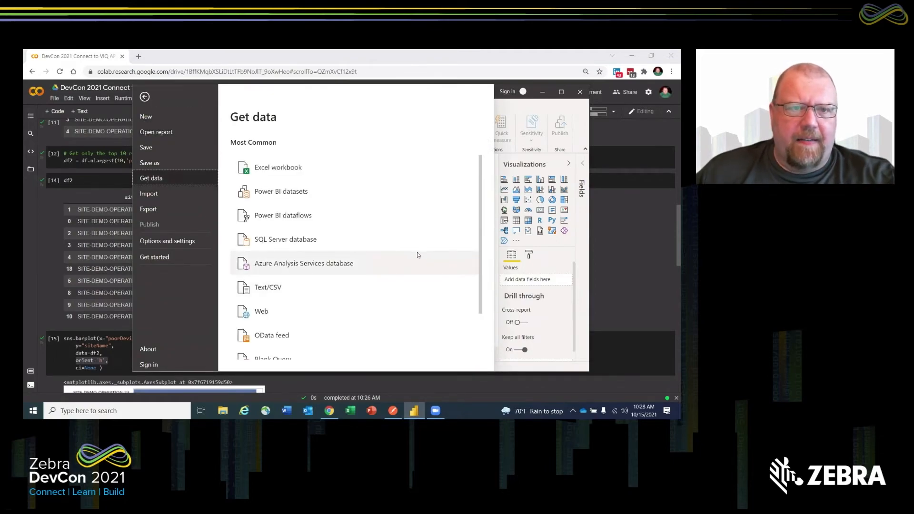
mouse_move(262, 310)
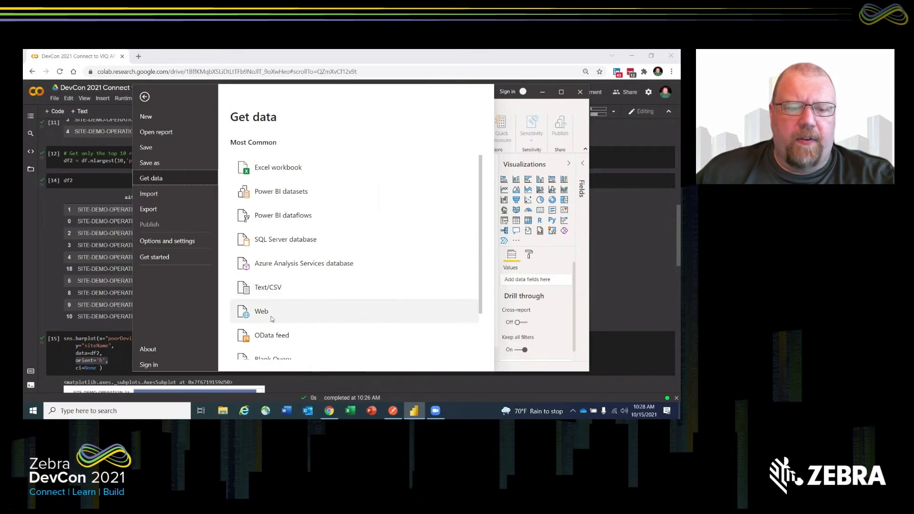
mouse_move(262, 311)
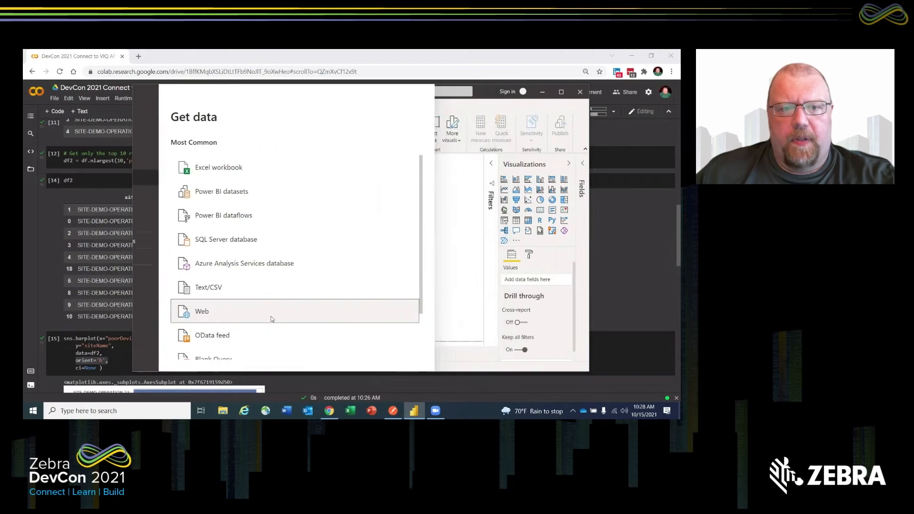
left_click(202, 311)
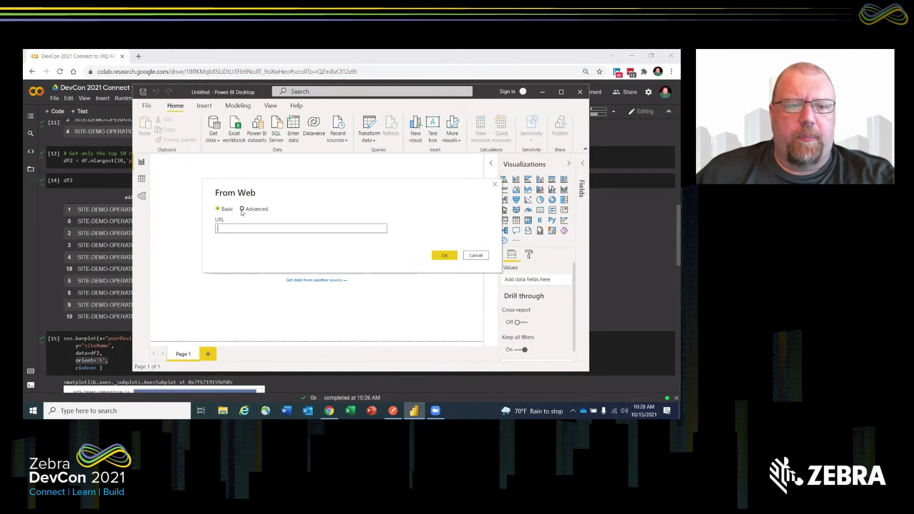
Switch From Web to Advanced and paste the site-status URL ending offset=0&limit=250.
left_click(241, 209)
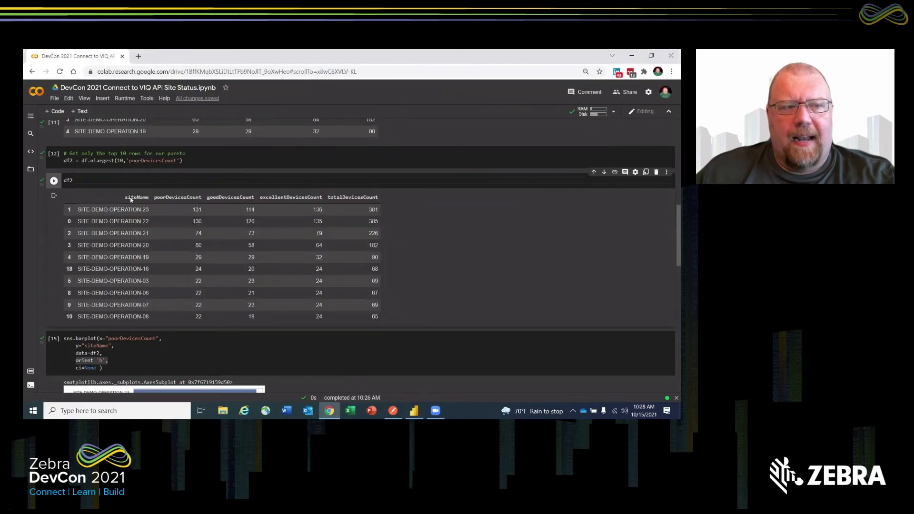
scroll("up", 3)
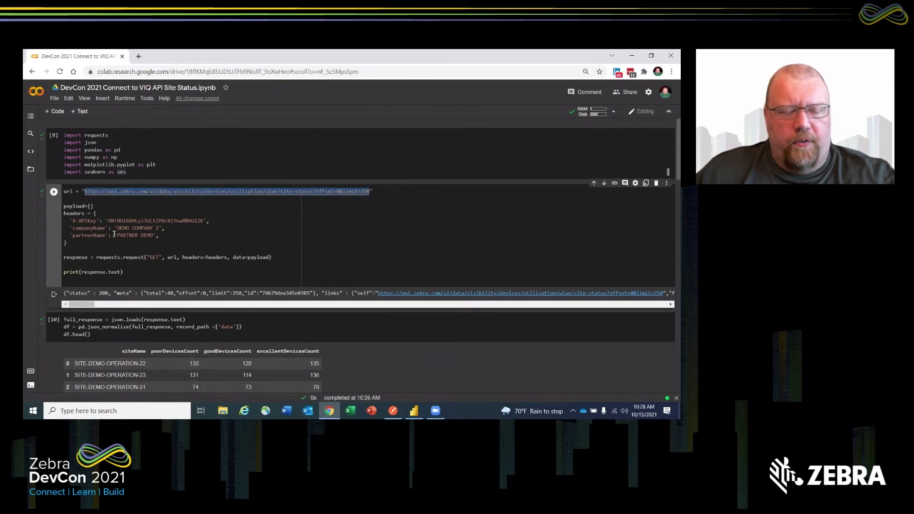
left_click(413, 411)
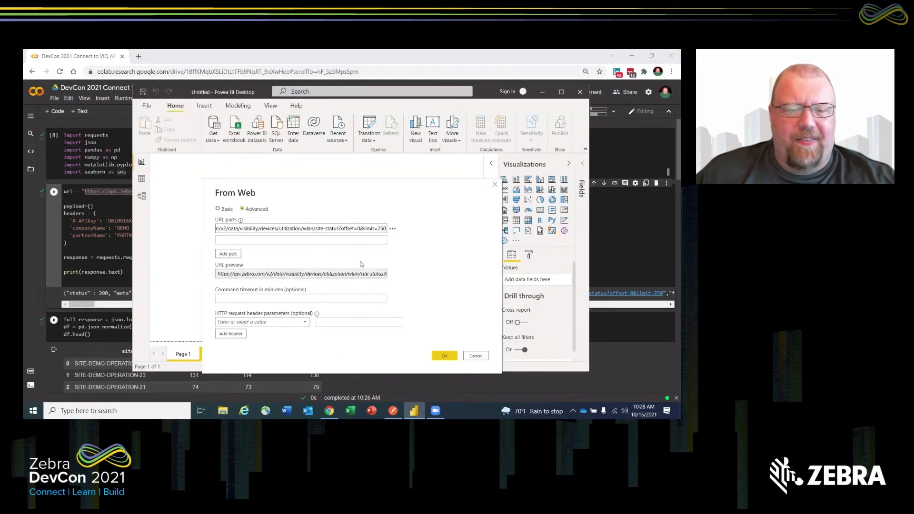
mouse_move(368, 255)
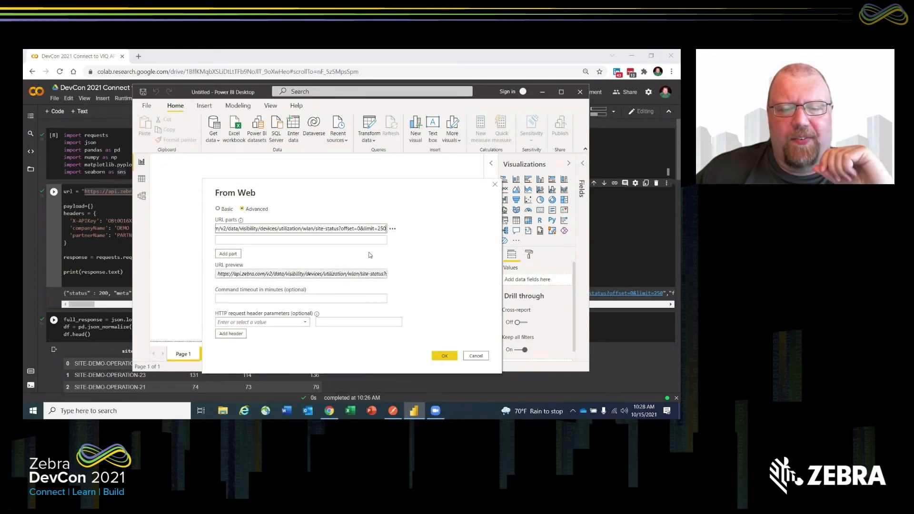
mouse_move(443, 257)
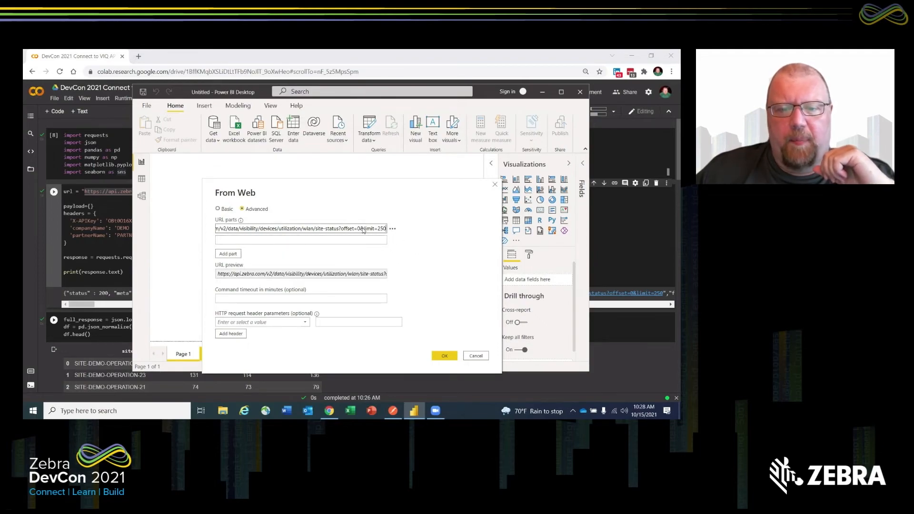
double_click(376, 228)
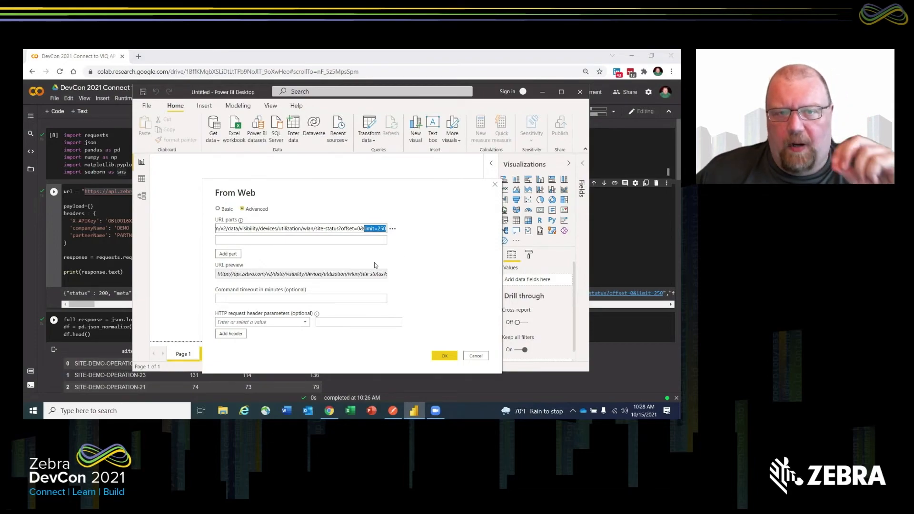
mouse_move(395, 269)
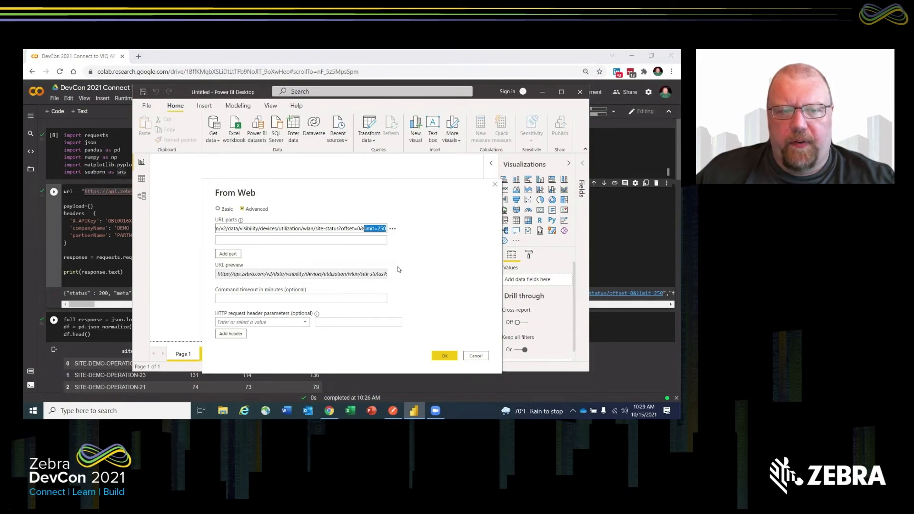
mouse_move(387, 270)
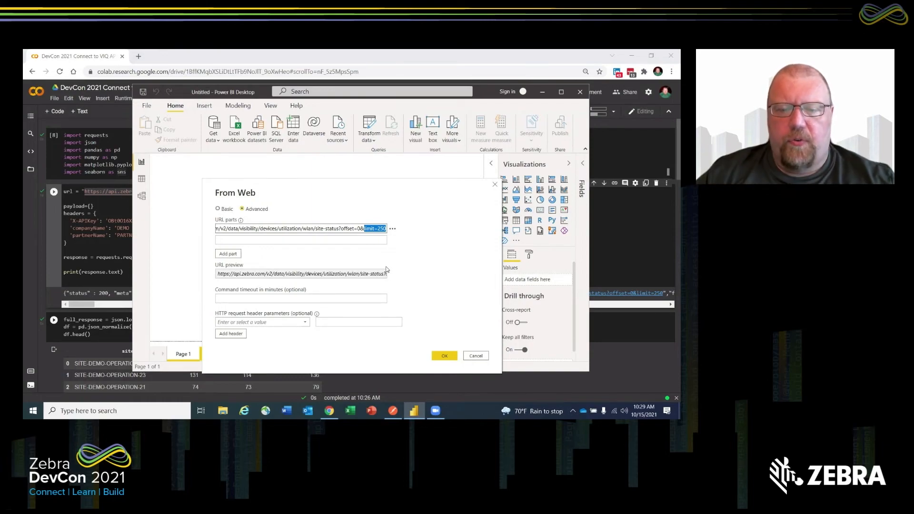
mouse_move(390, 269)
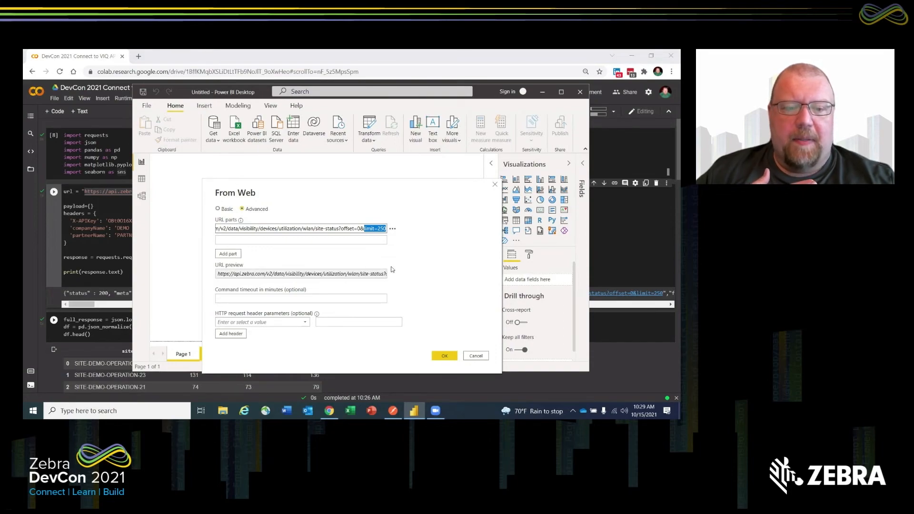
mouse_move(356, 281)
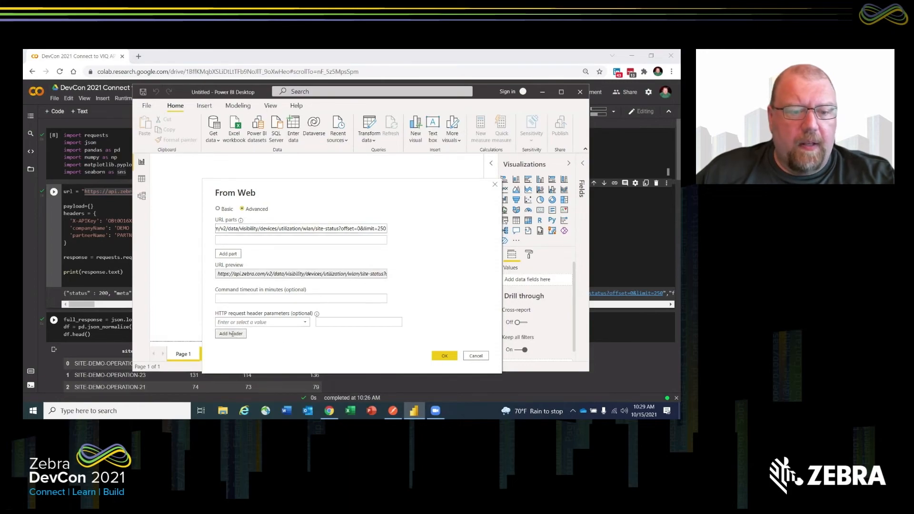
Add header rows and name them X-APIKey, companyName and partnerName.
left_click(231, 333)
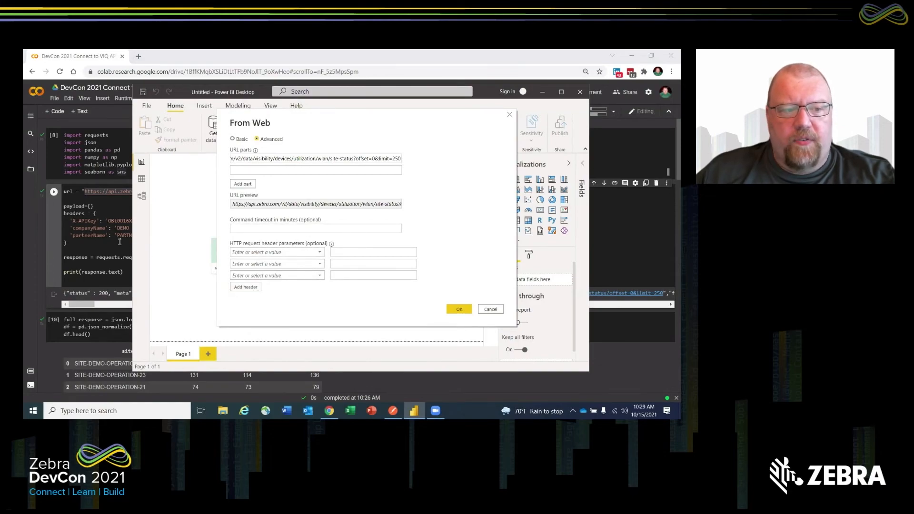
left_click(277, 252)
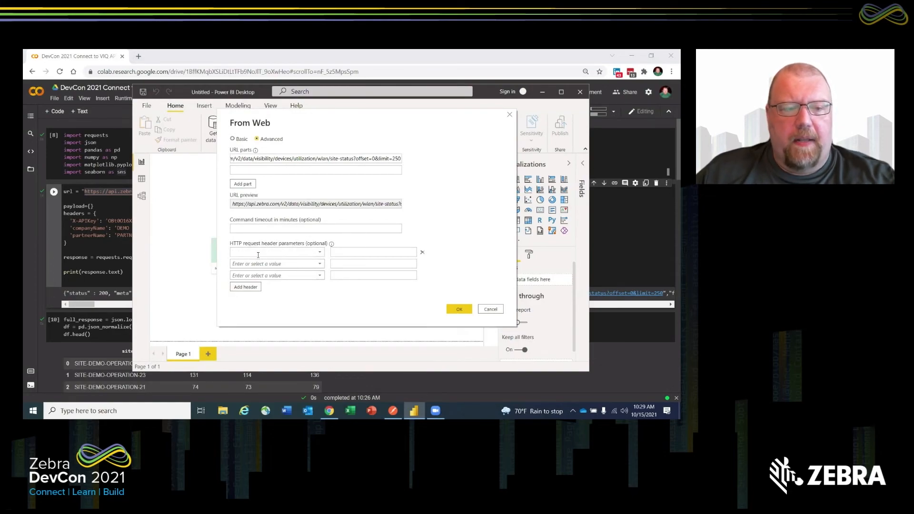
type("X-APIKey")
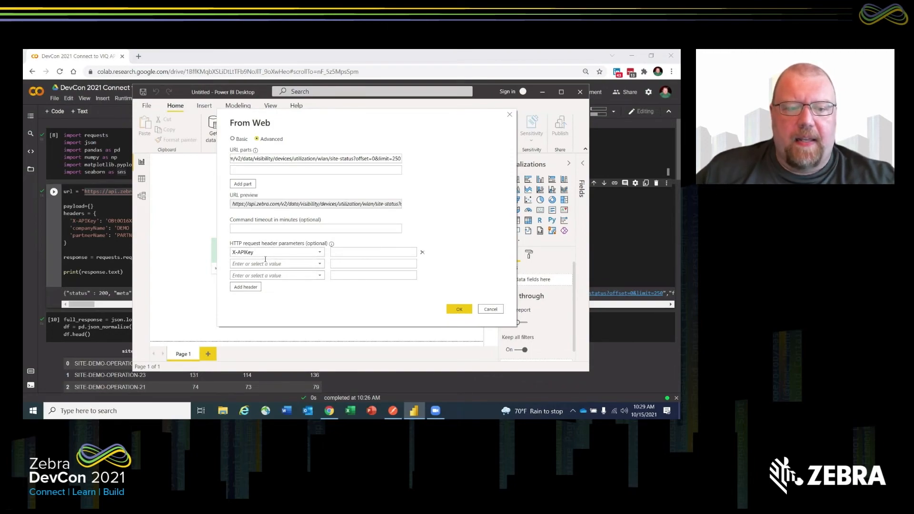
left_click(275, 263)
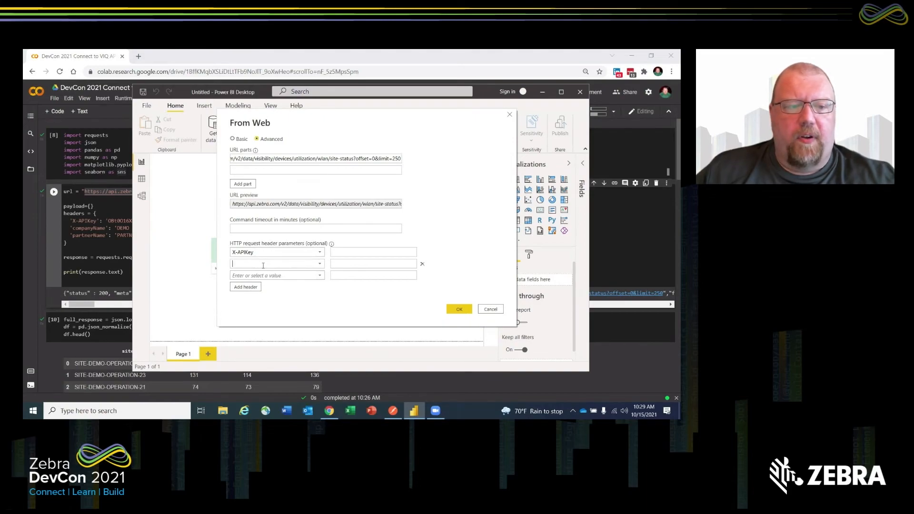
type("companyNam")
left_click(277, 276)
type("partn")
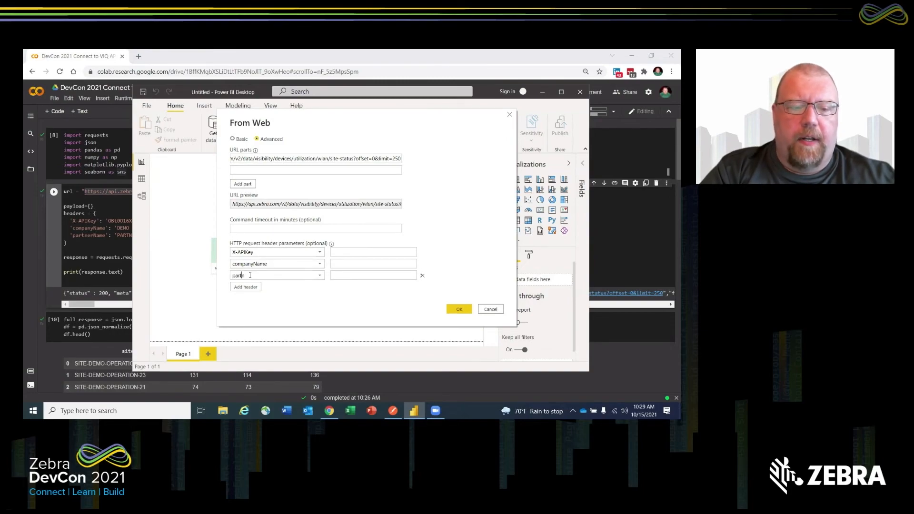
type("erName")
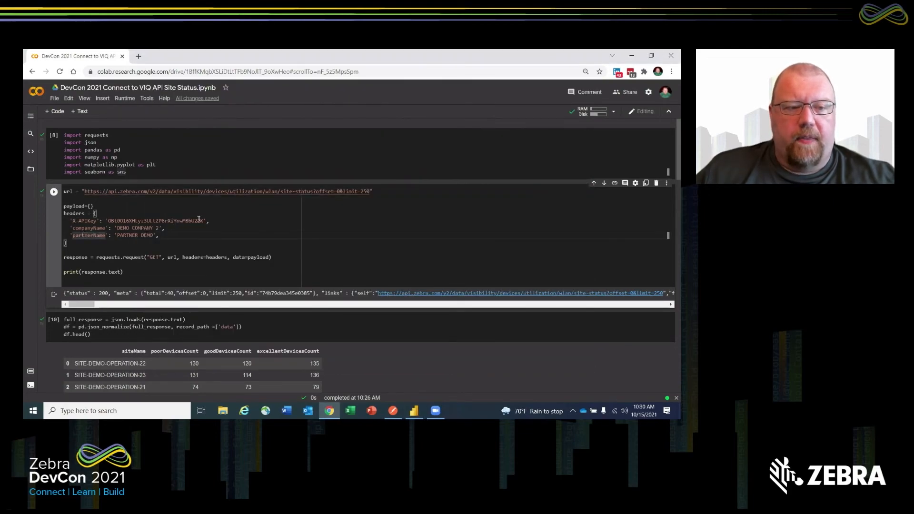
Paste the API key, DEMO COMPANY 2 and PARTNER DEMO header values from Colab.
double_click(151, 220)
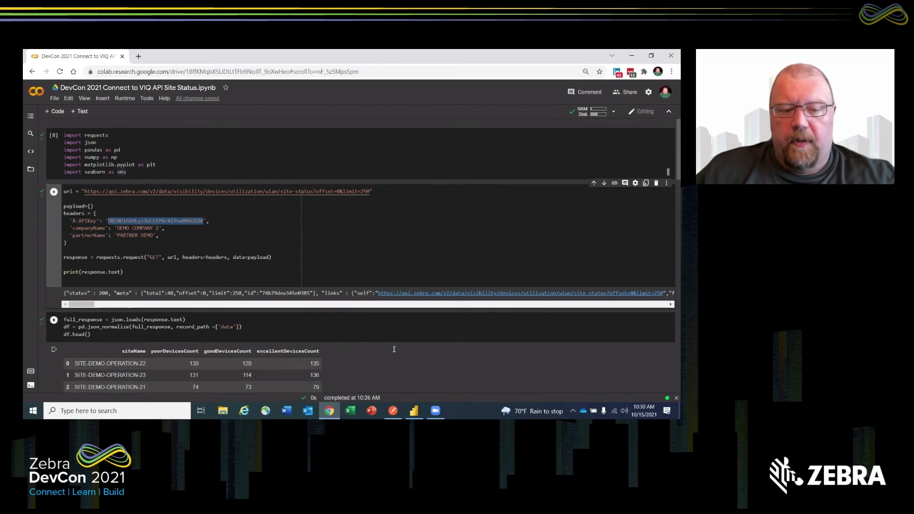
mouse_move(413, 411)
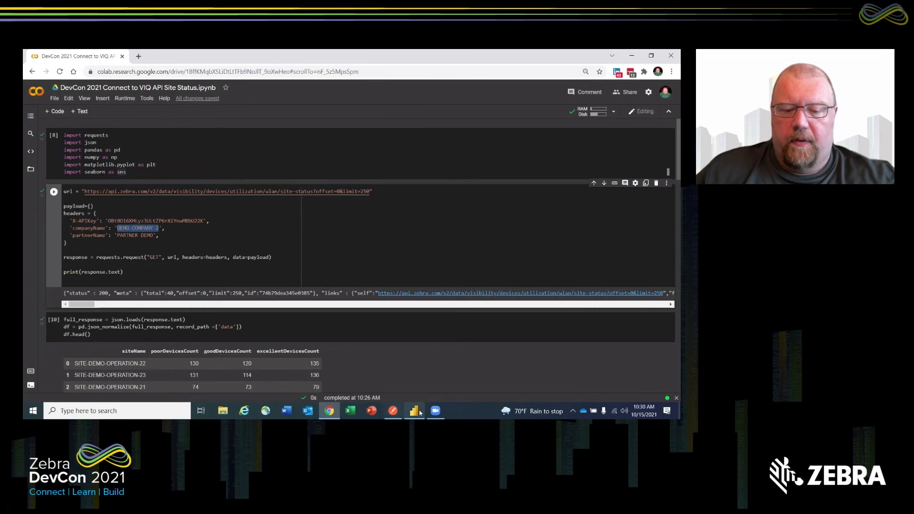
left_click(413, 411)
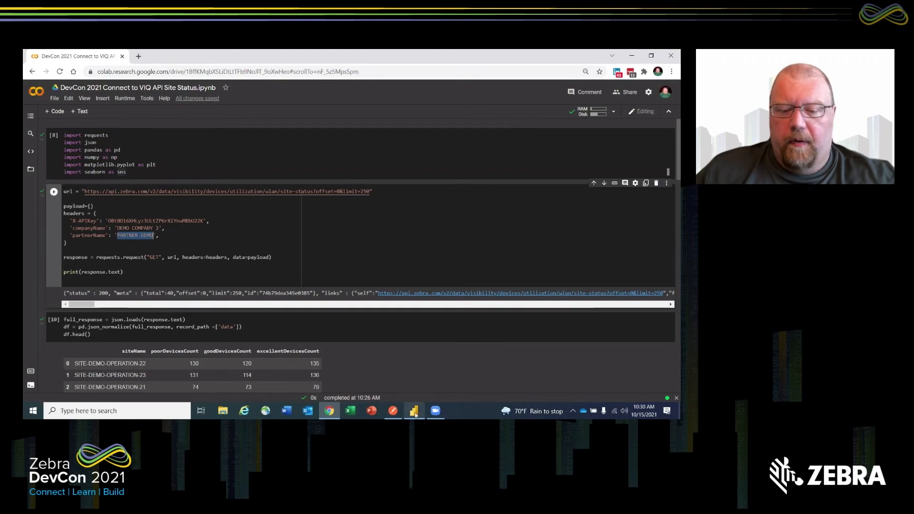
left_click(415, 411)
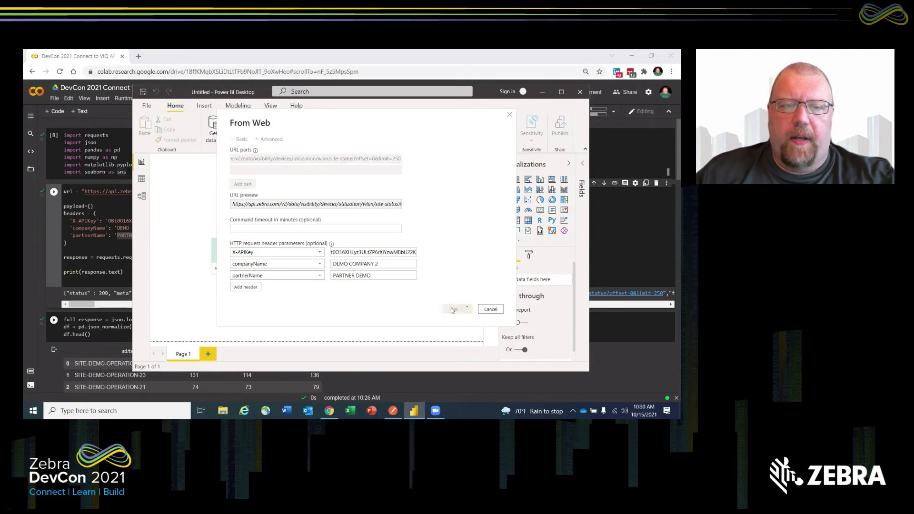
Submit the three-header web request and browse the site-status preview in Power Query.
left_click(457, 309)
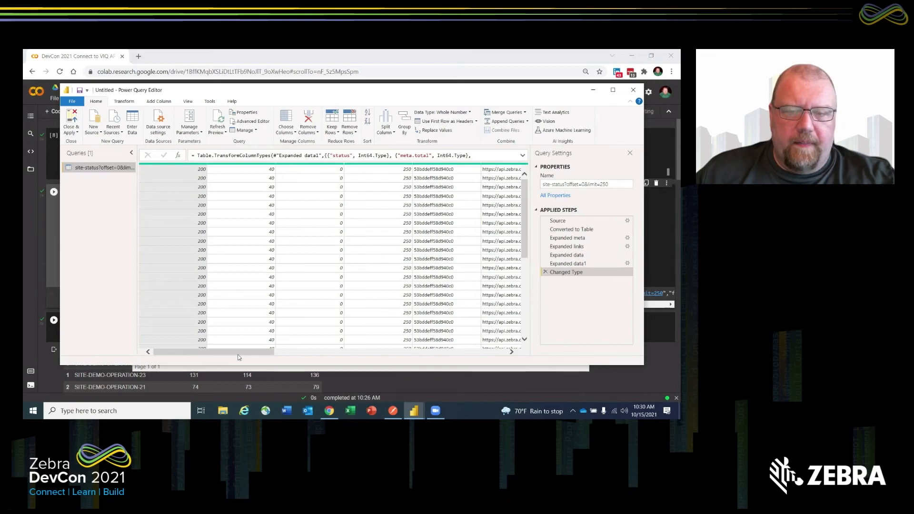
mouse_move(320, 275)
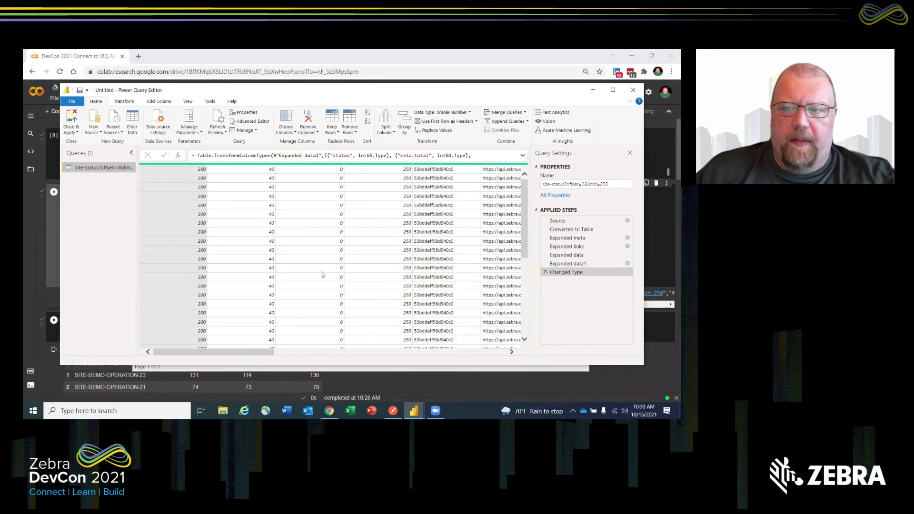
mouse_move(225, 335)
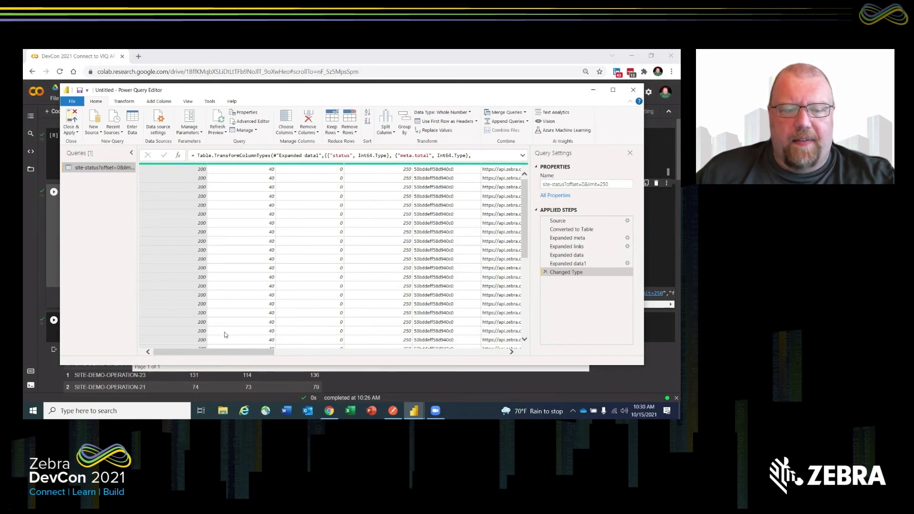
scroll("right", 3)
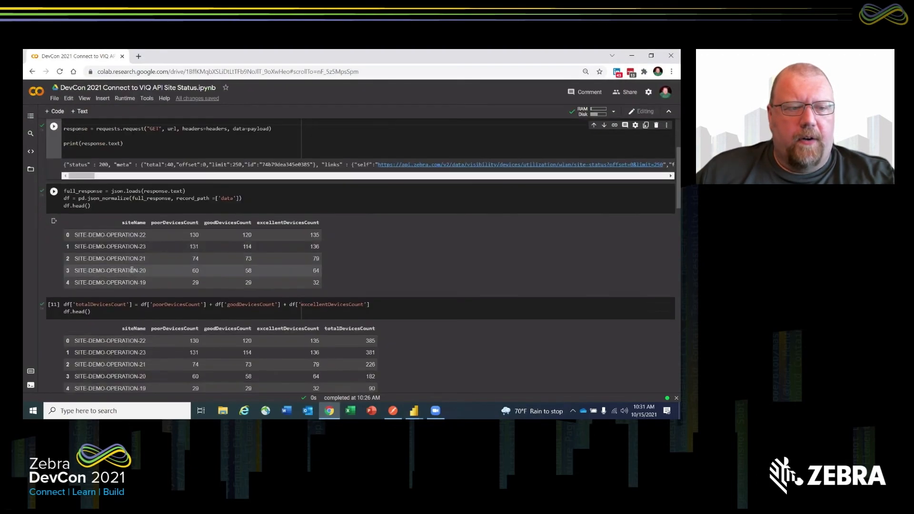
Find the 131 poor-device count for SITE-DEMO-OPERATION-23 in the Colab output.
scroll("down", 3)
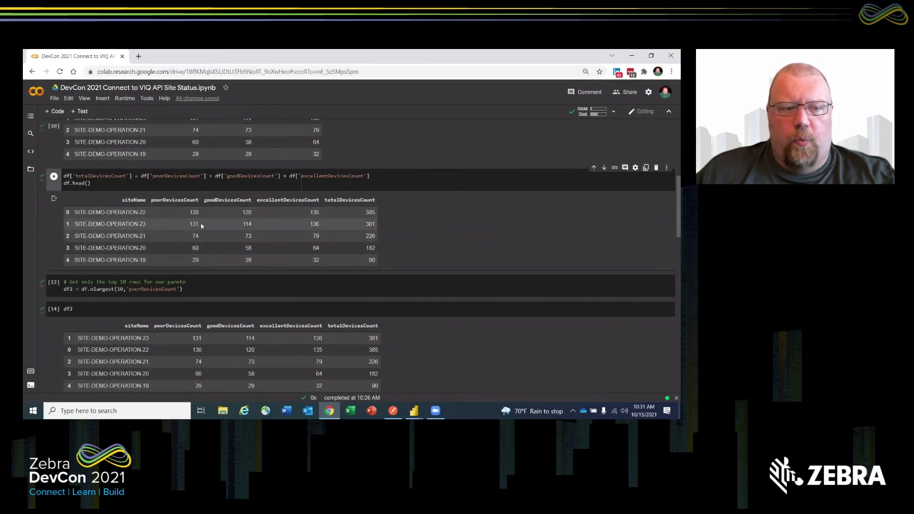
double_click(193, 223)
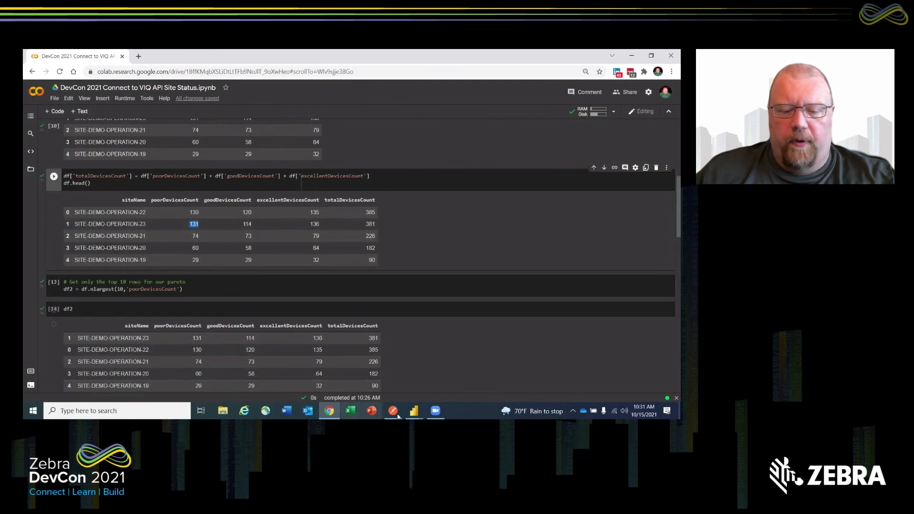
left_click(413, 411)
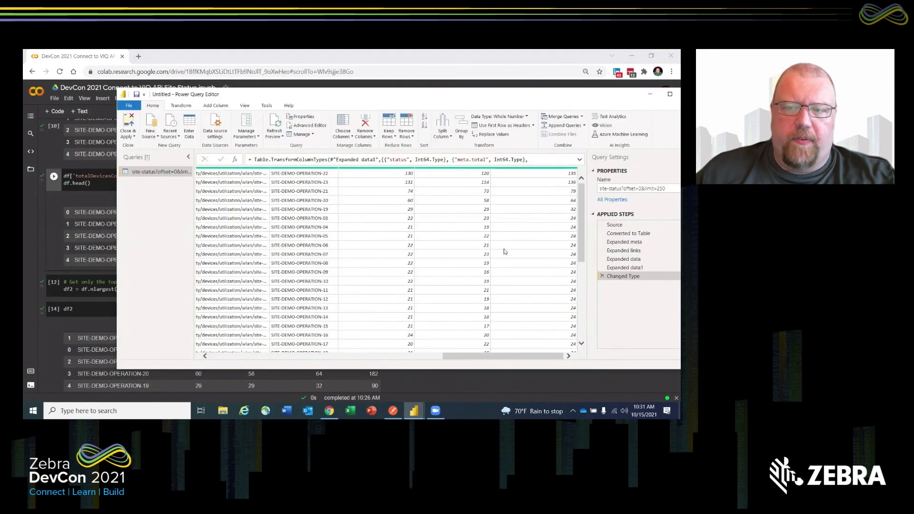
Inspect the SITE-DEMO-OPERATION-23 row and its 131 poor-device count in Power Query.
left_click(299, 182)
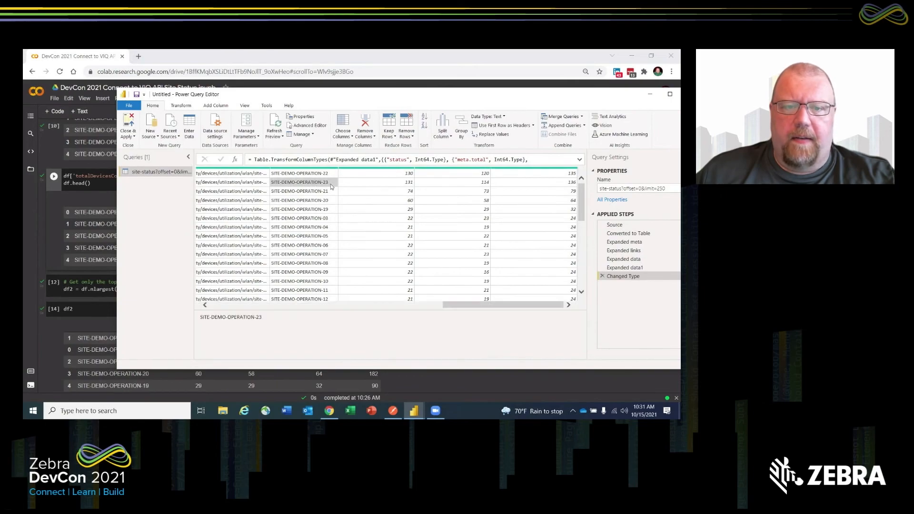
left_click(409, 181)
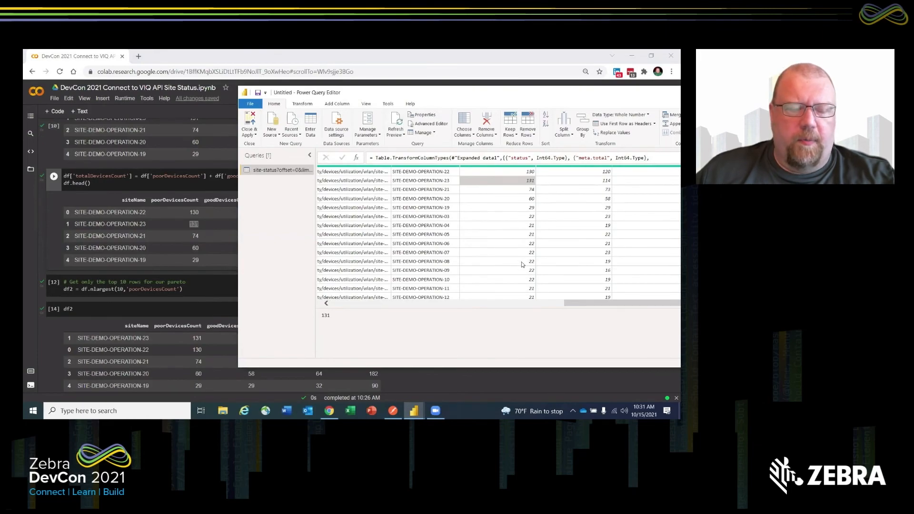
mouse_move(513, 177)
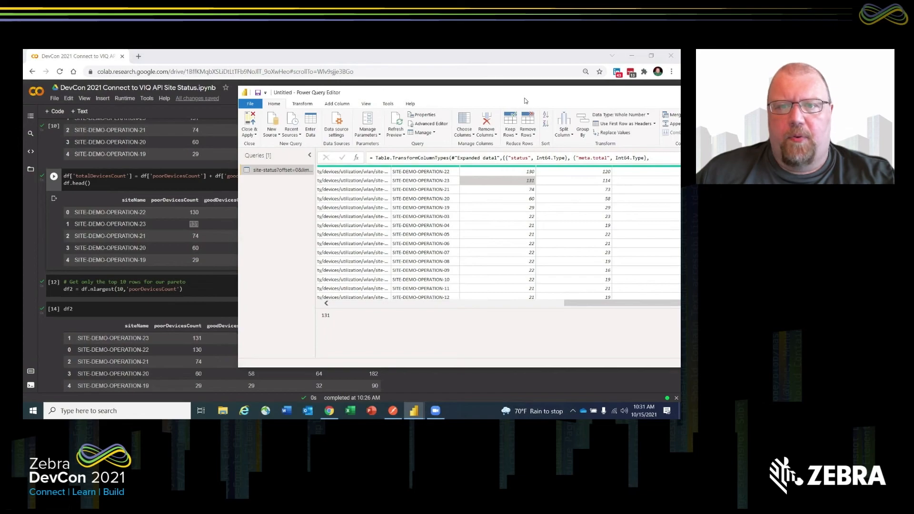
mouse_move(522, 102)
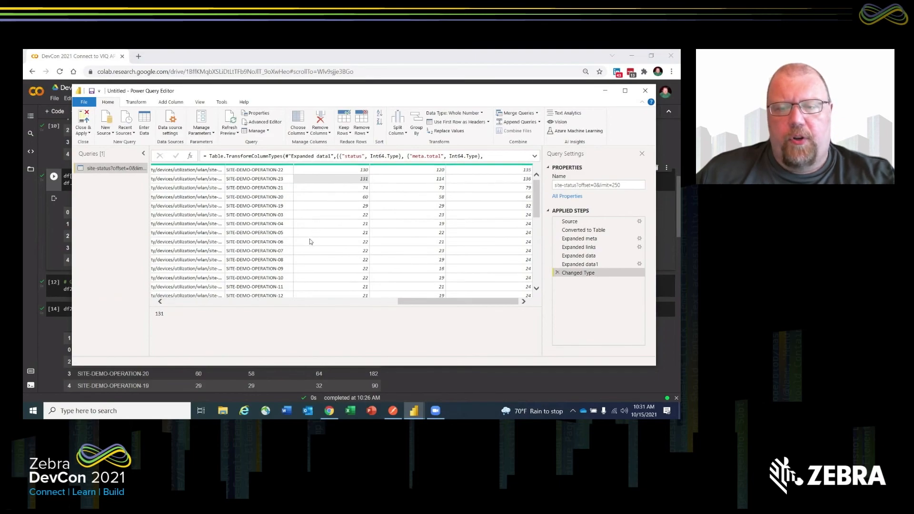
mouse_move(270, 353)
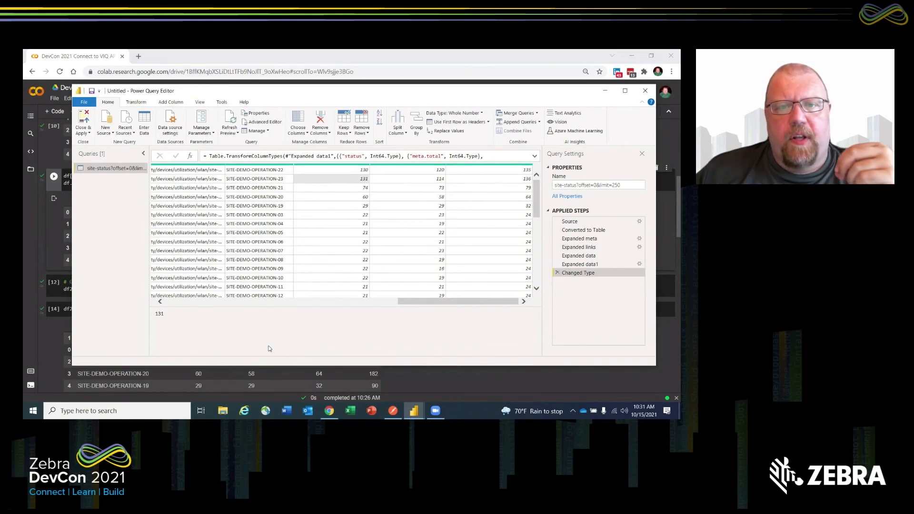
mouse_move(266, 342)
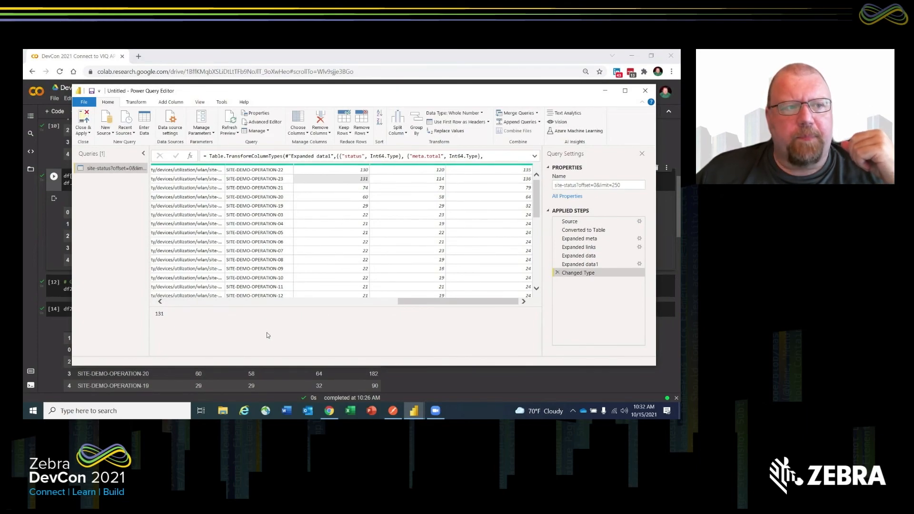
mouse_move(266, 329)
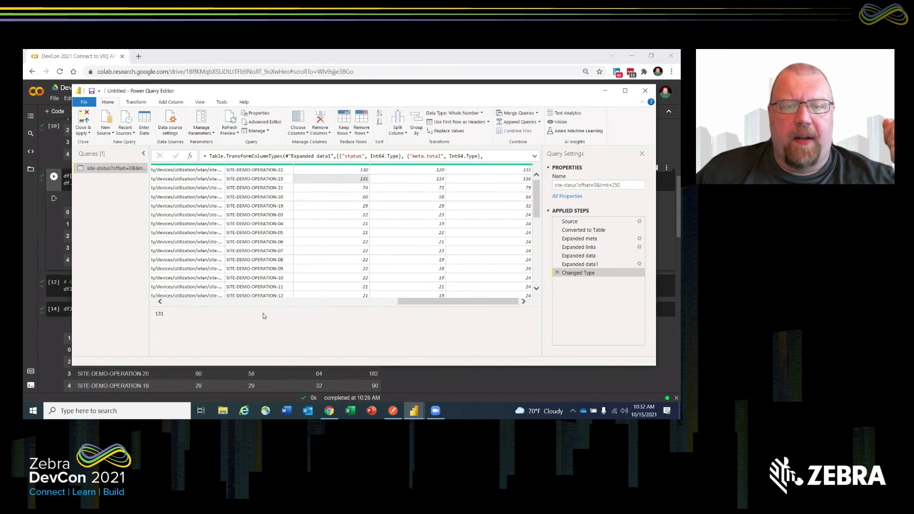
mouse_move(259, 309)
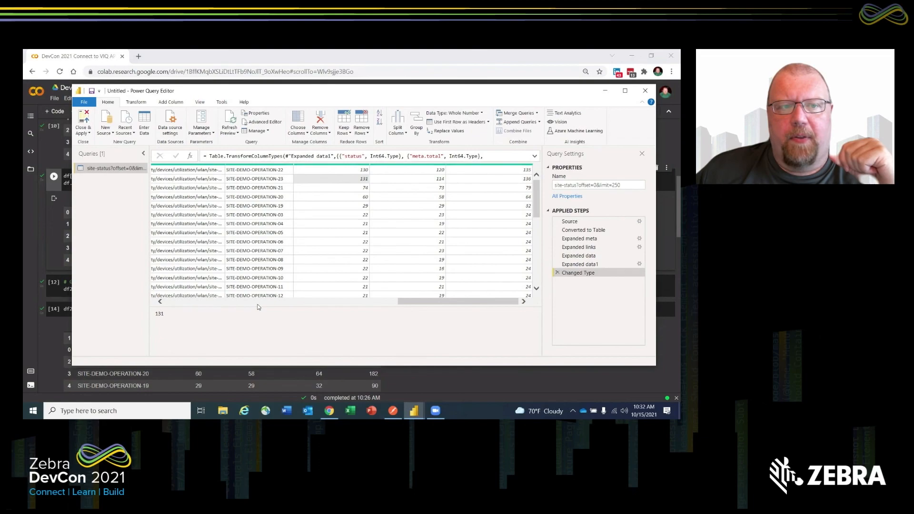
mouse_move(319, 313)
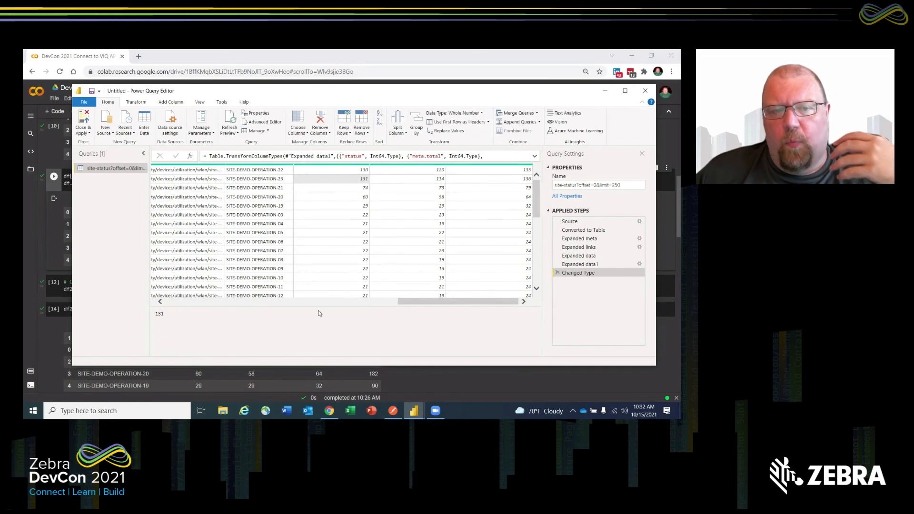
mouse_move(299, 319)
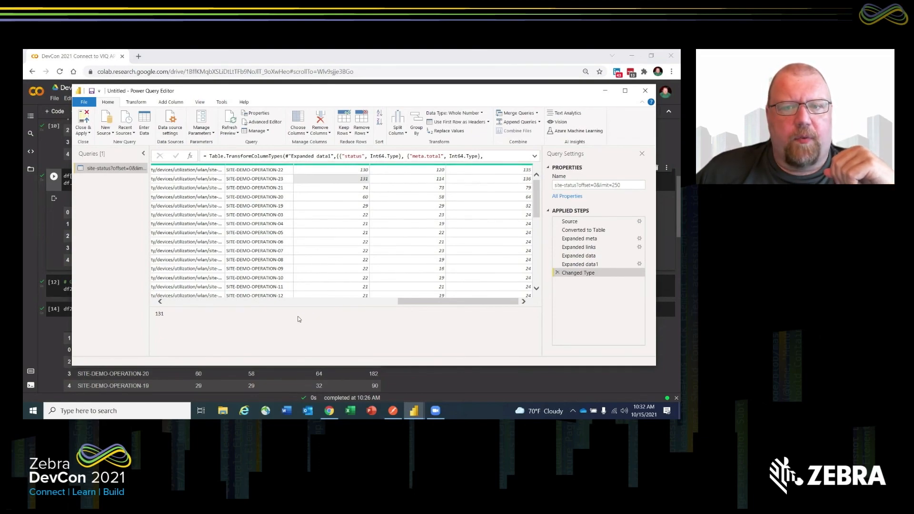
mouse_move(294, 323)
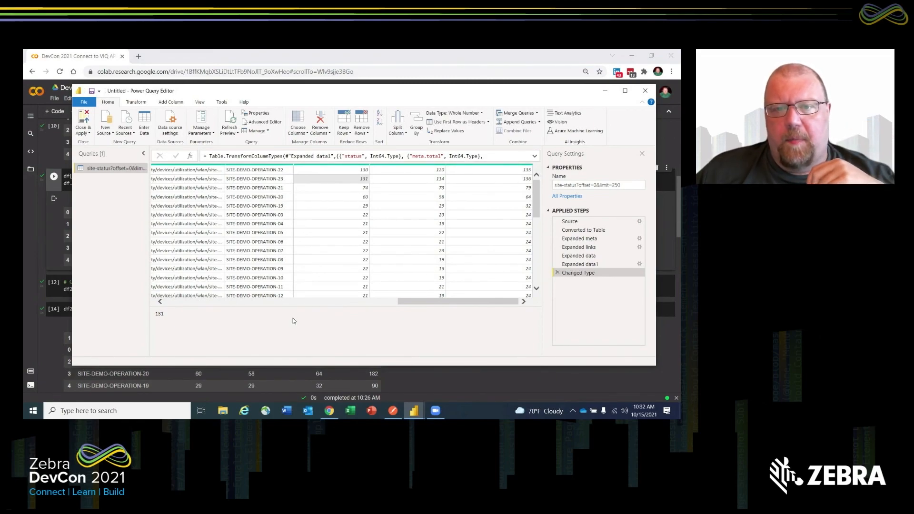
mouse_move(285, 328)
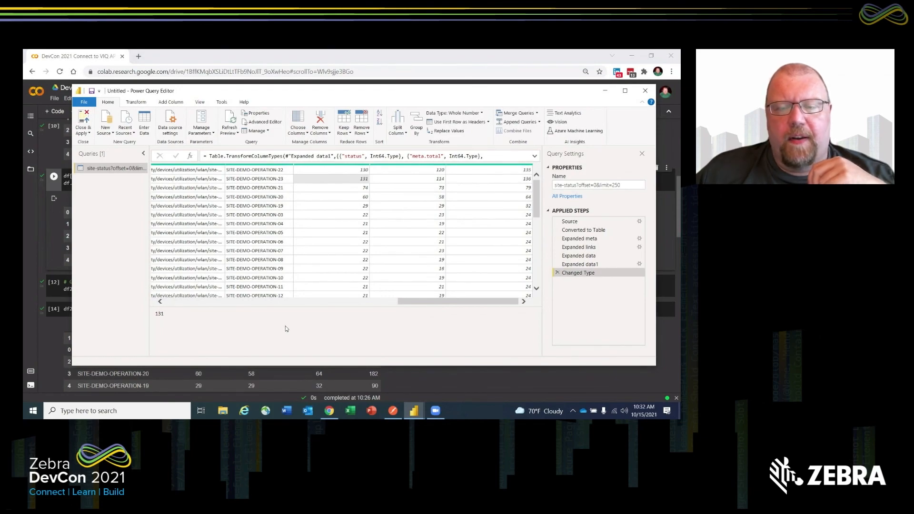
mouse_move(279, 322)
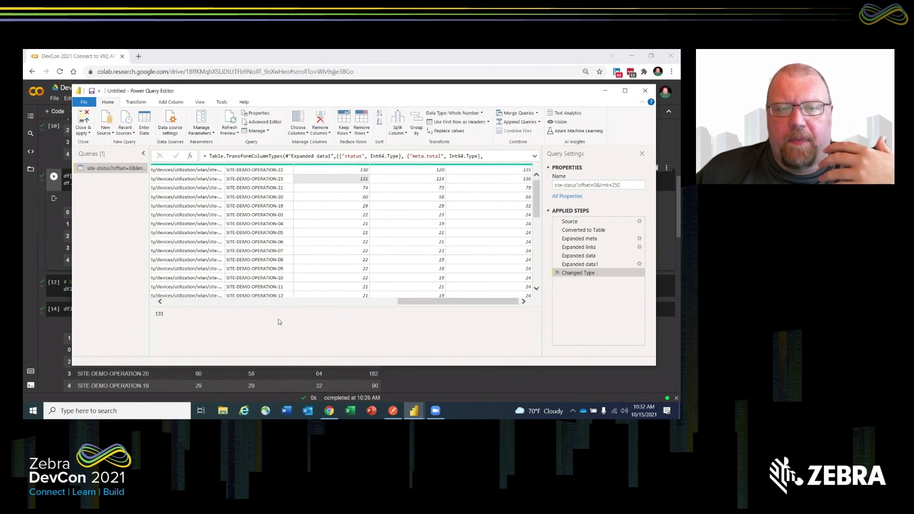
mouse_move(275, 317)
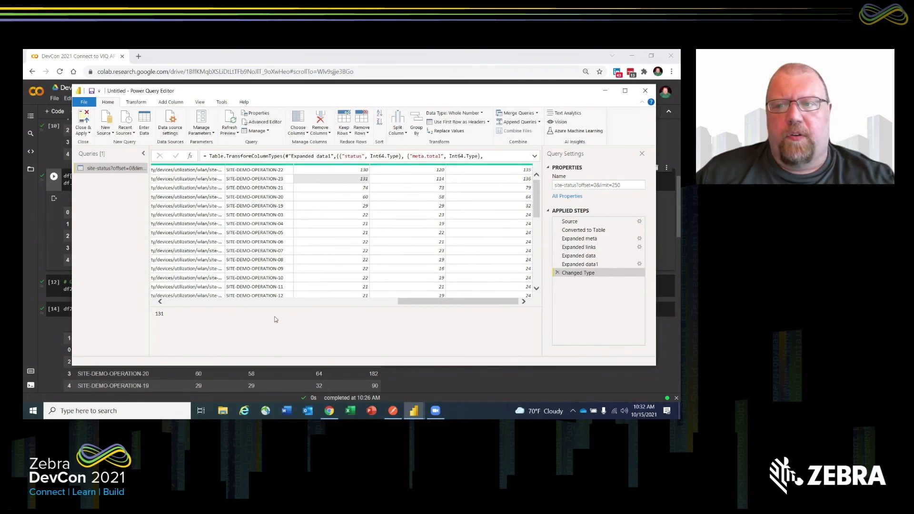
mouse_move(272, 318)
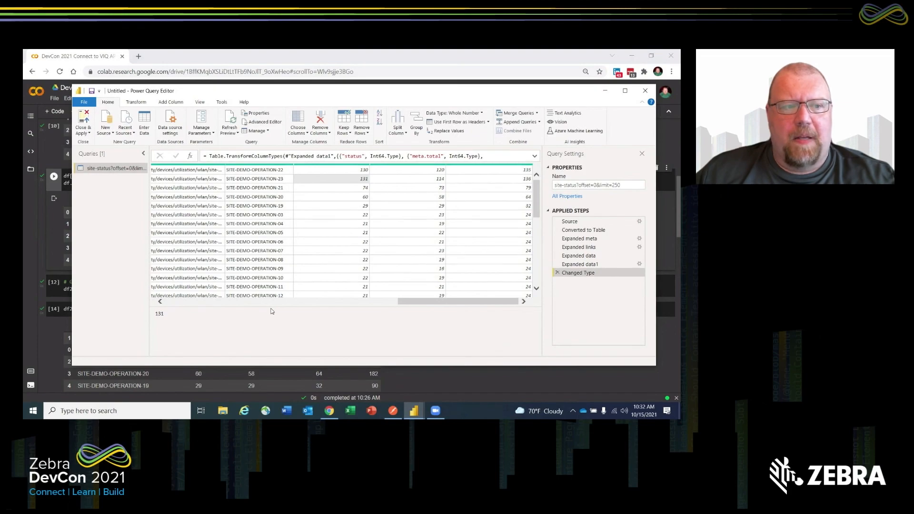
mouse_move(233, 336)
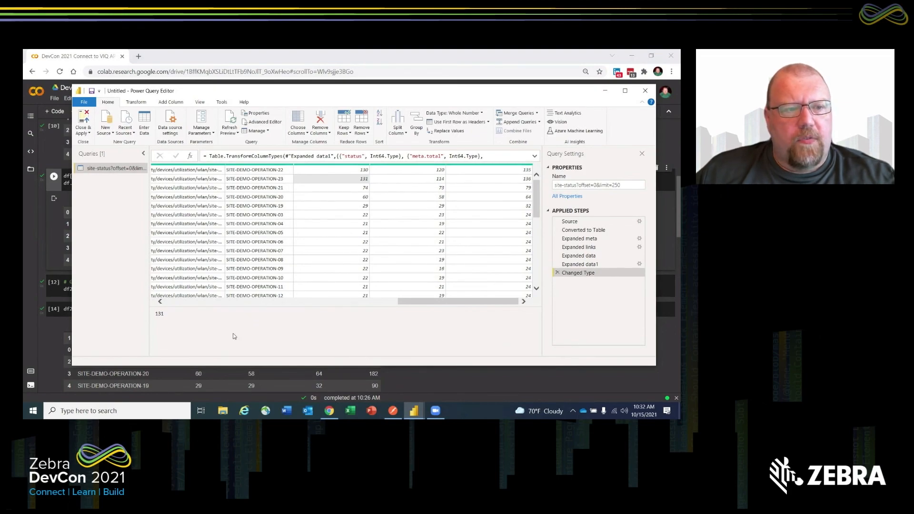
mouse_move(236, 336)
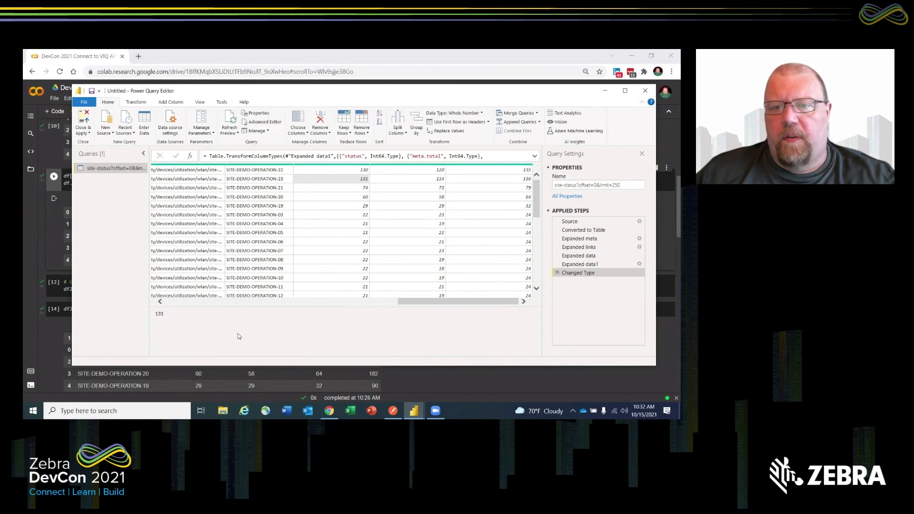